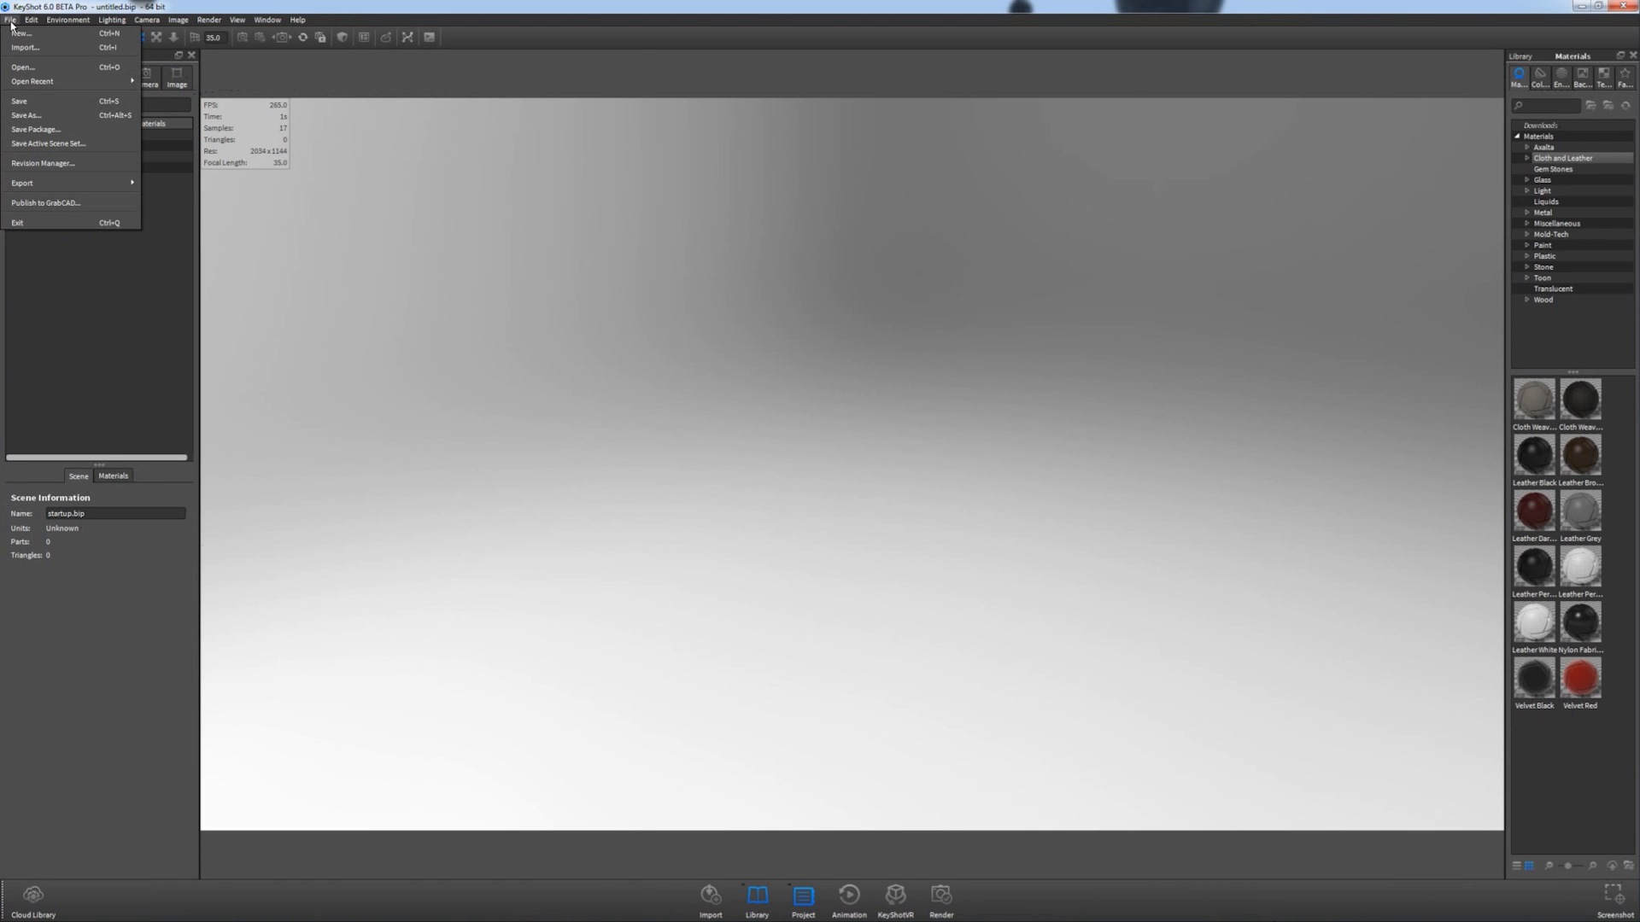
Open BraunHL70.bip from recent files, discarding the startup scene's changes.
click(30, 81)
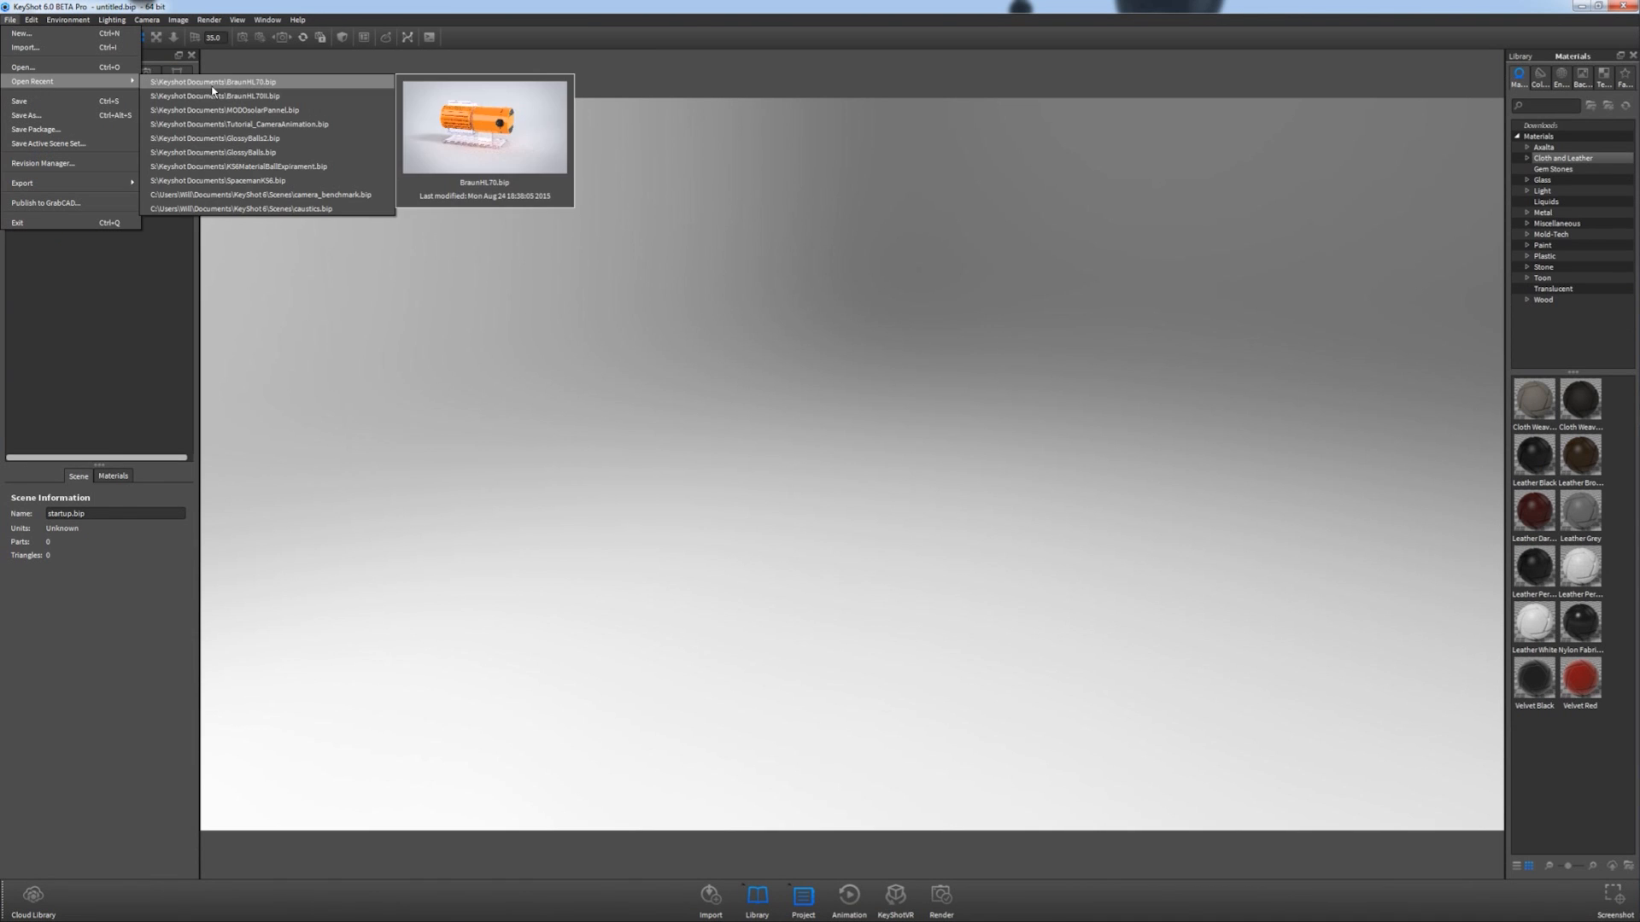
click(226, 81)
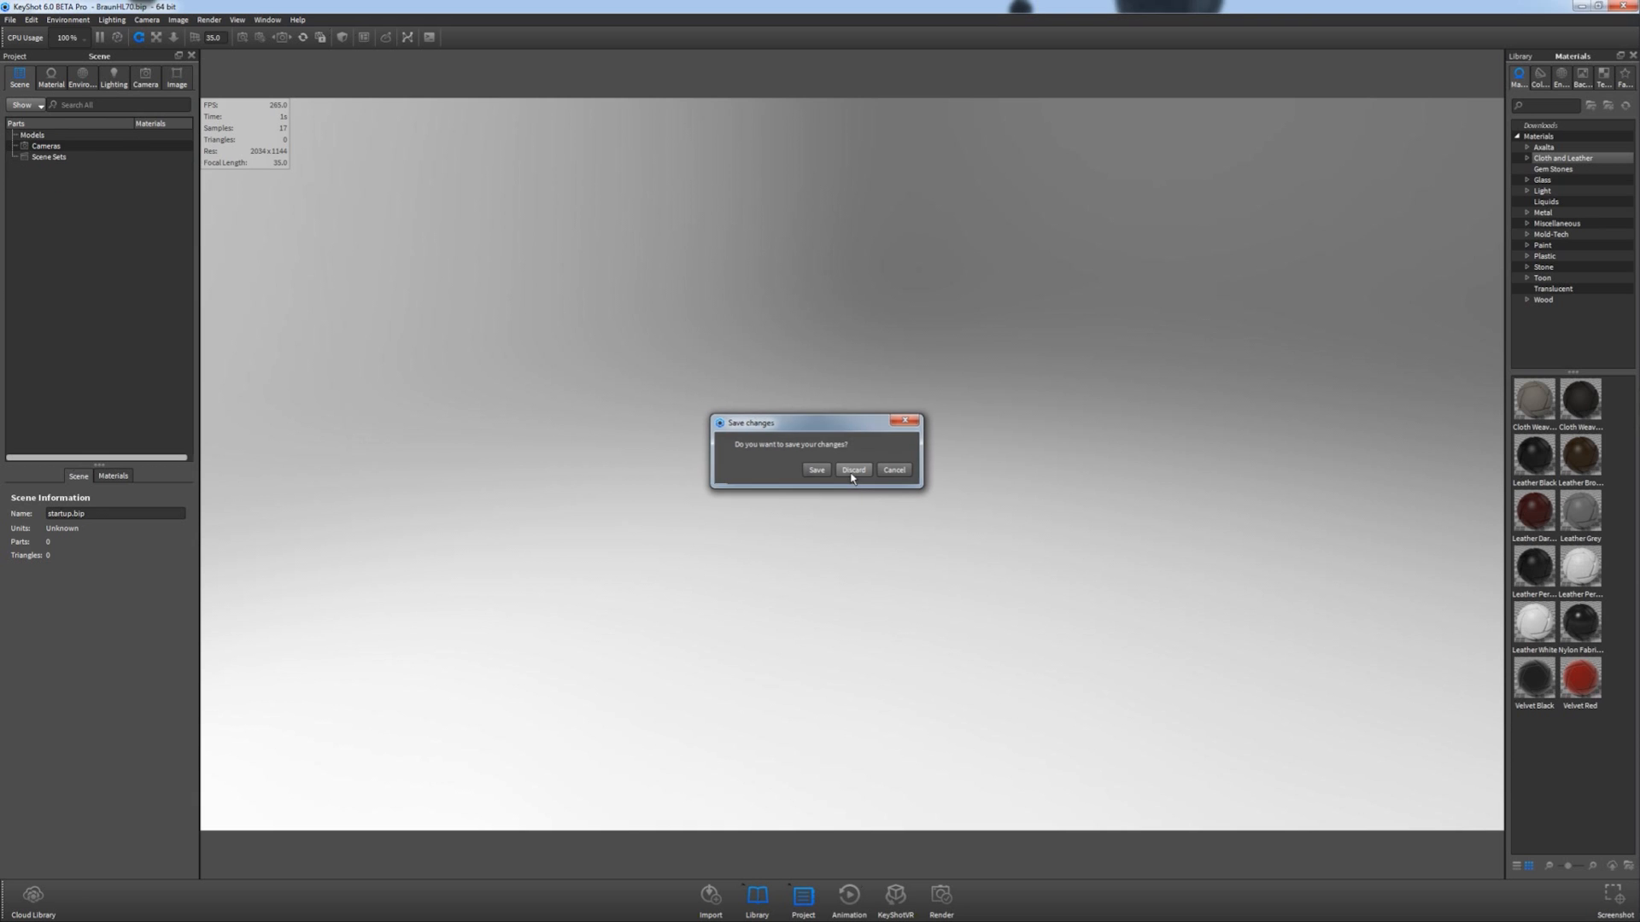
click(853, 469)
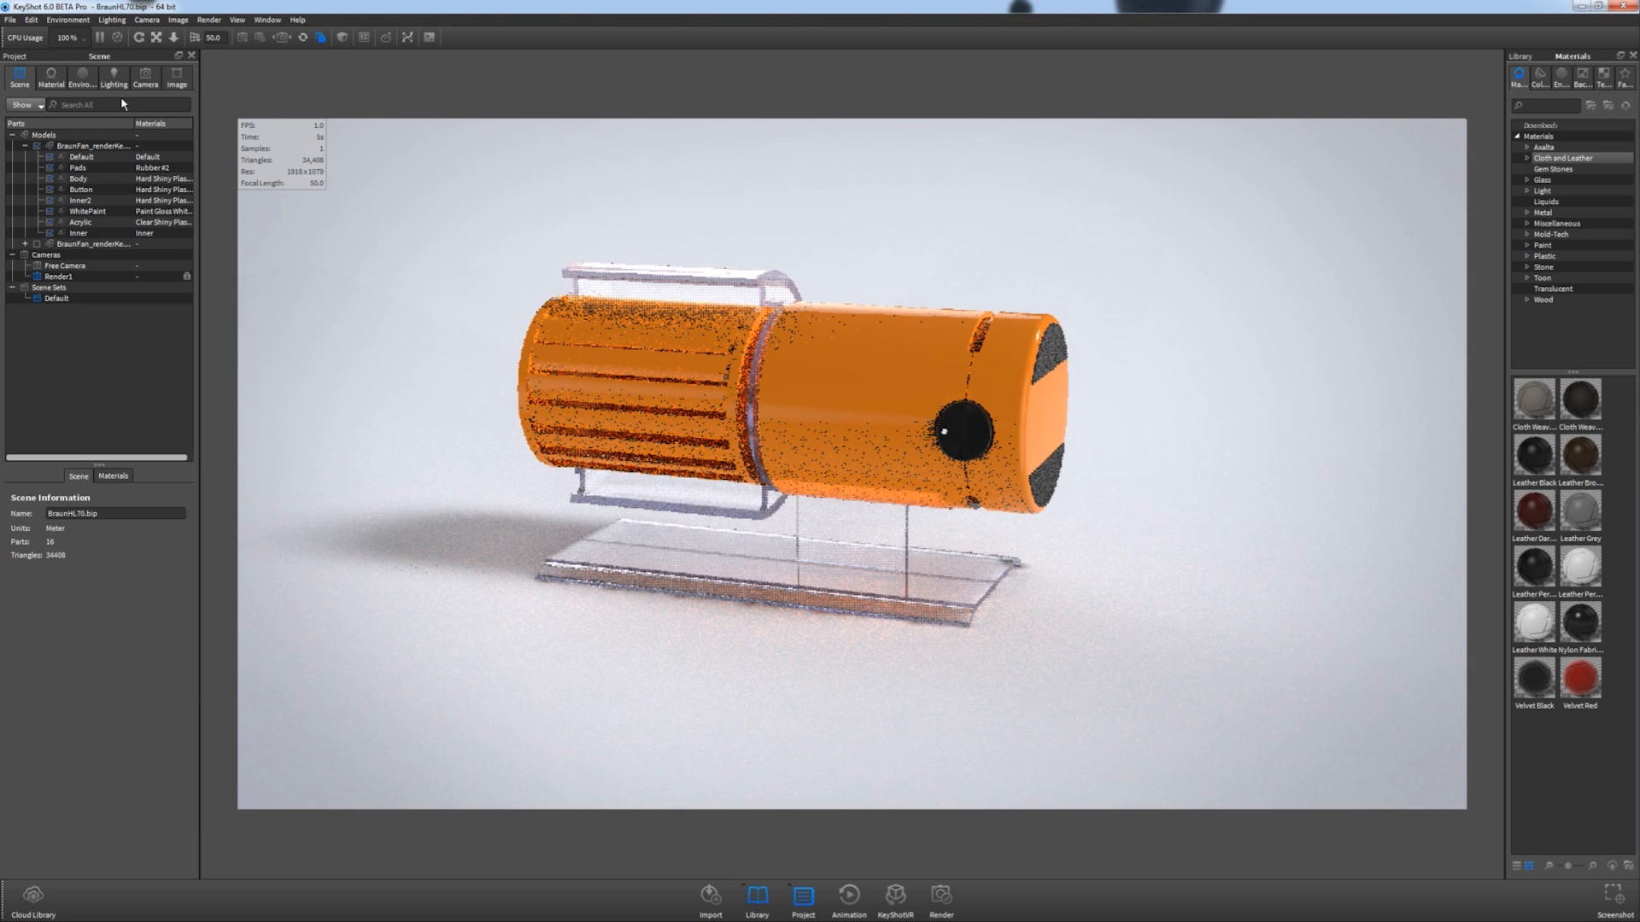
mouse_move(112, 85)
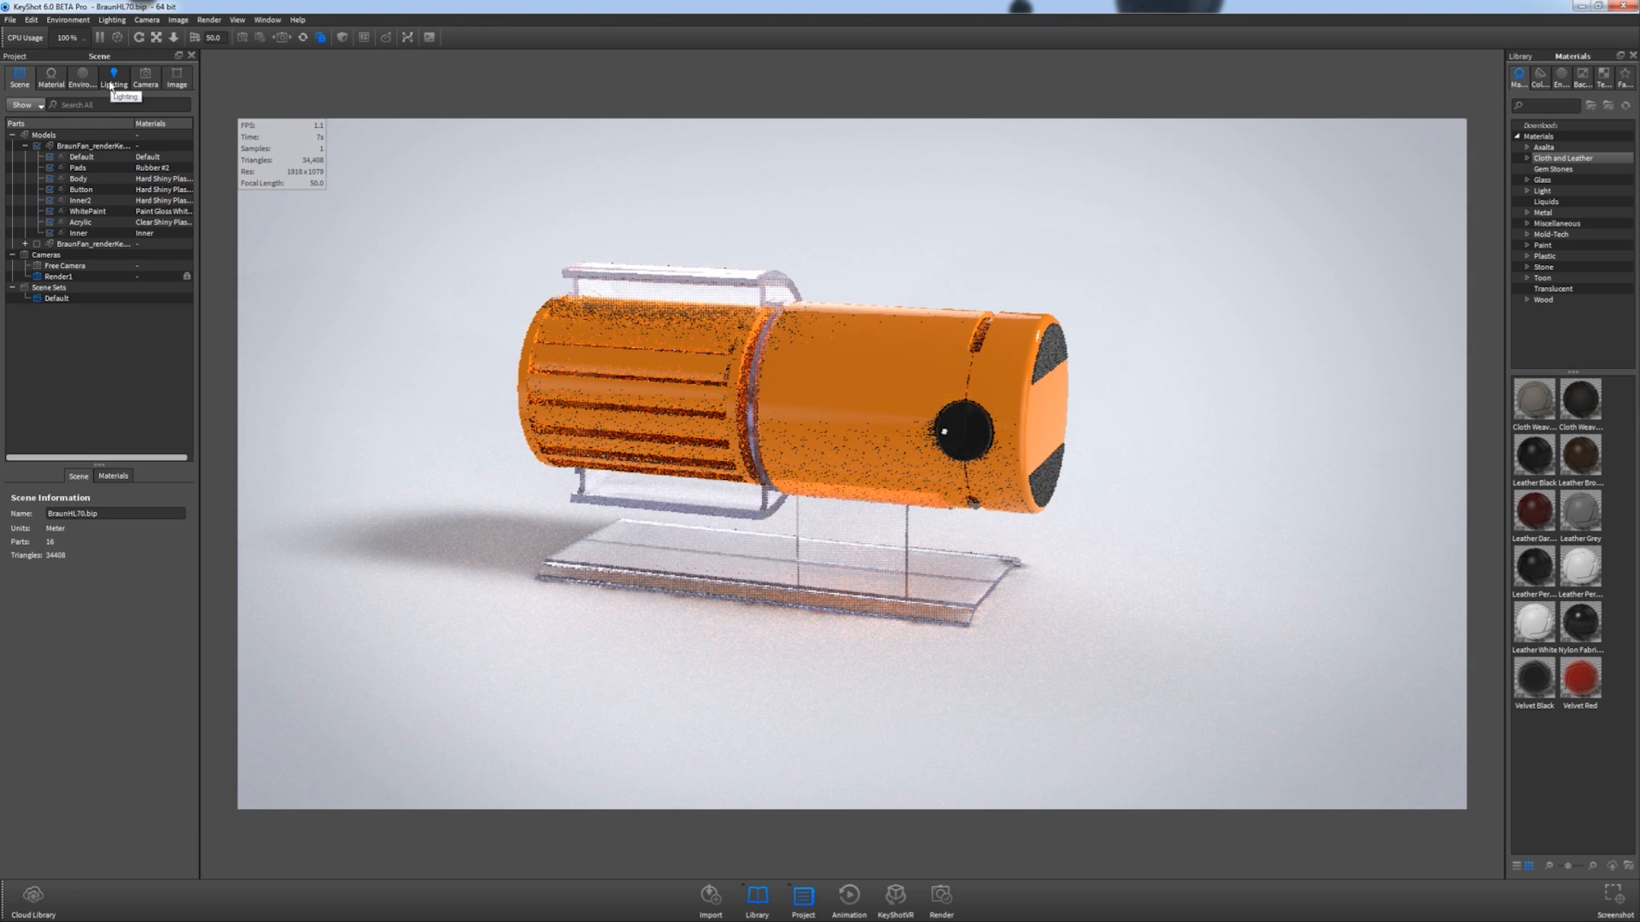
click(146, 79)
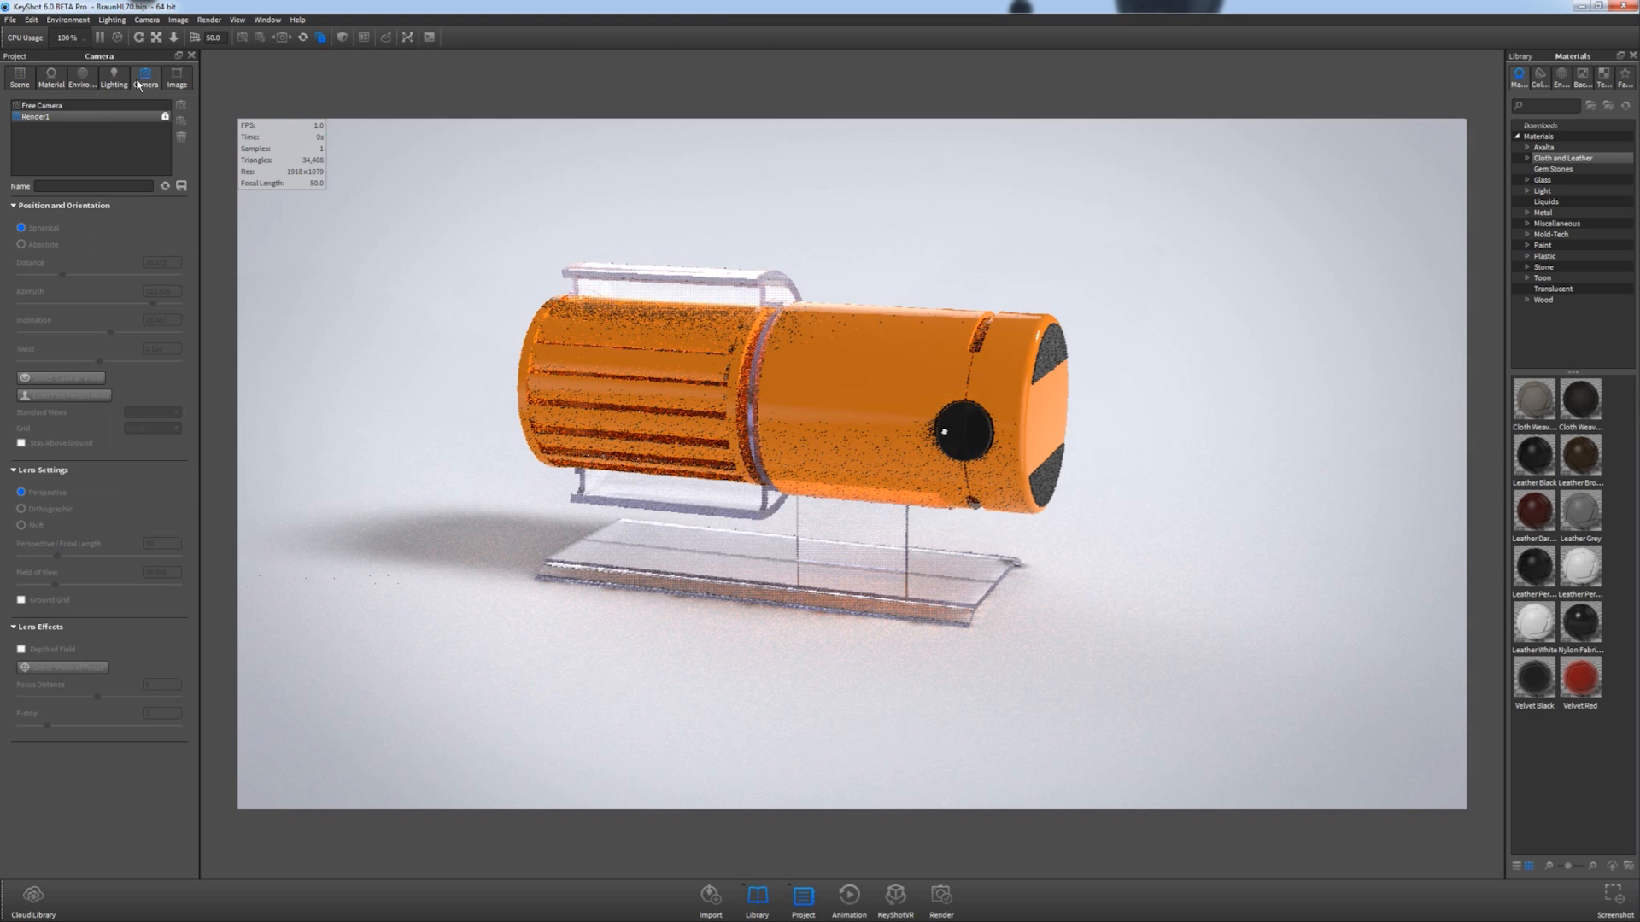
mouse_move(114, 84)
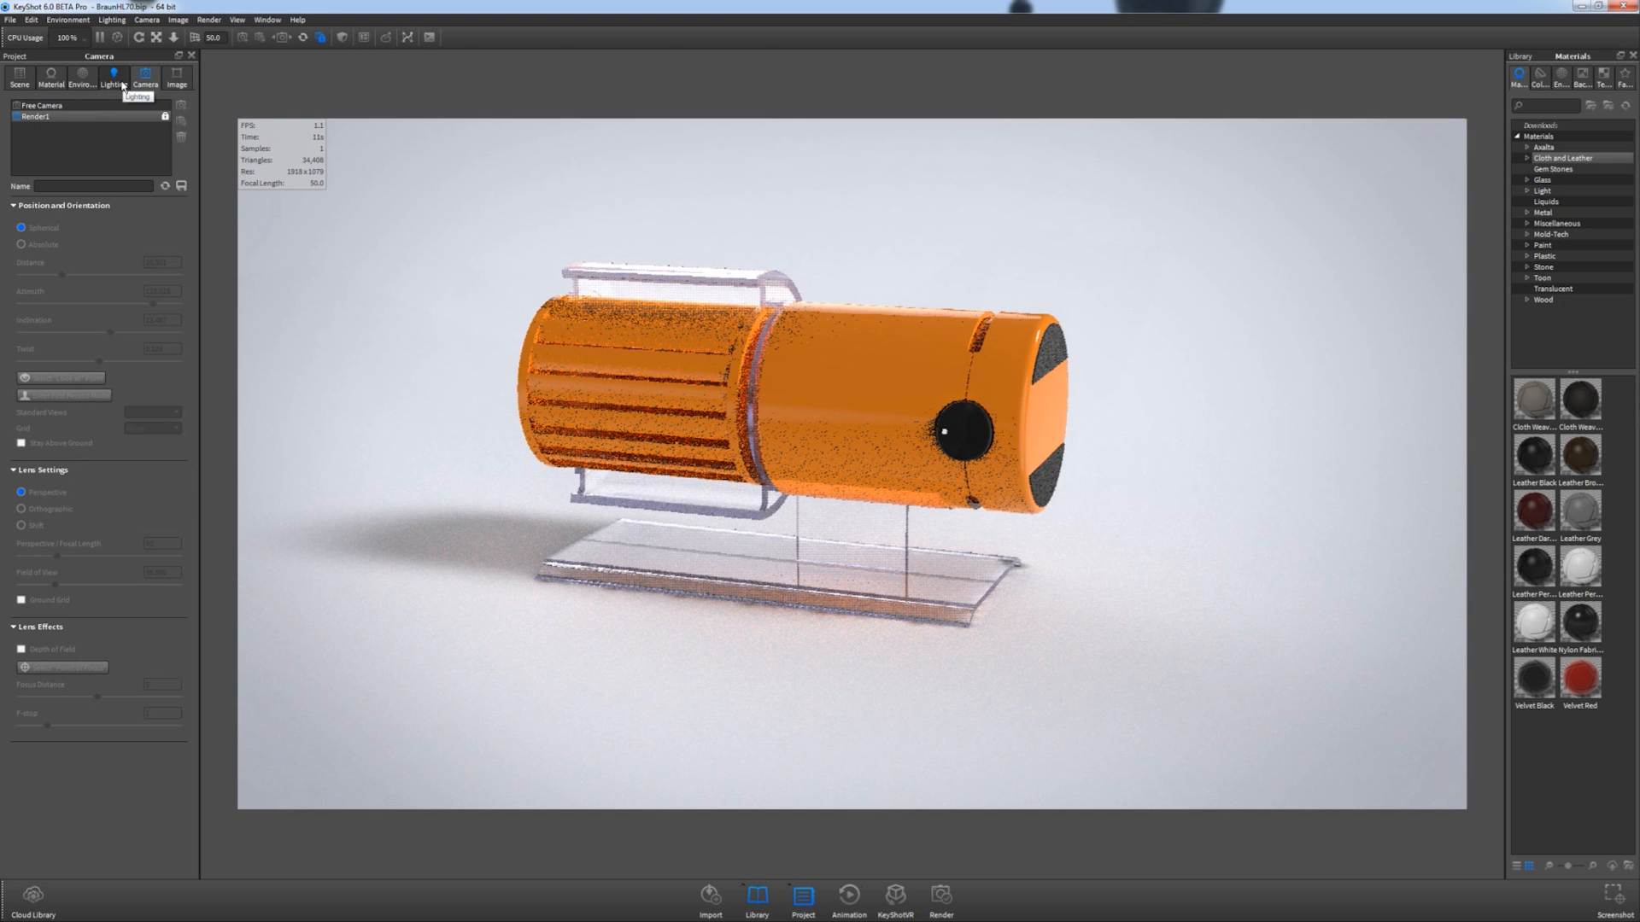
click(110, 83)
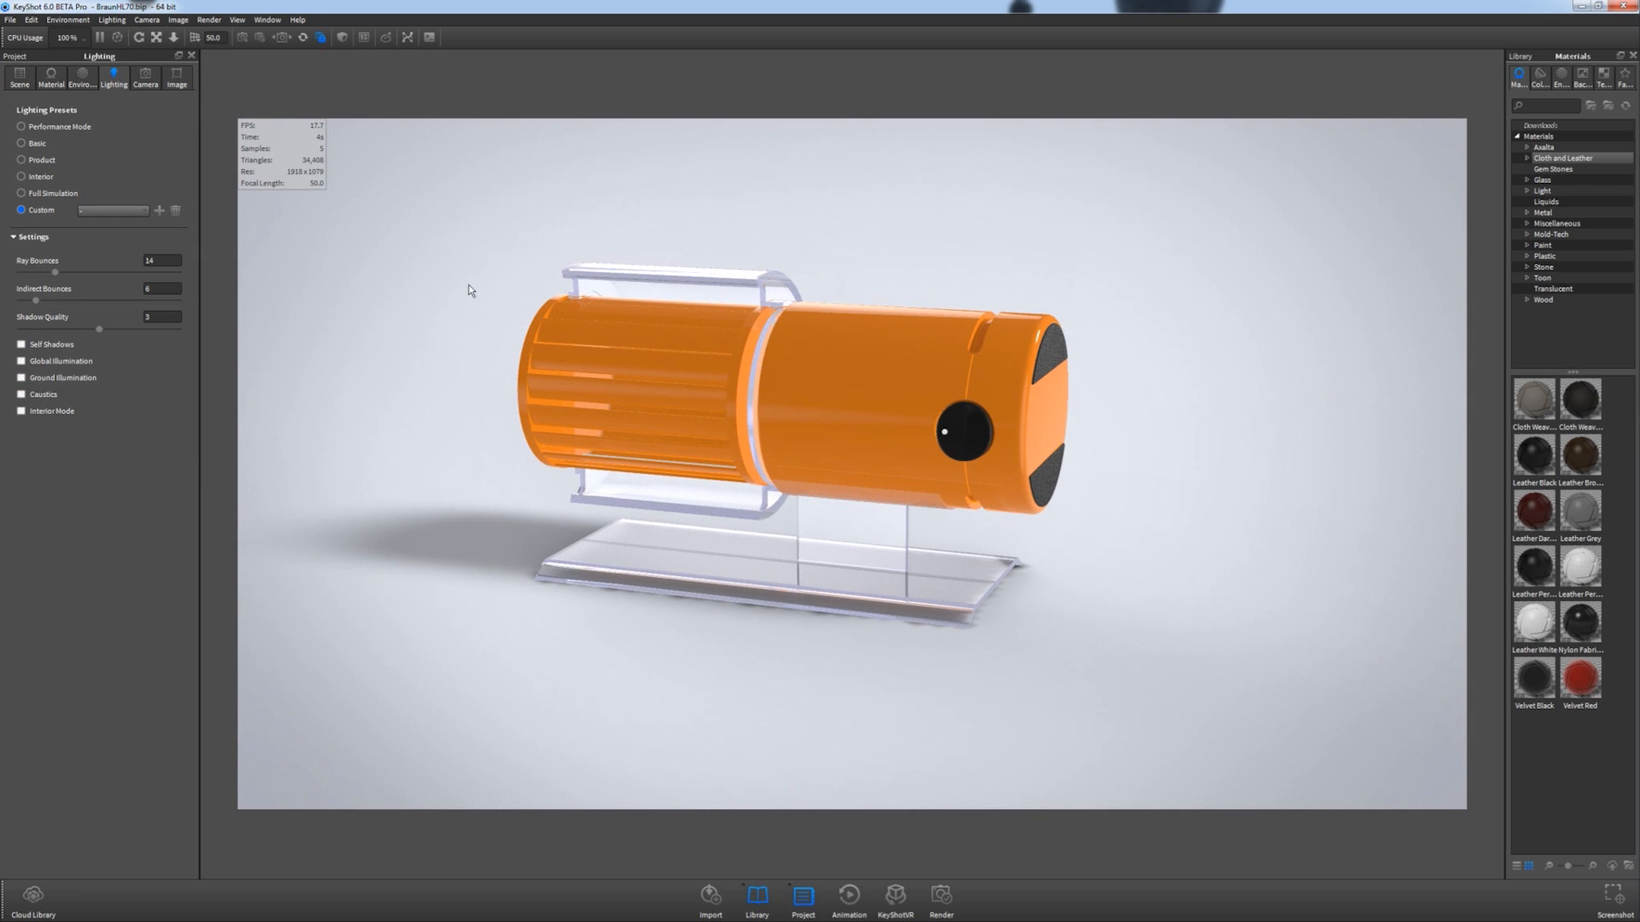
mouse_move(27, 84)
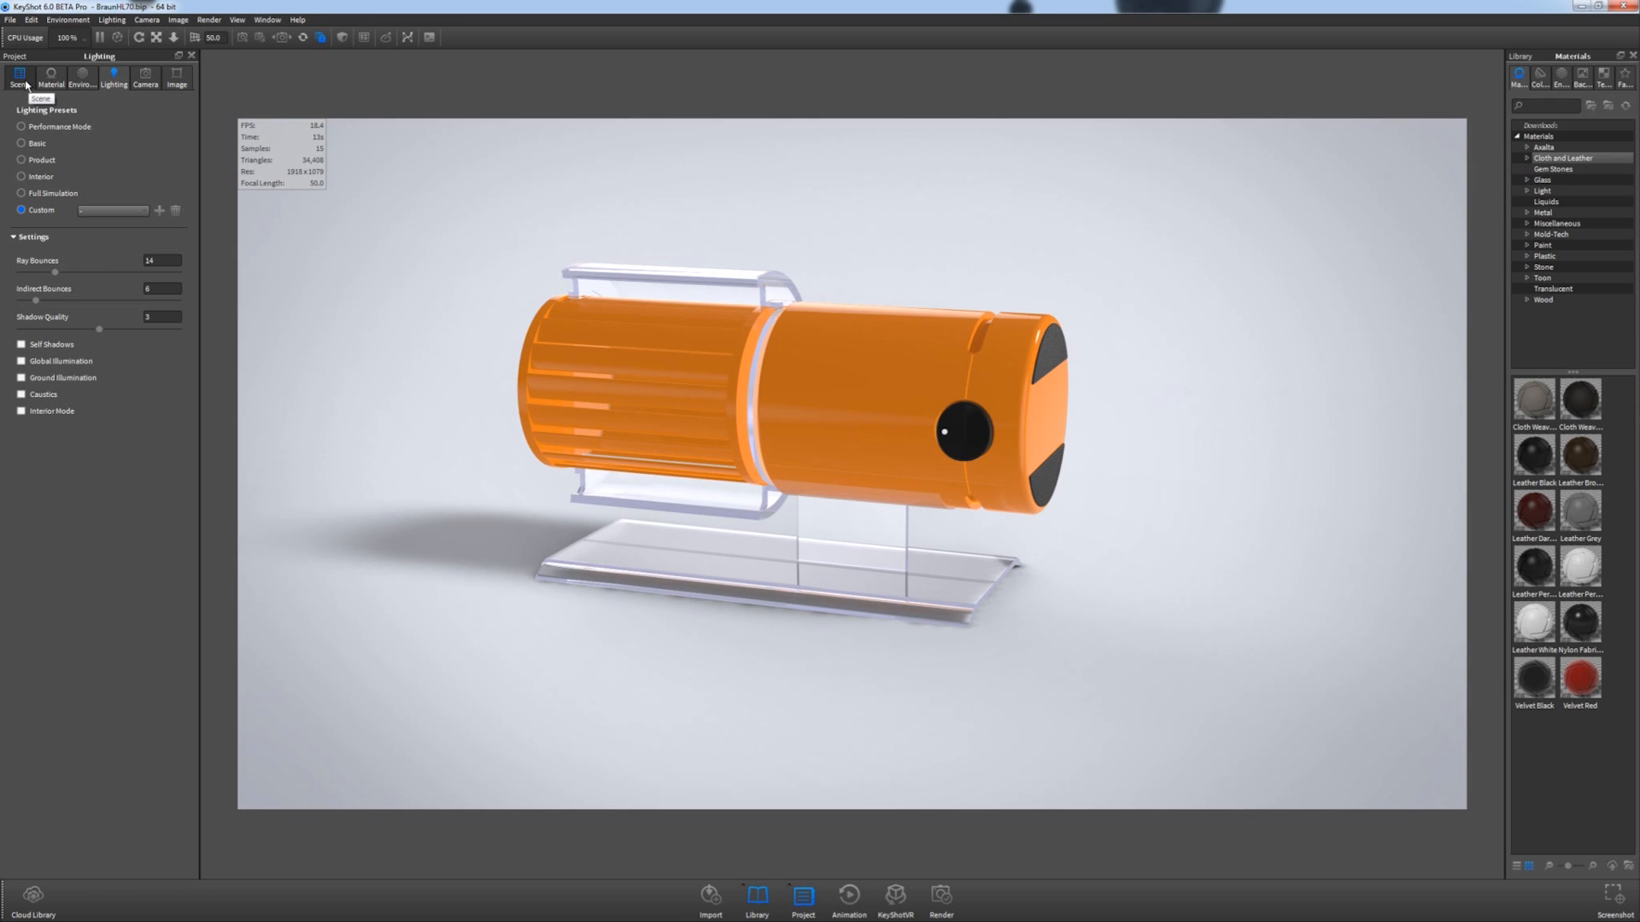
click(28, 75)
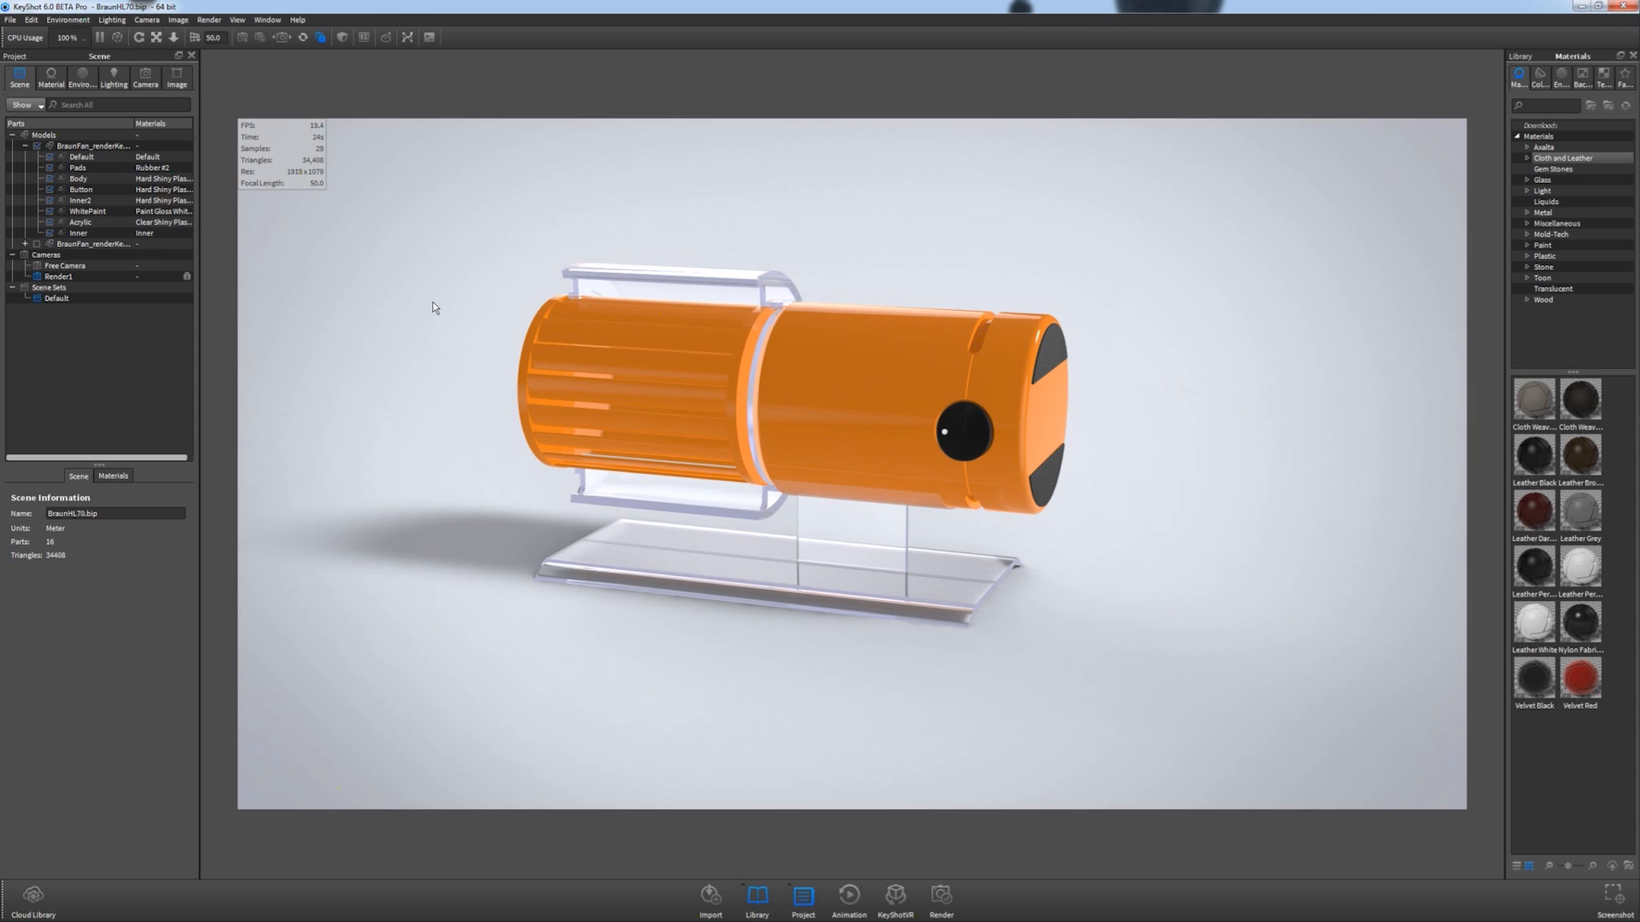
click(72, 222)
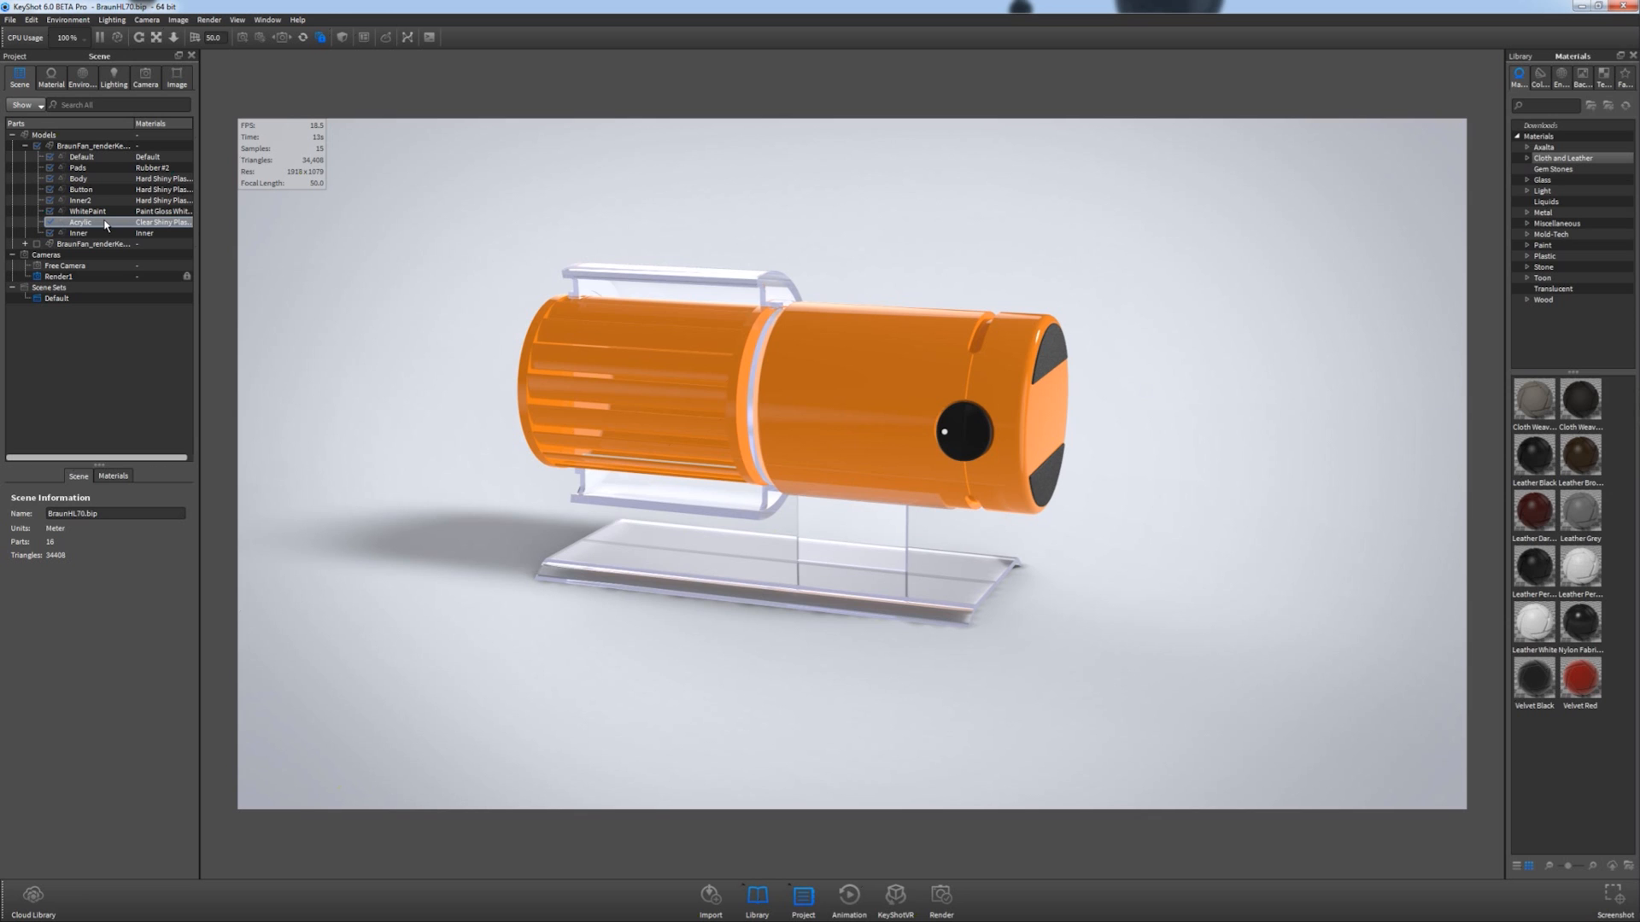
Open Edit Geometry on the Acrylic part, accept the warning, and choose Split Separate Objects.
click(82, 223)
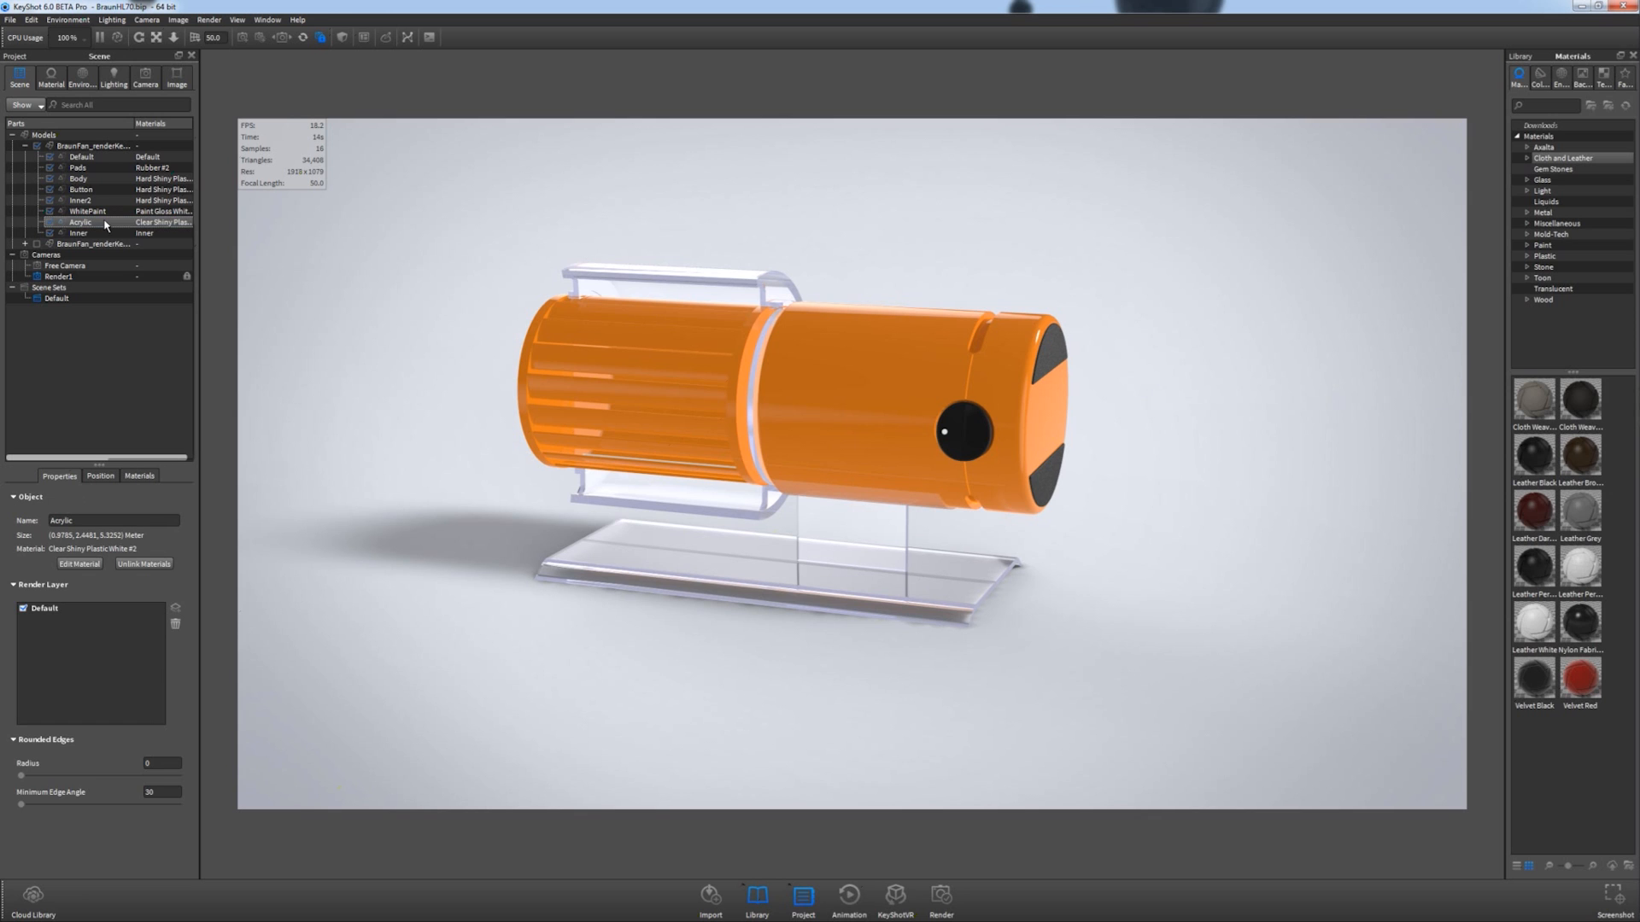
right_click(76, 222)
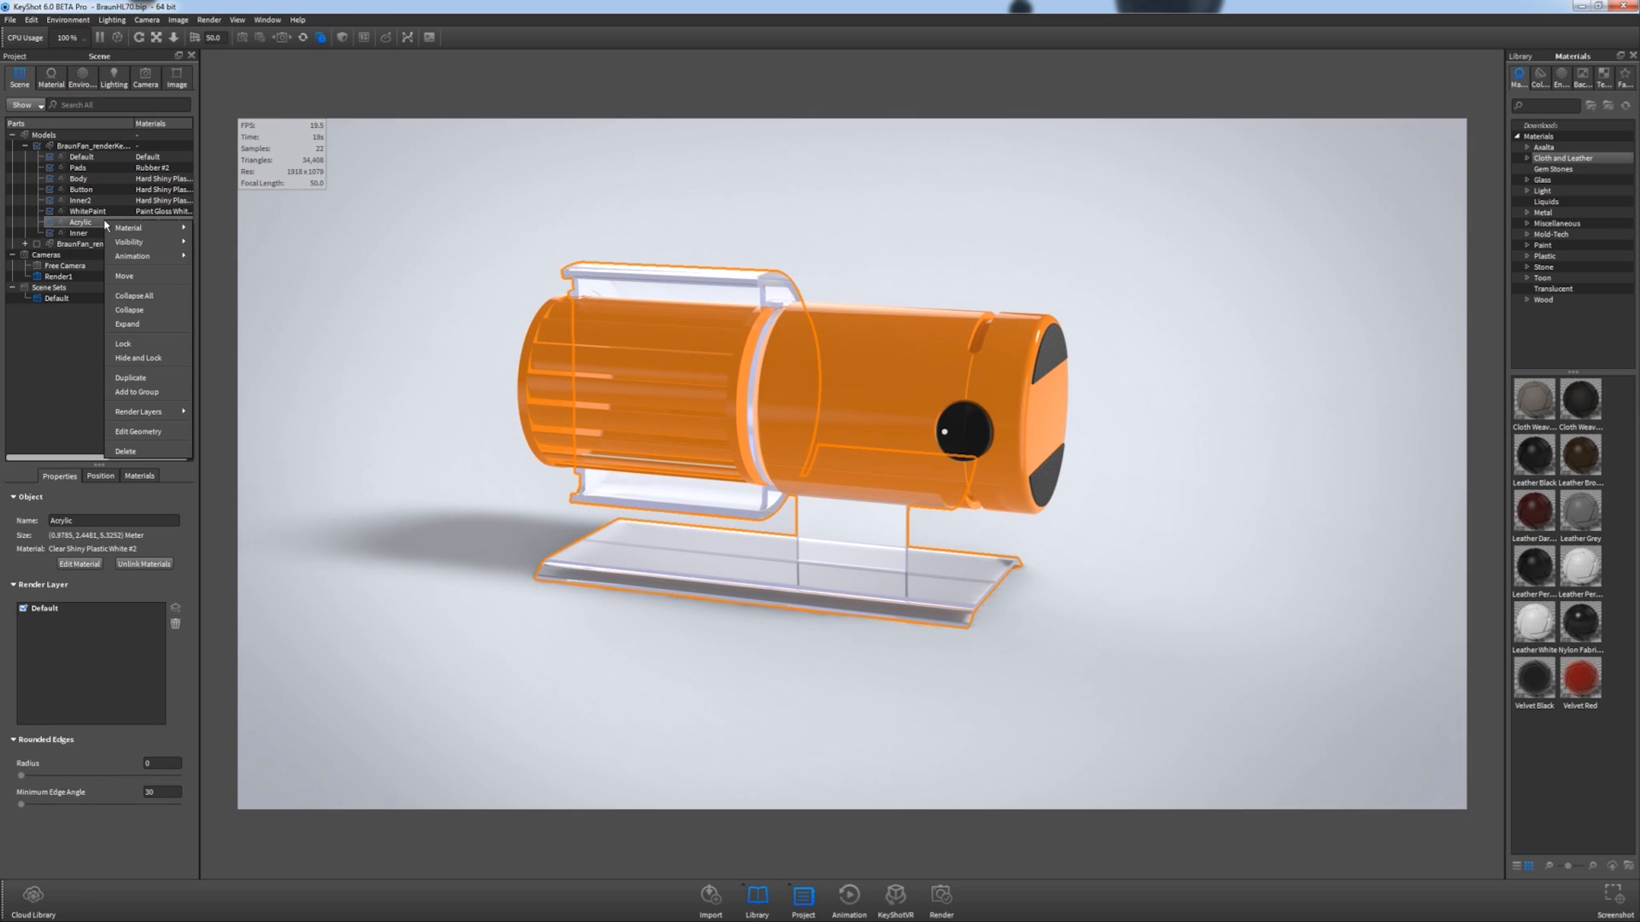
mouse_move(144, 438)
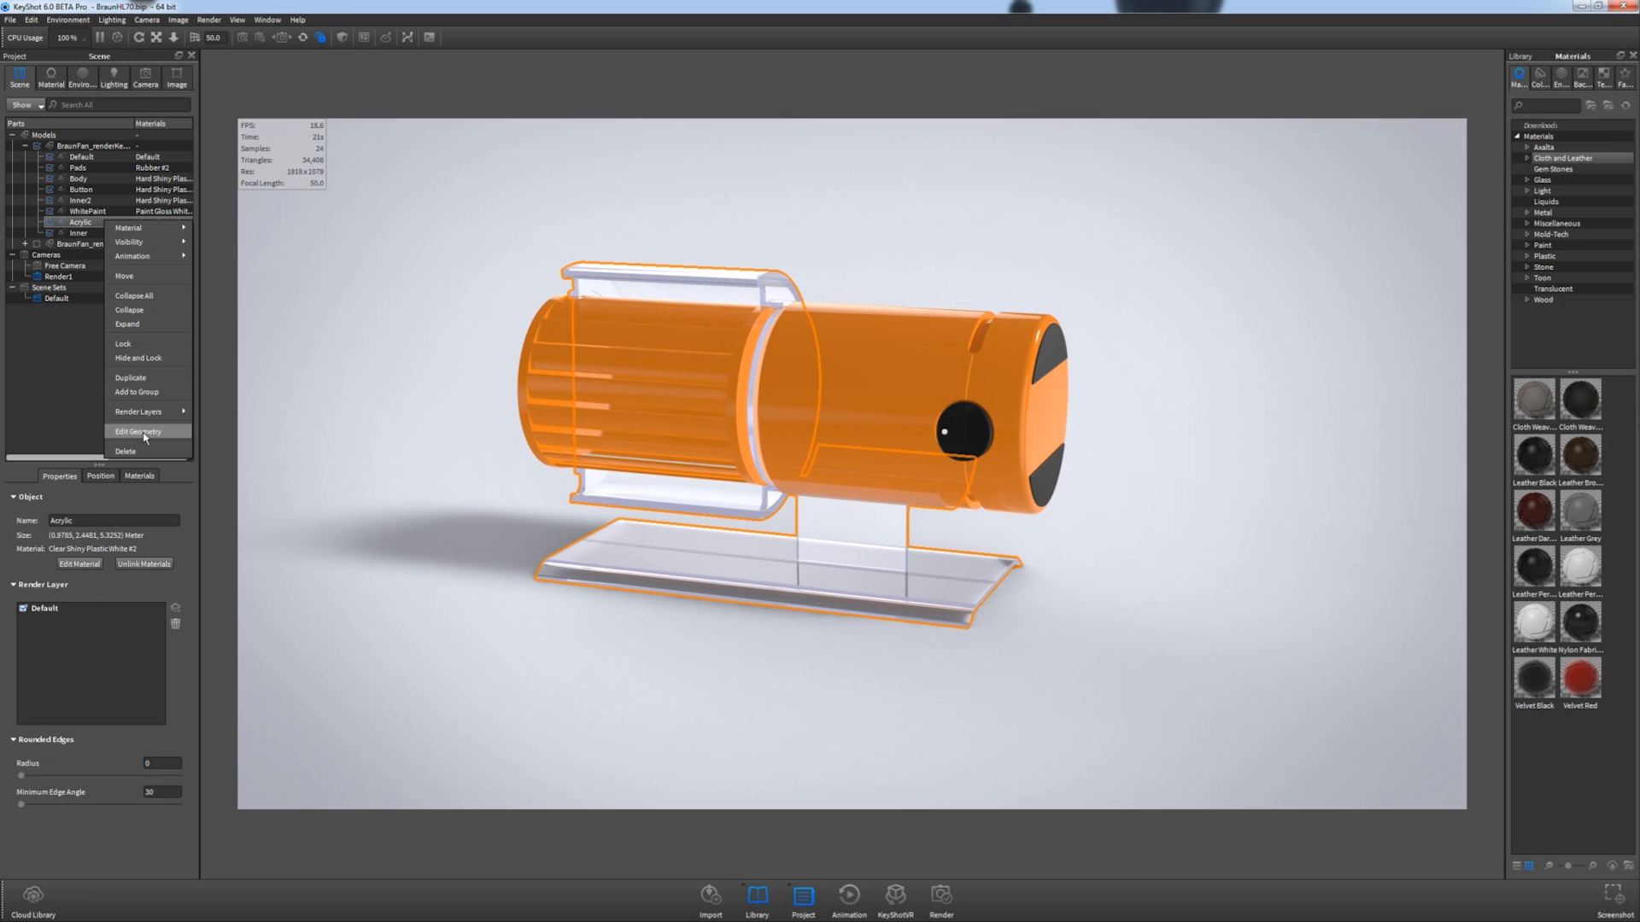
click(139, 431)
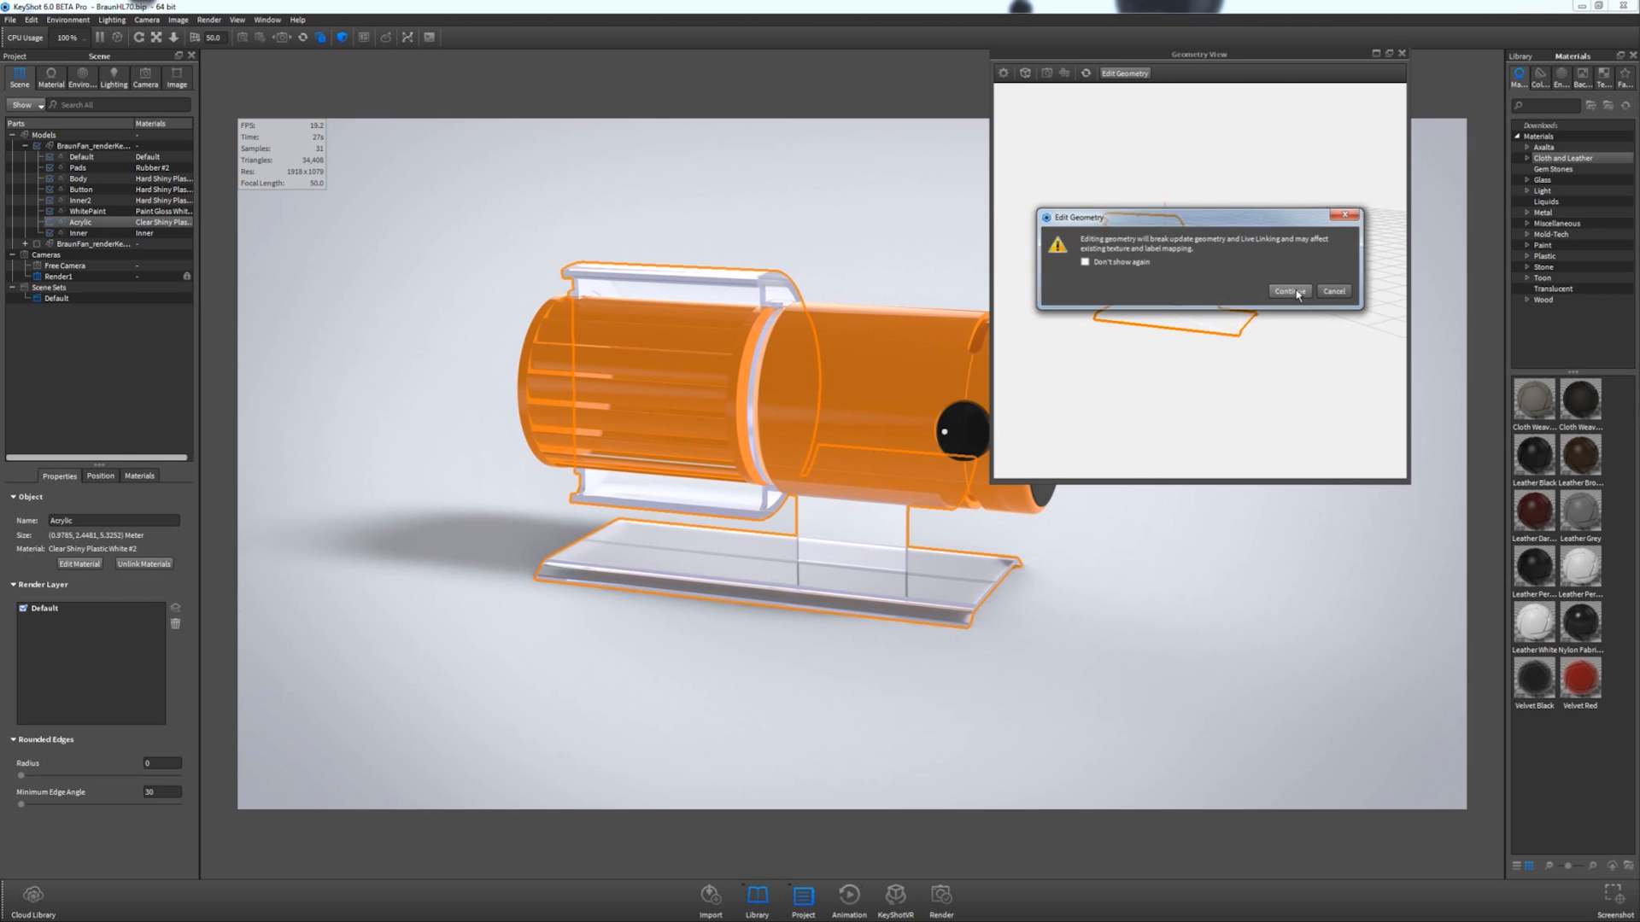
click(1290, 290)
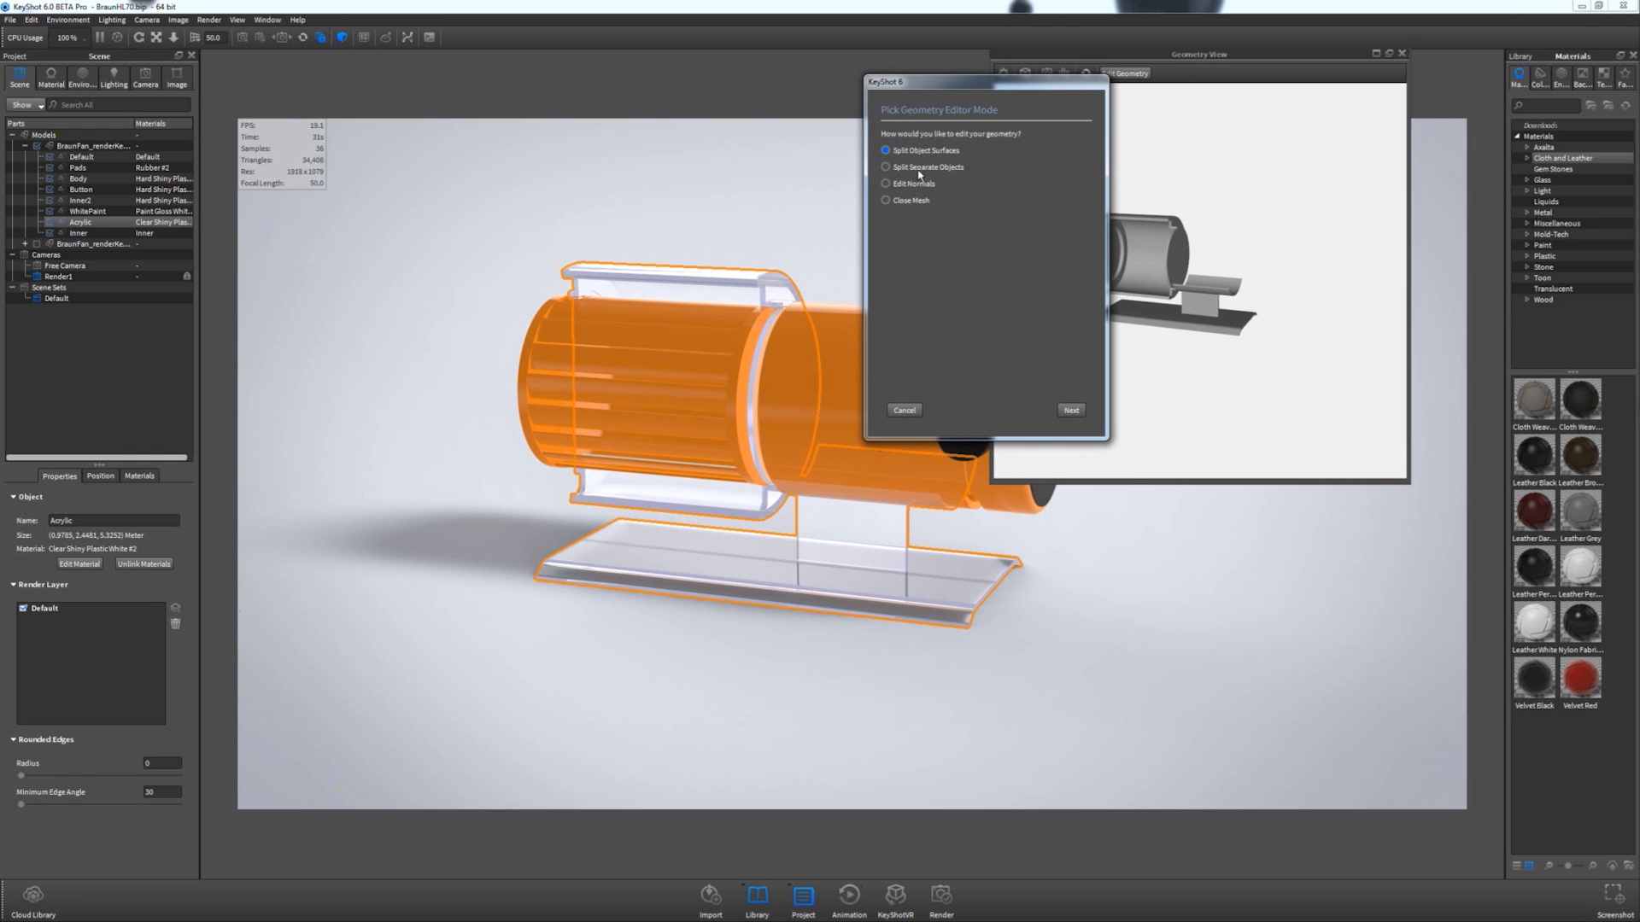
click(883, 166)
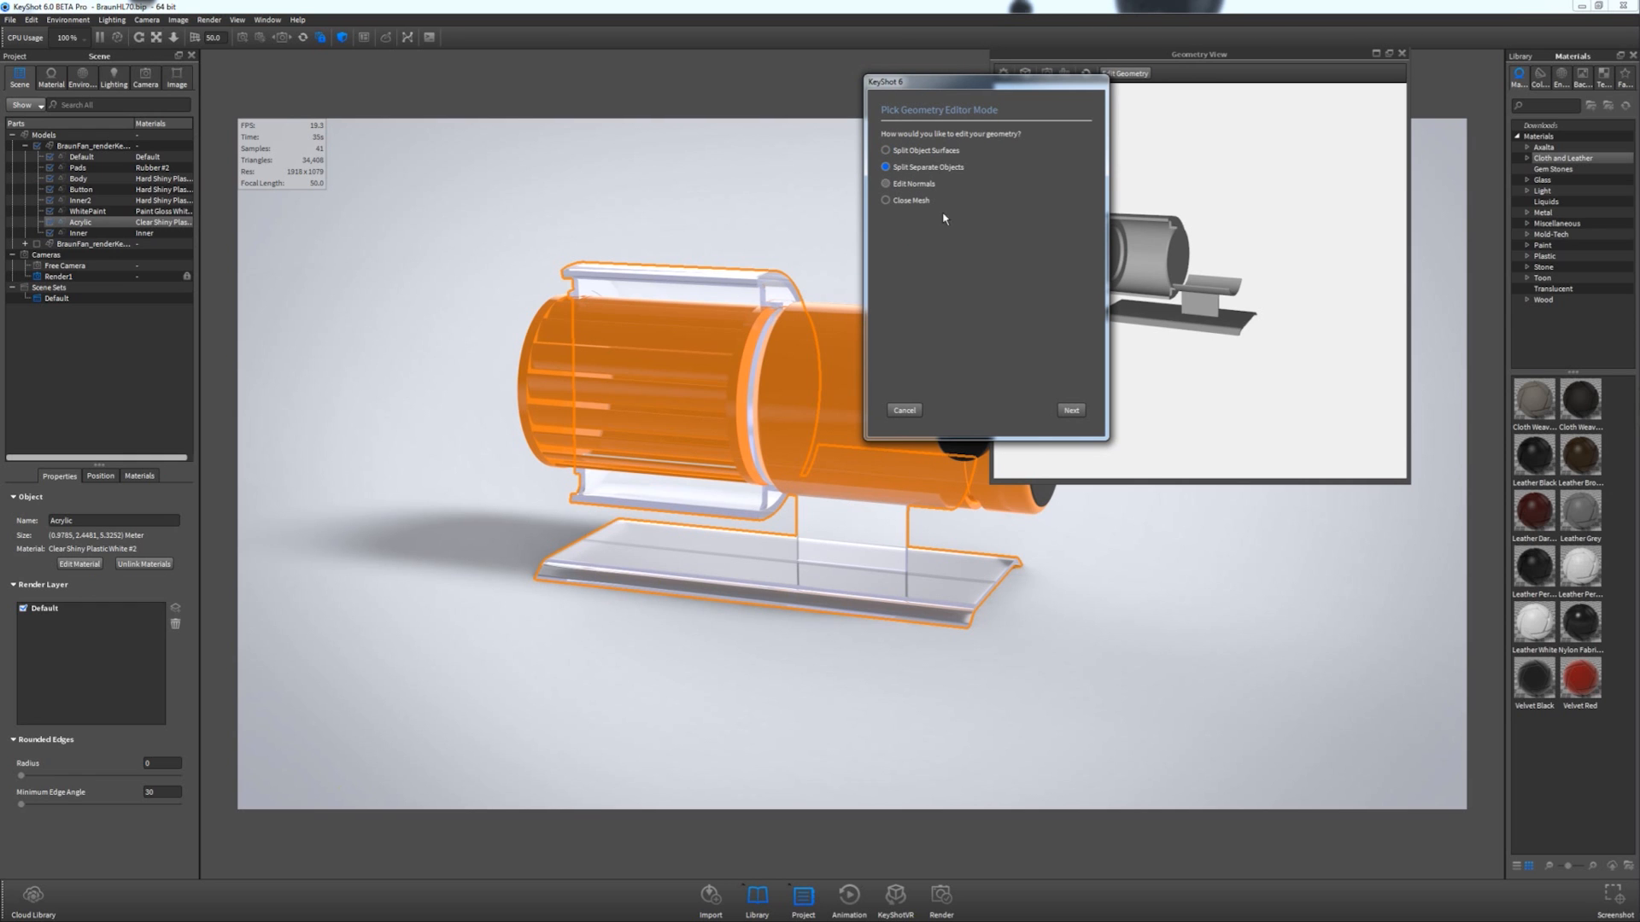
Split All on the Acrylic object, inspect a couple of pieces, and finish with Done.
click(1070, 410)
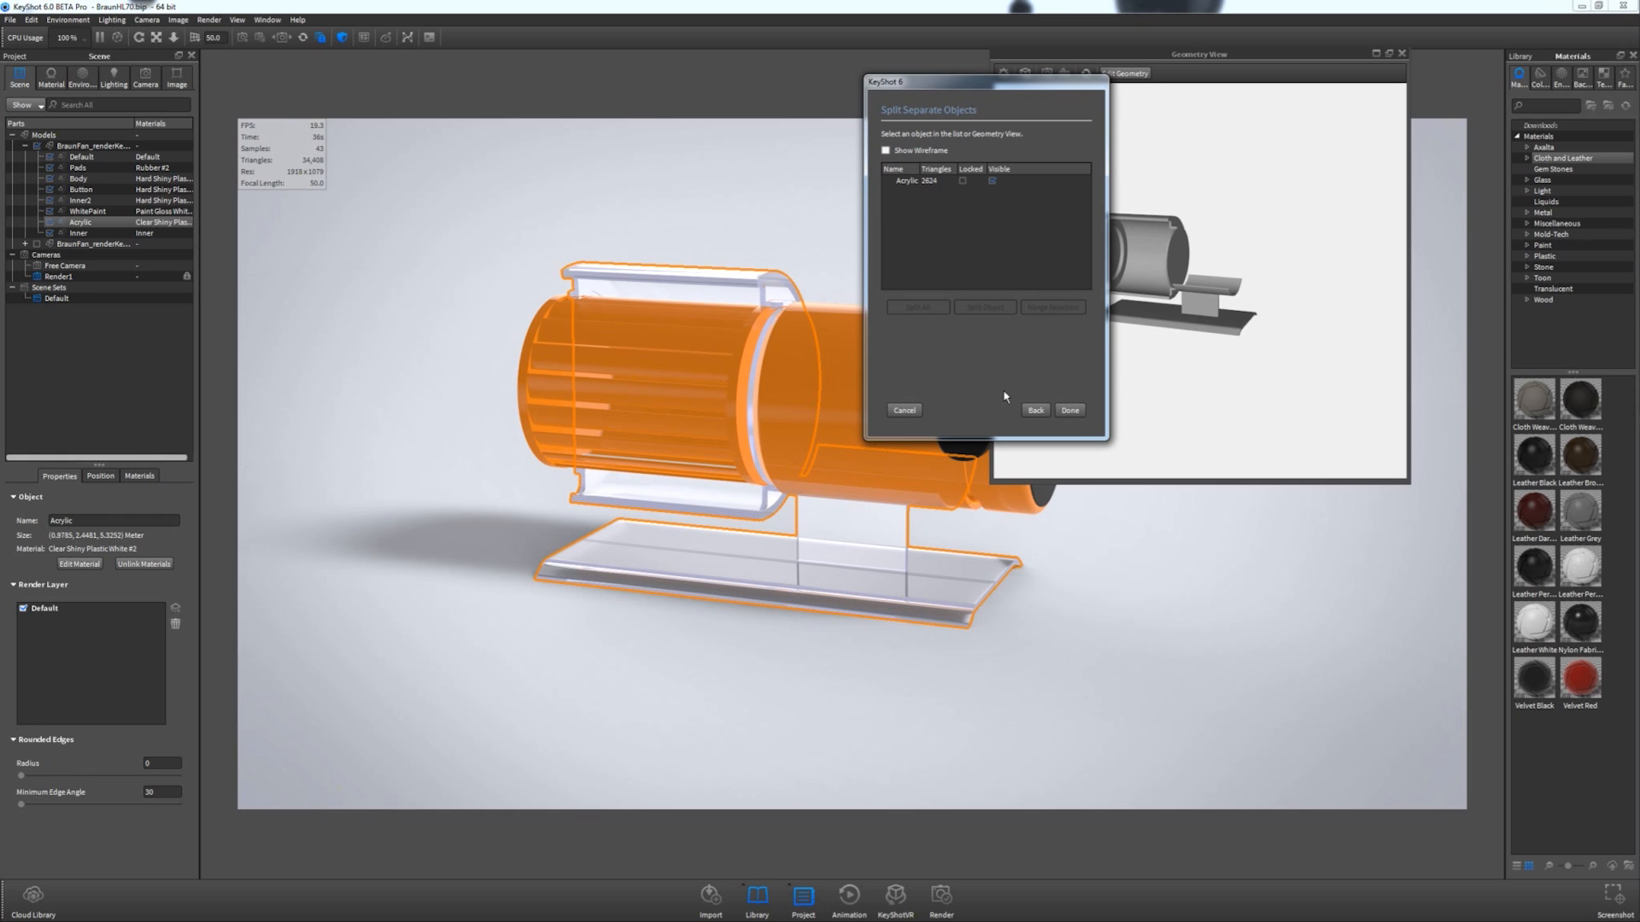
click(937, 187)
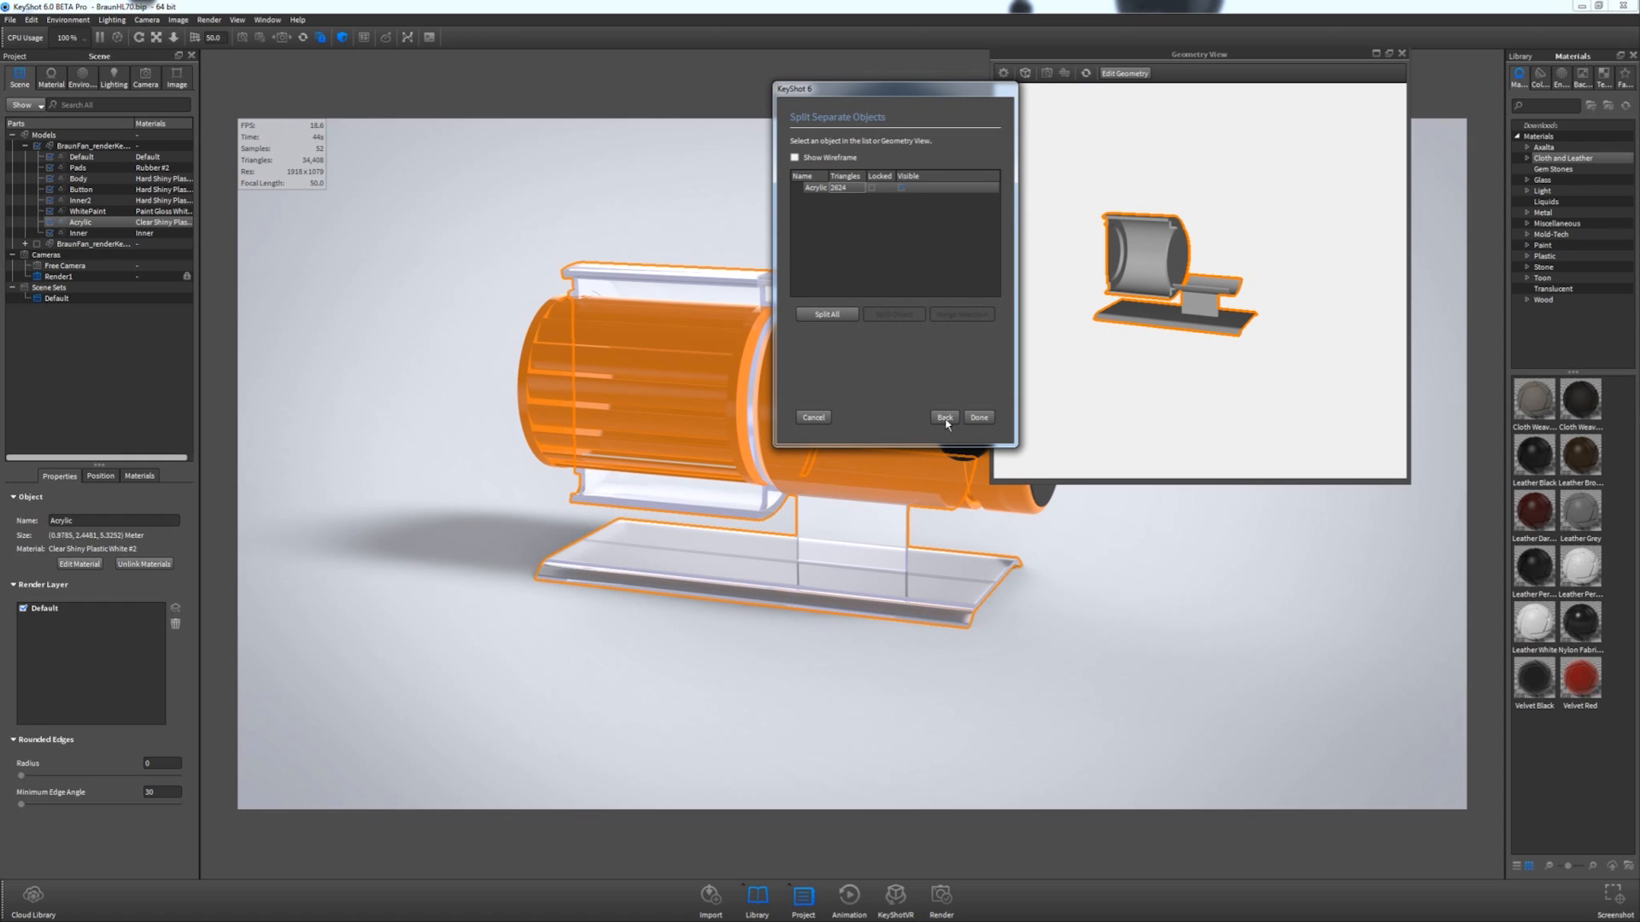
click(827, 314)
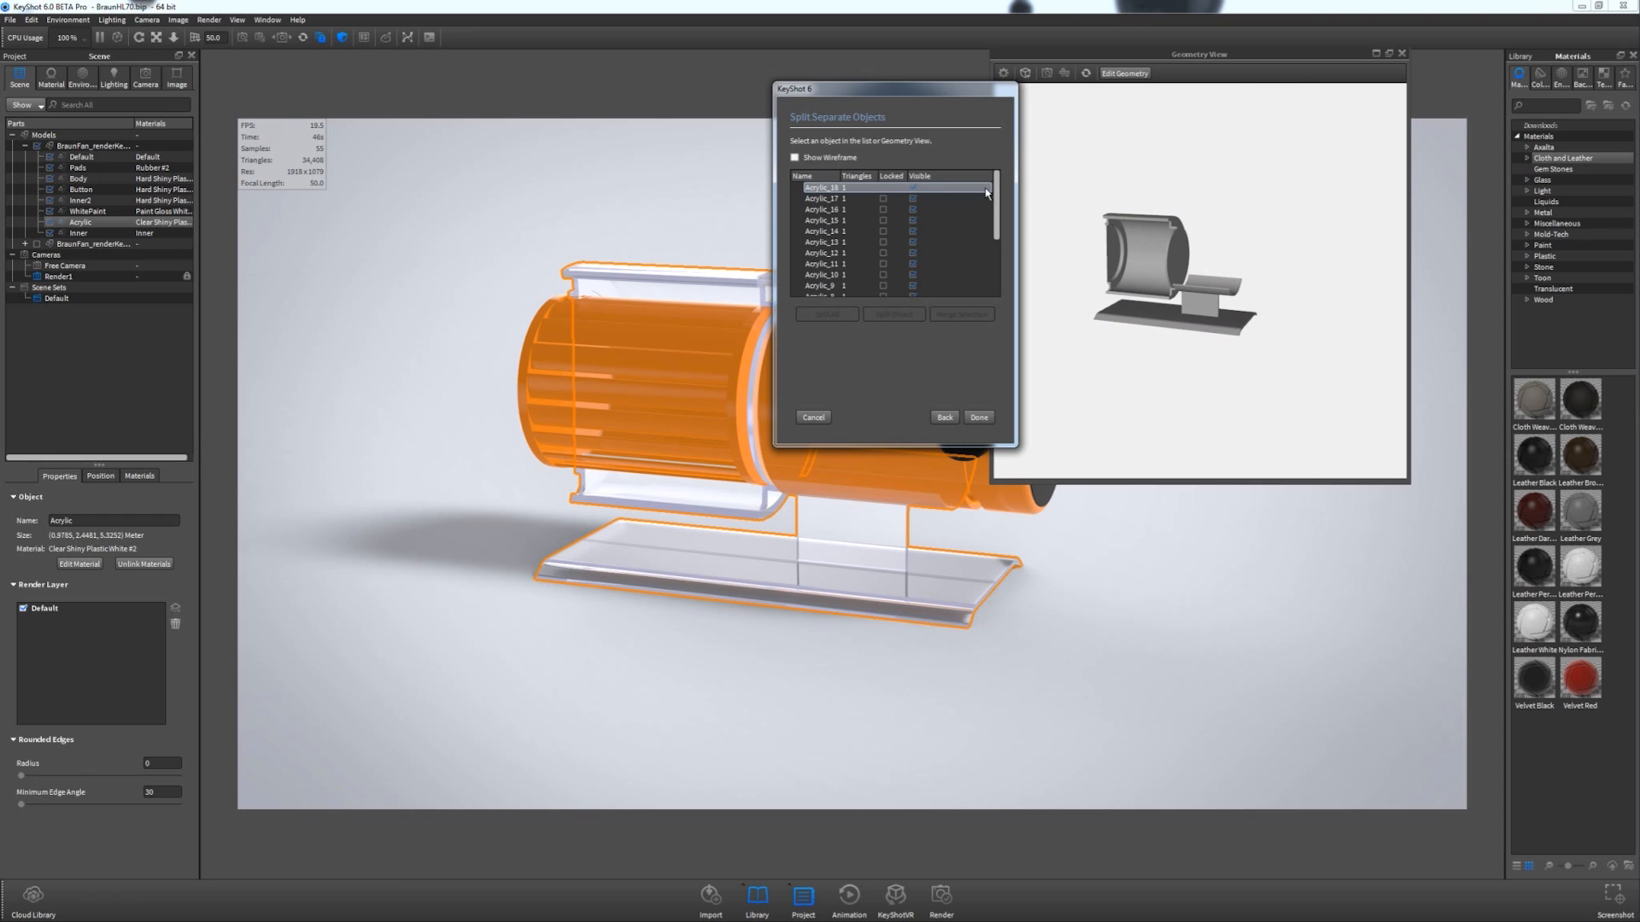
scroll(down, 3)
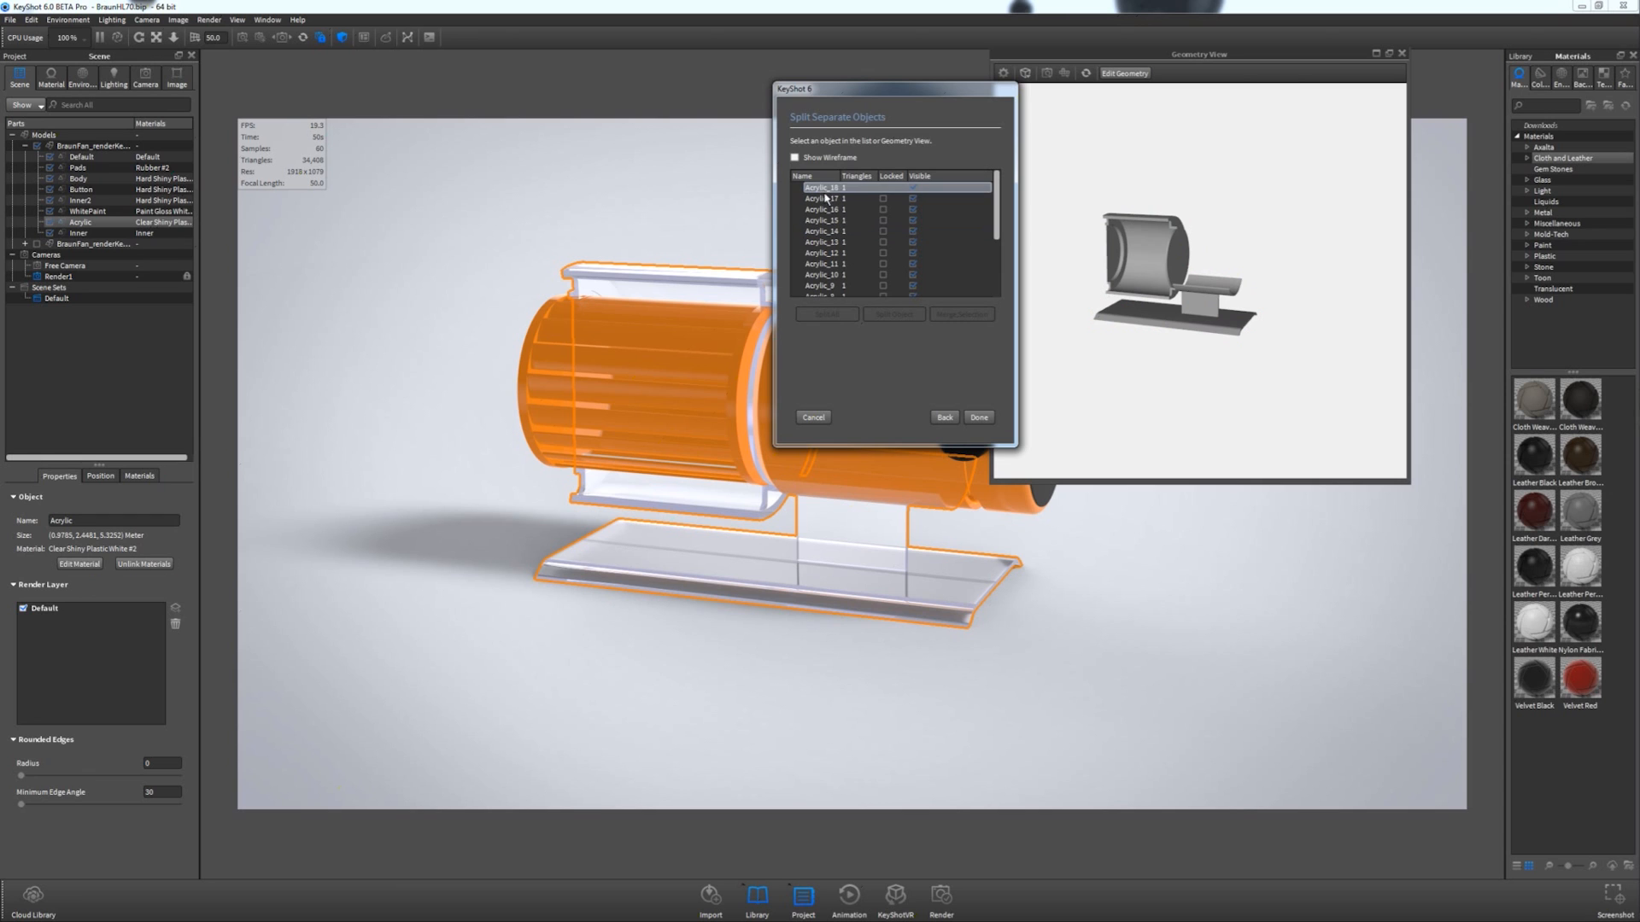
click(822, 221)
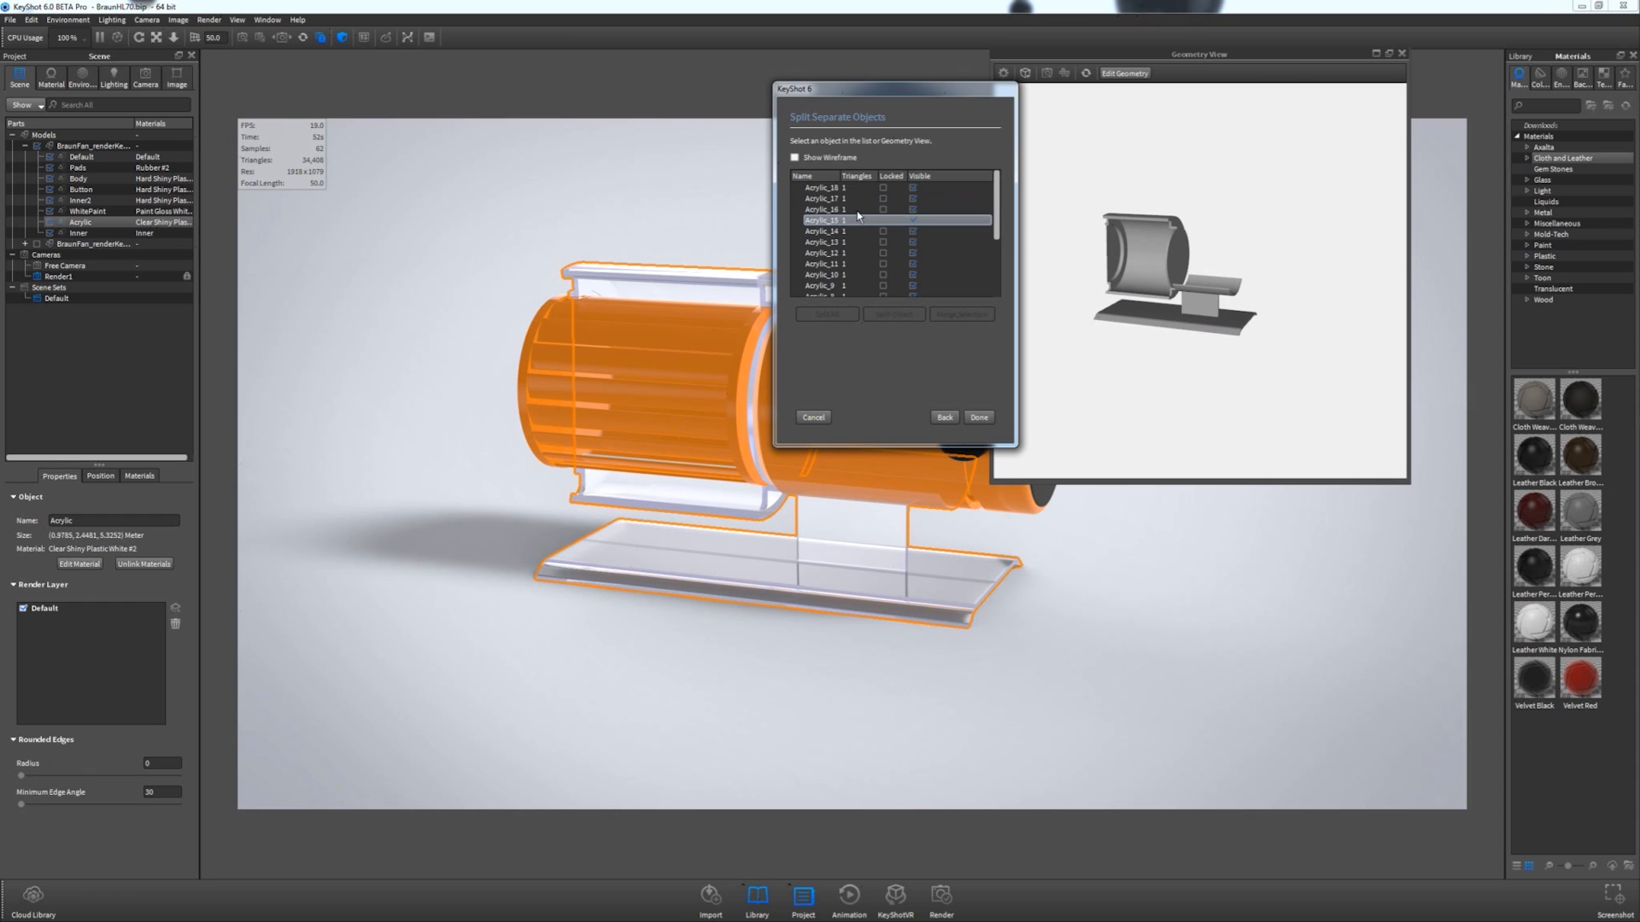
click(830, 207)
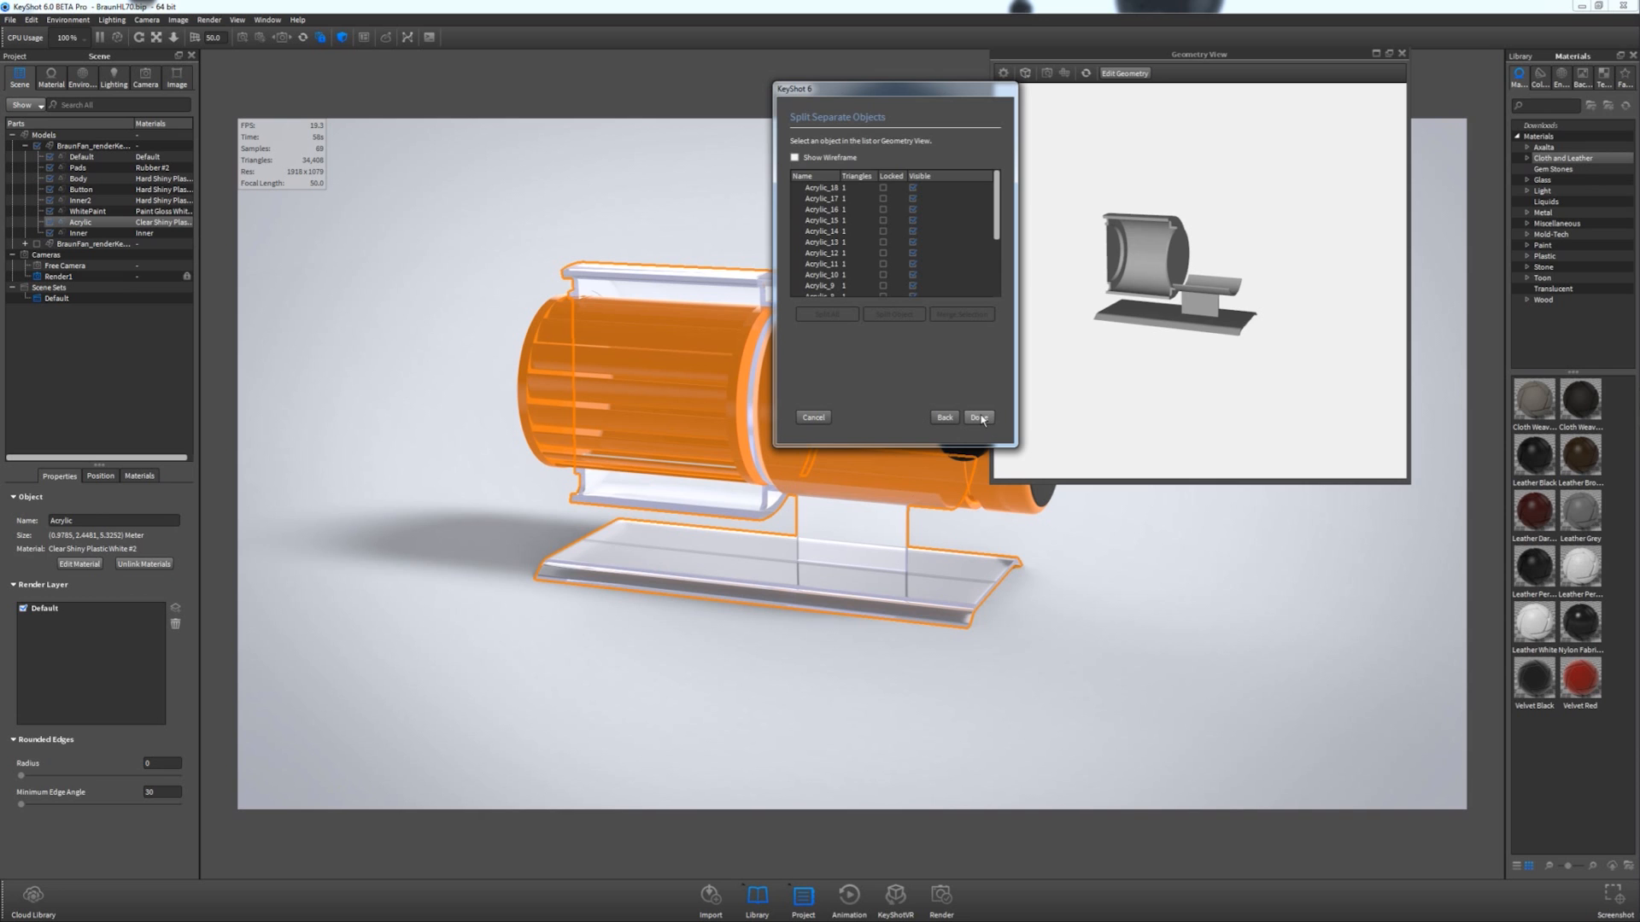
click(978, 416)
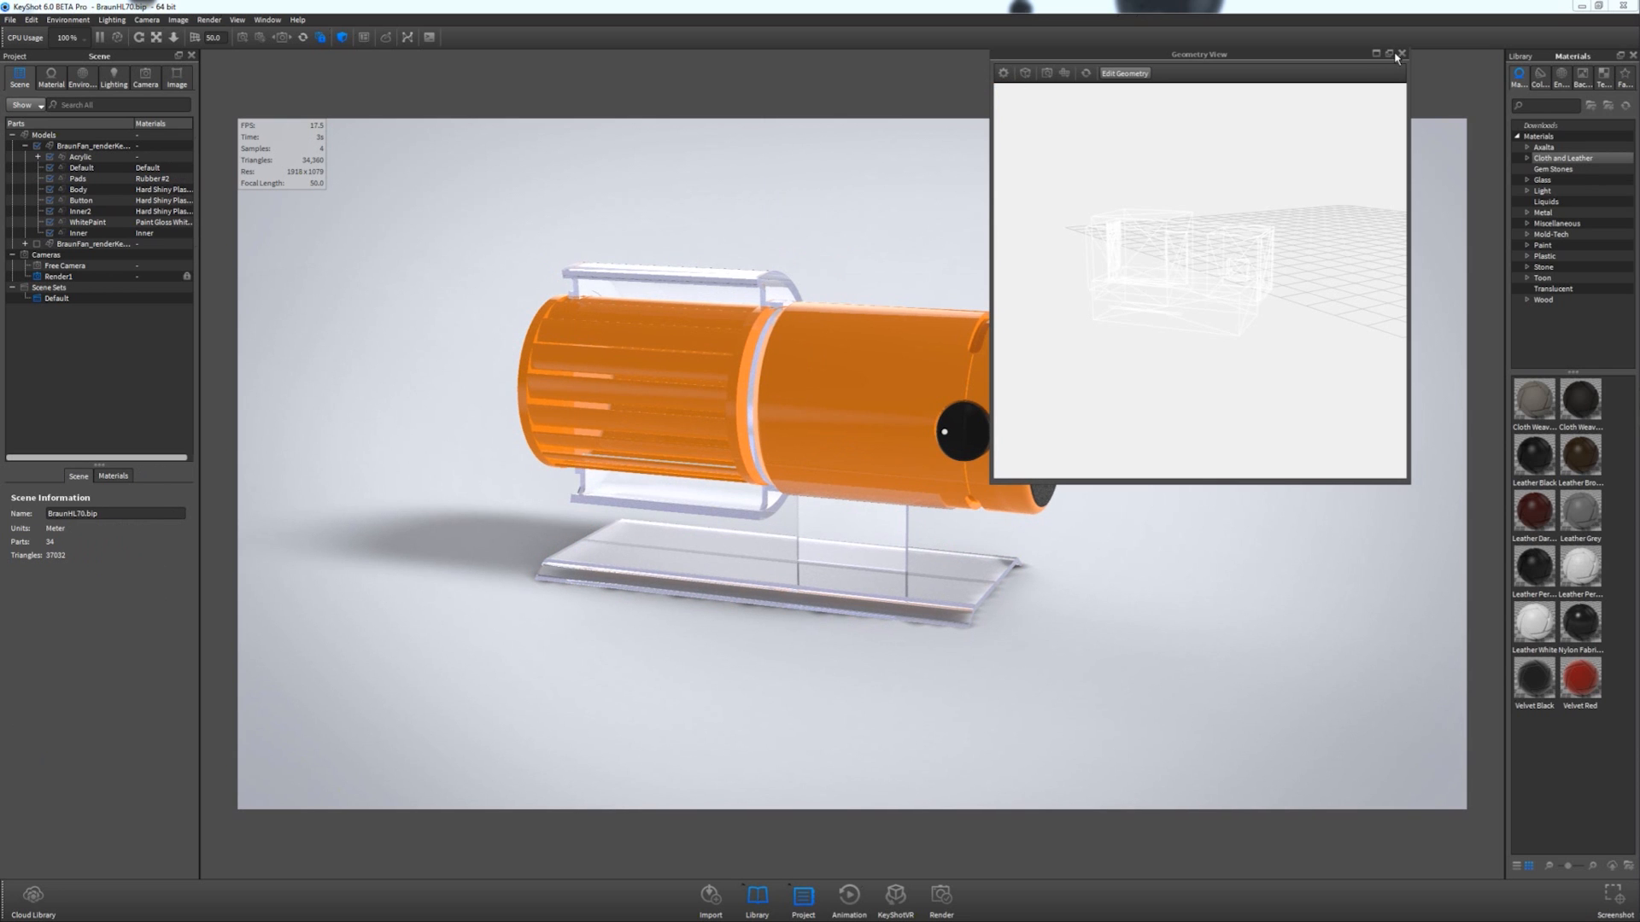
Expand the Acrylic group, check Acrylic_1, _2 and _5, and select the guard pieces.
click(1403, 52)
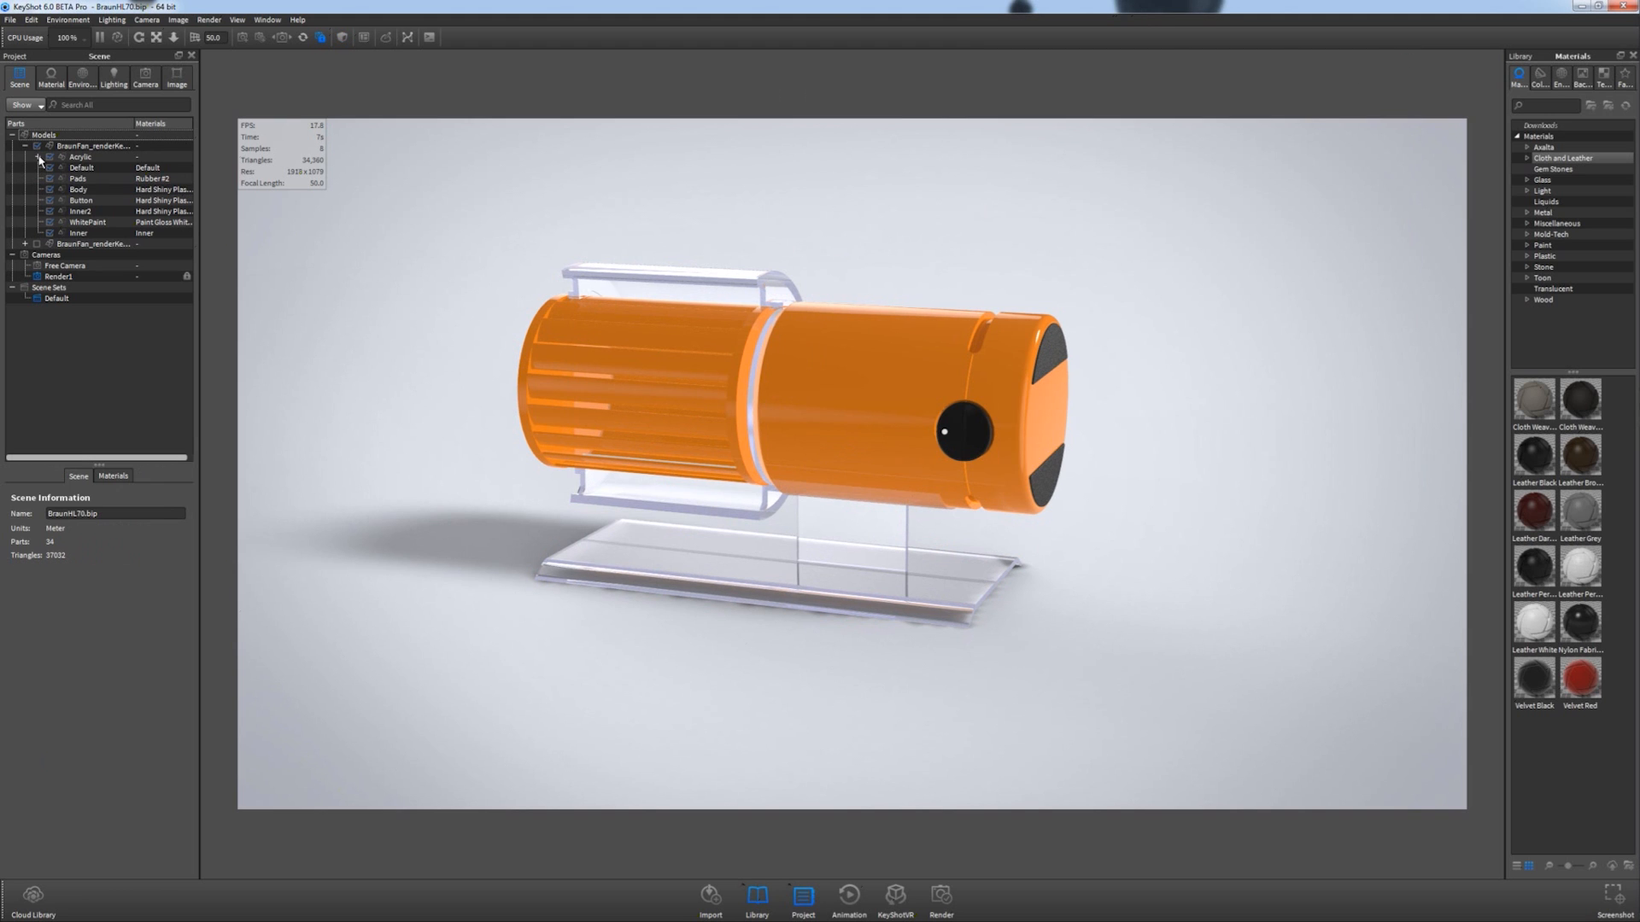
click(40, 158)
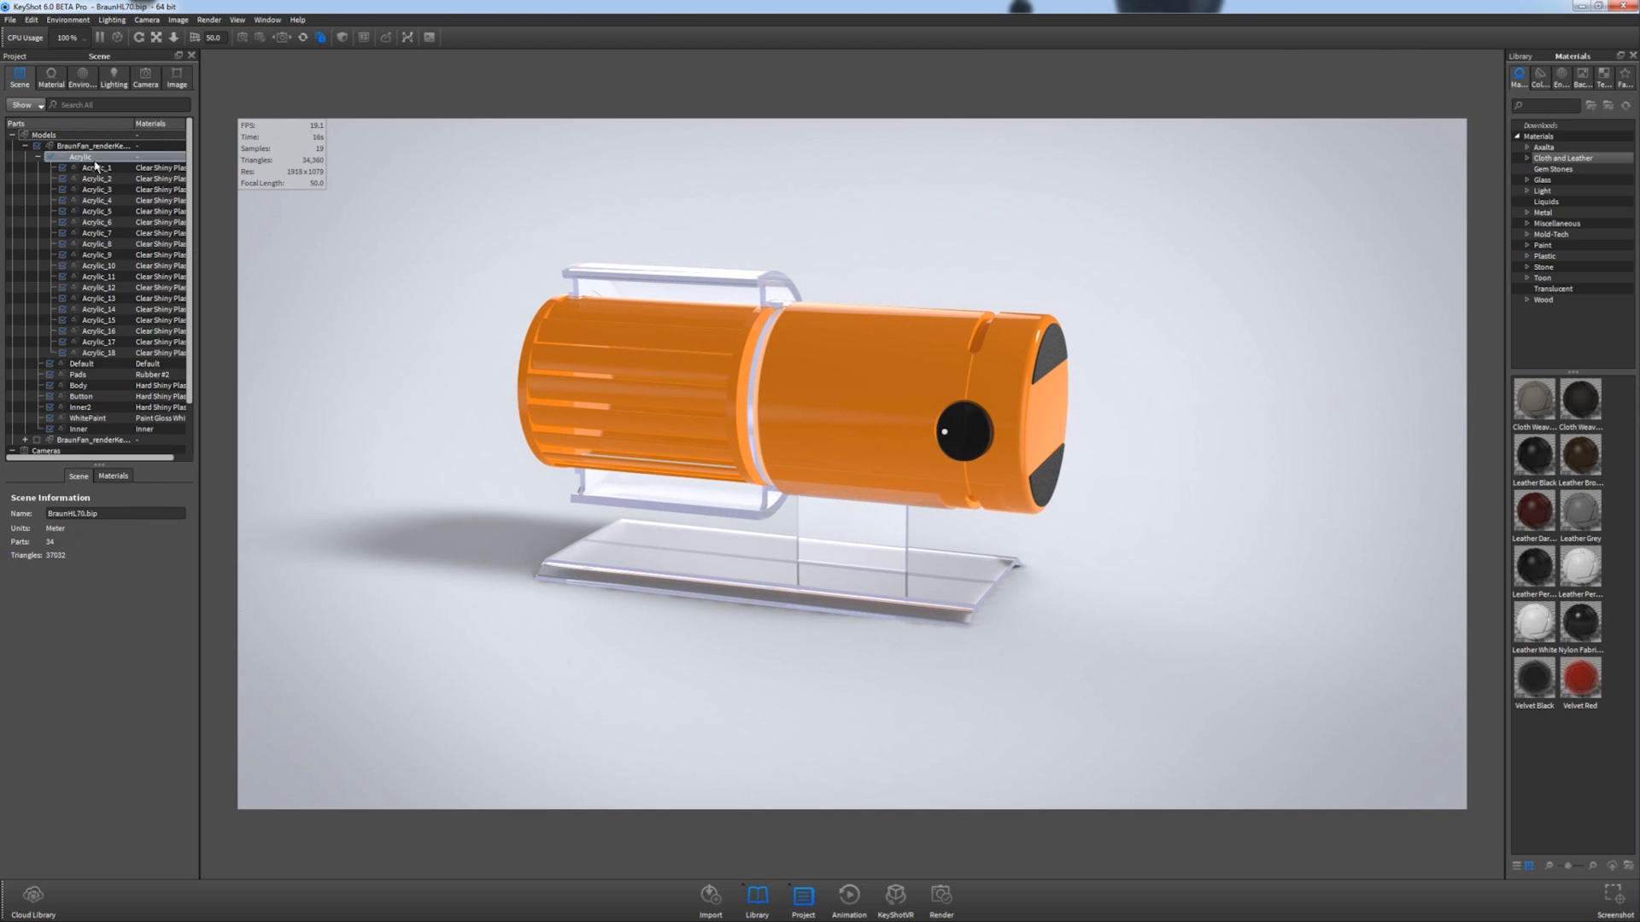
click(90, 169)
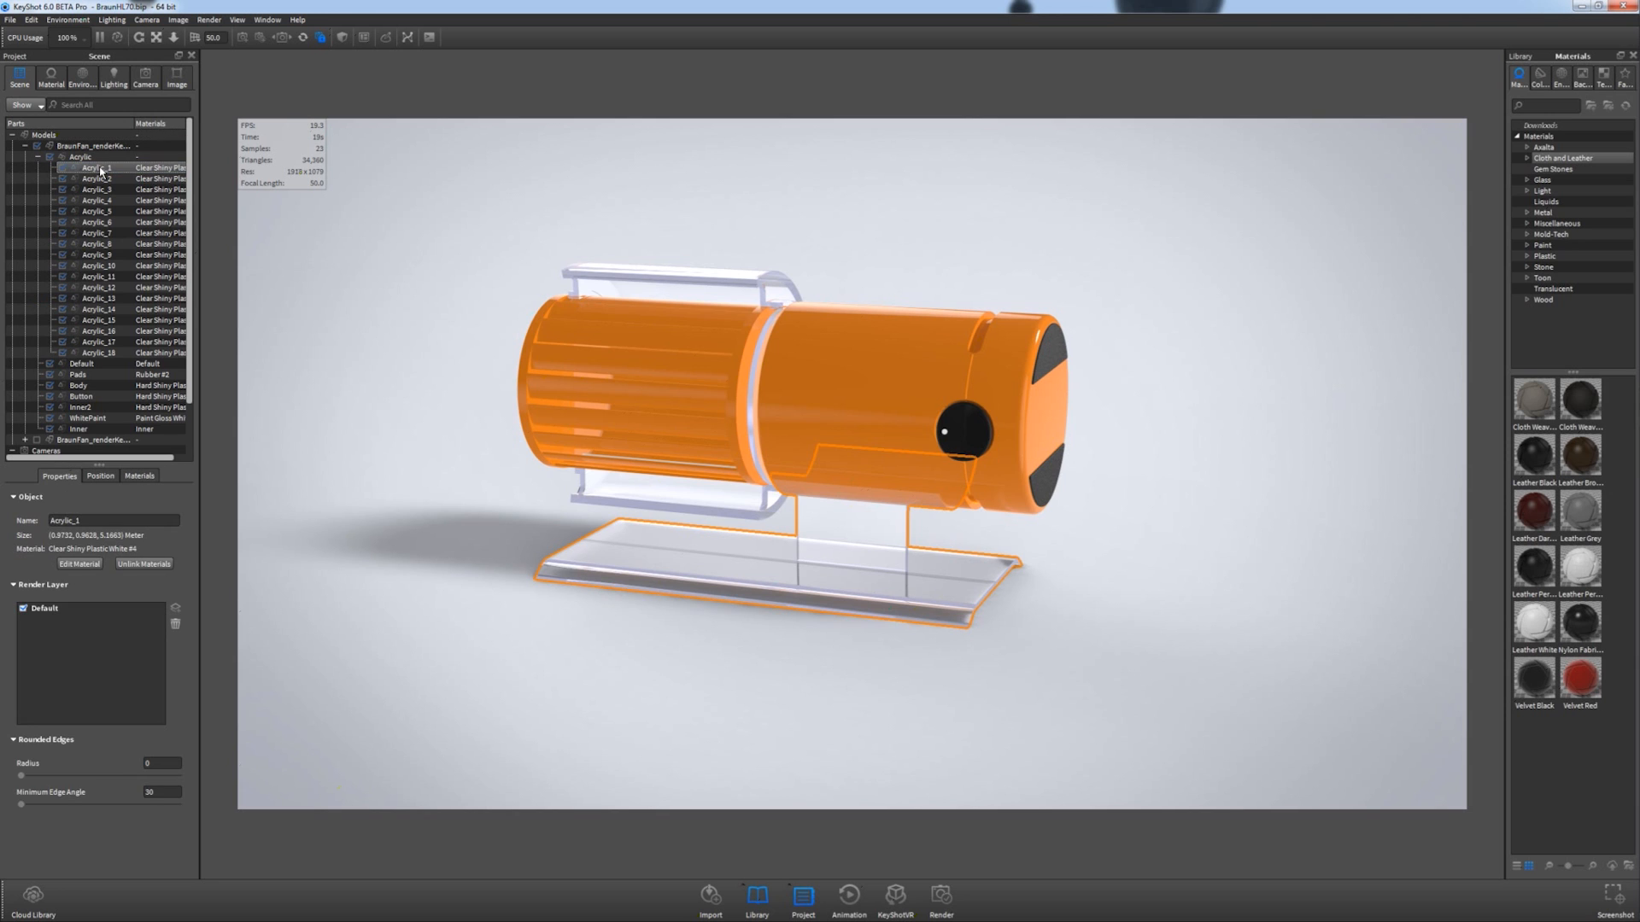
click(93, 201)
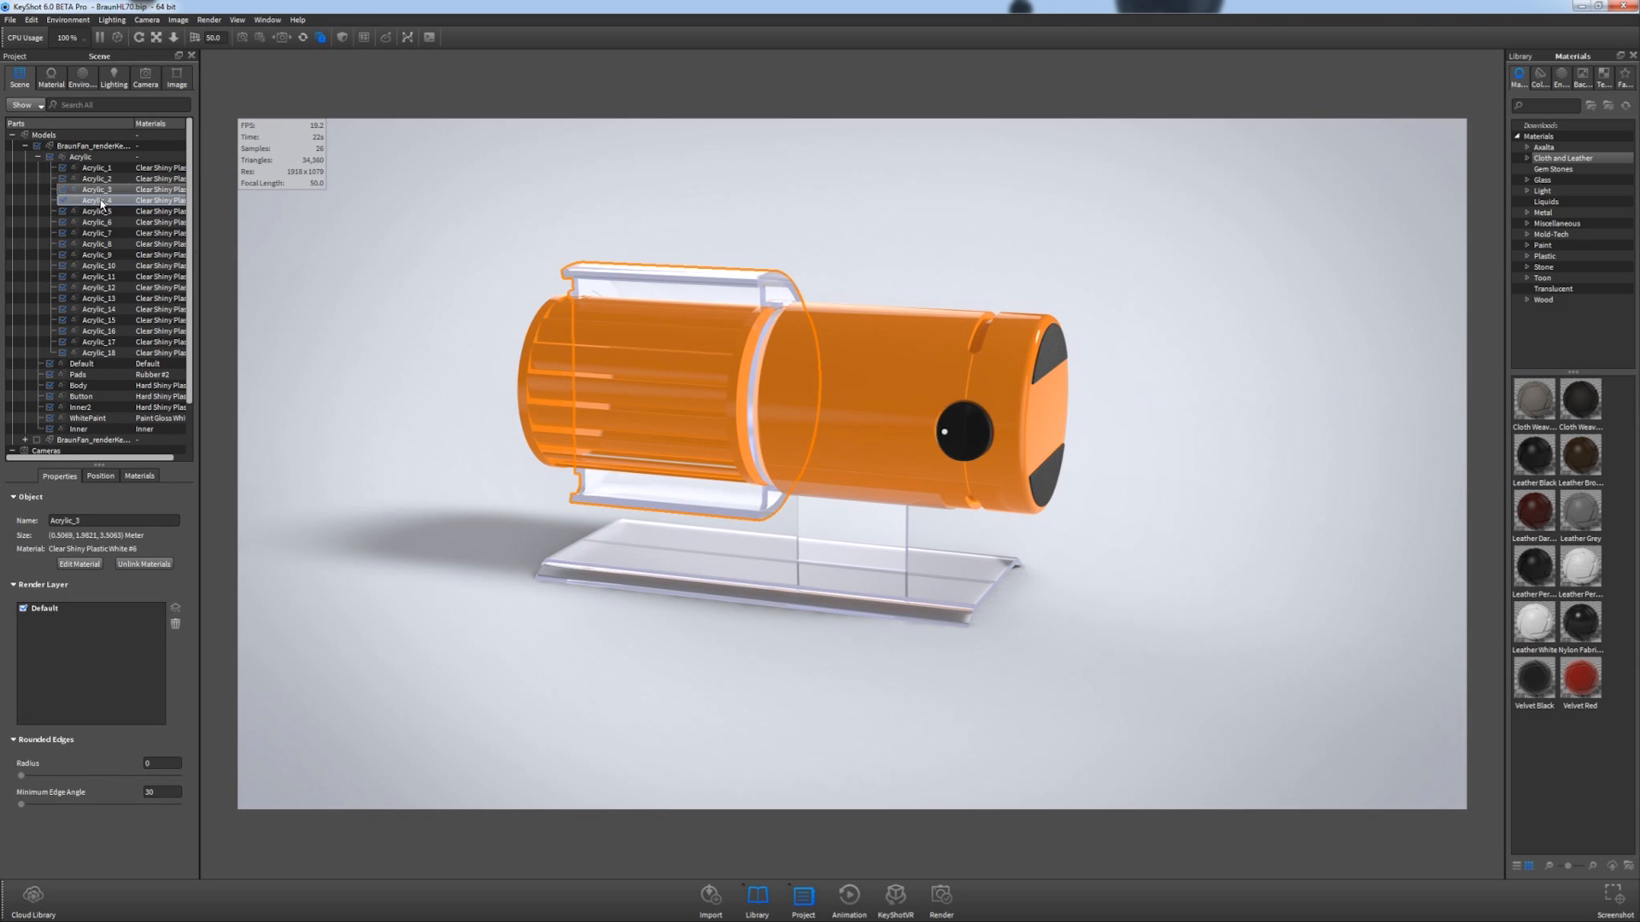
click(94, 211)
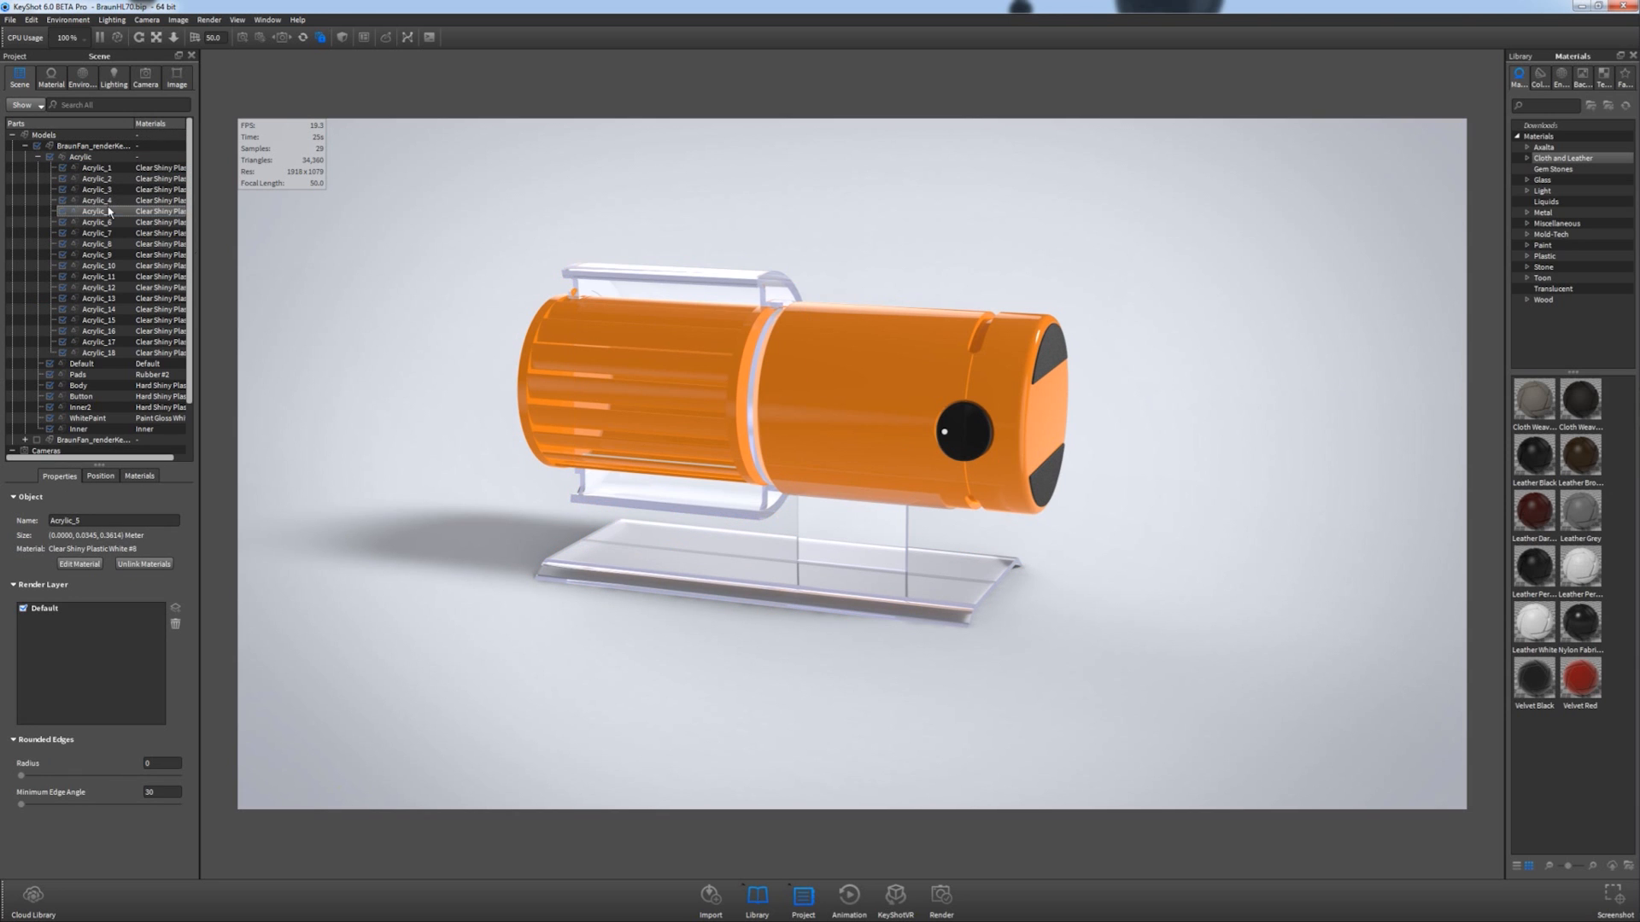
click(89, 179)
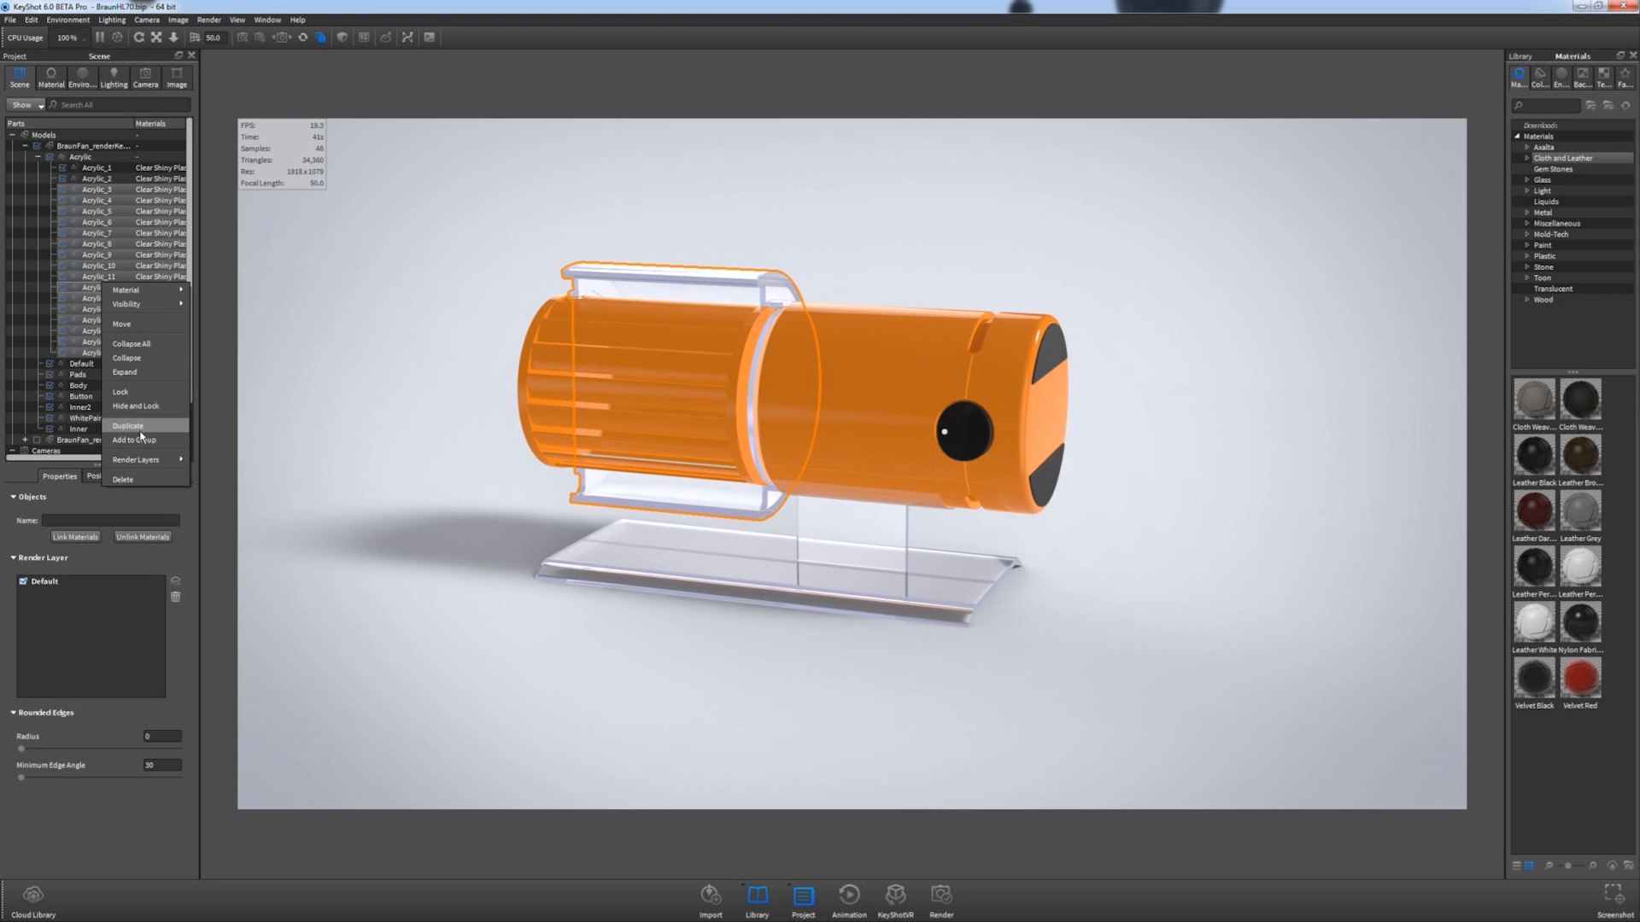
Add the selected pieces to a new FanGuard group under BraunFan_renderKeyShot.
click(133, 440)
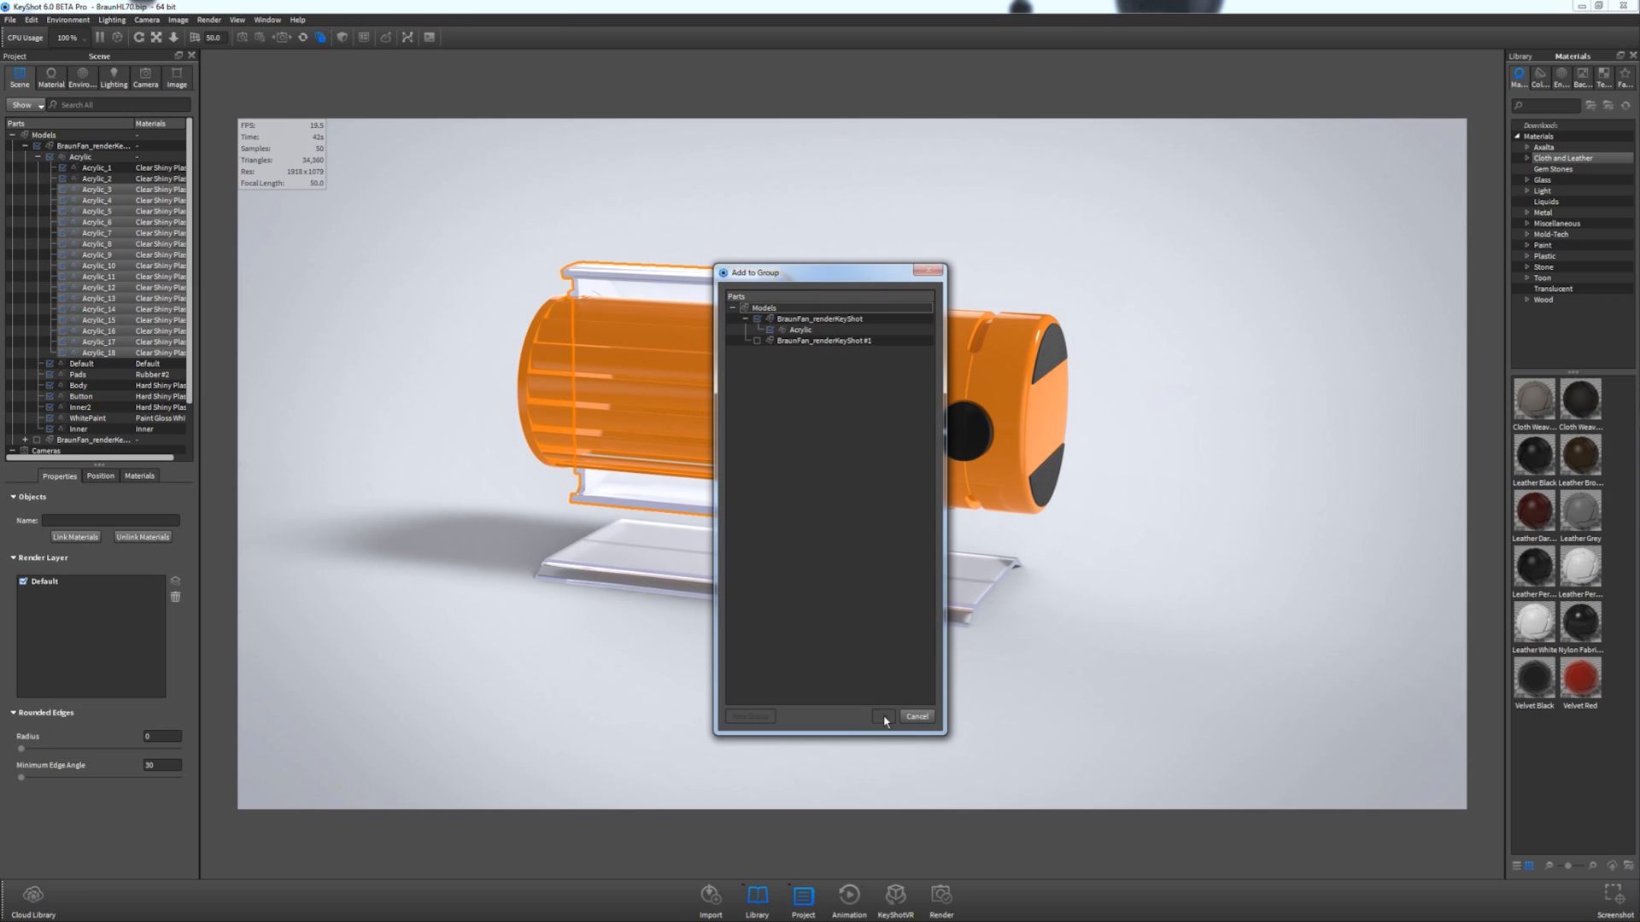
click(818, 318)
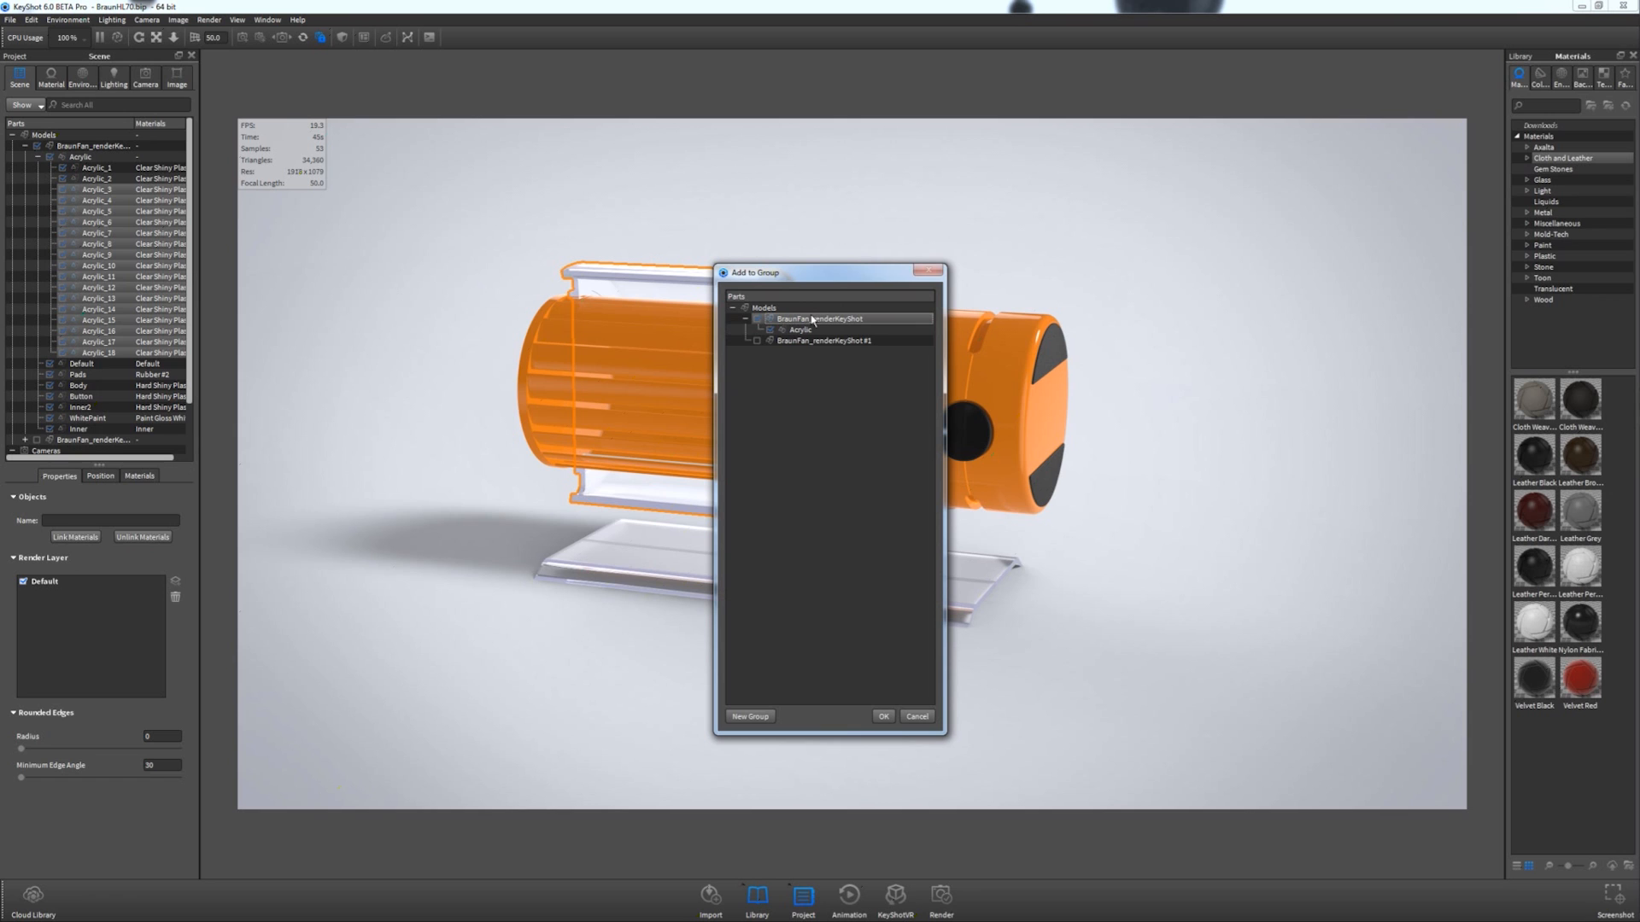
mouse_move(887, 612)
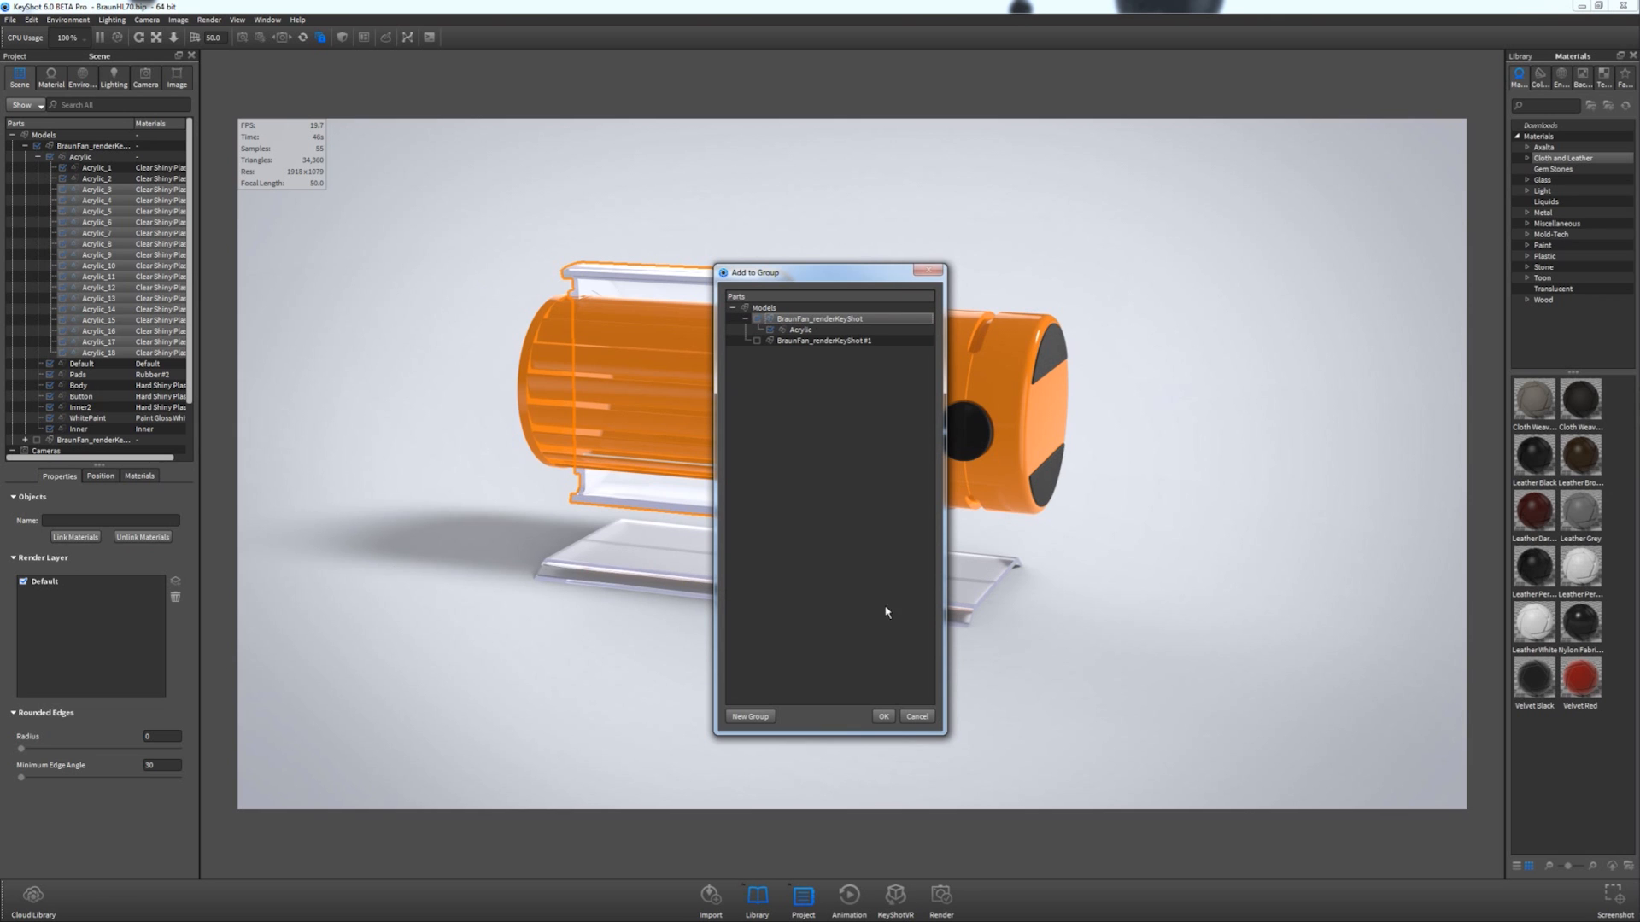
click(749, 715)
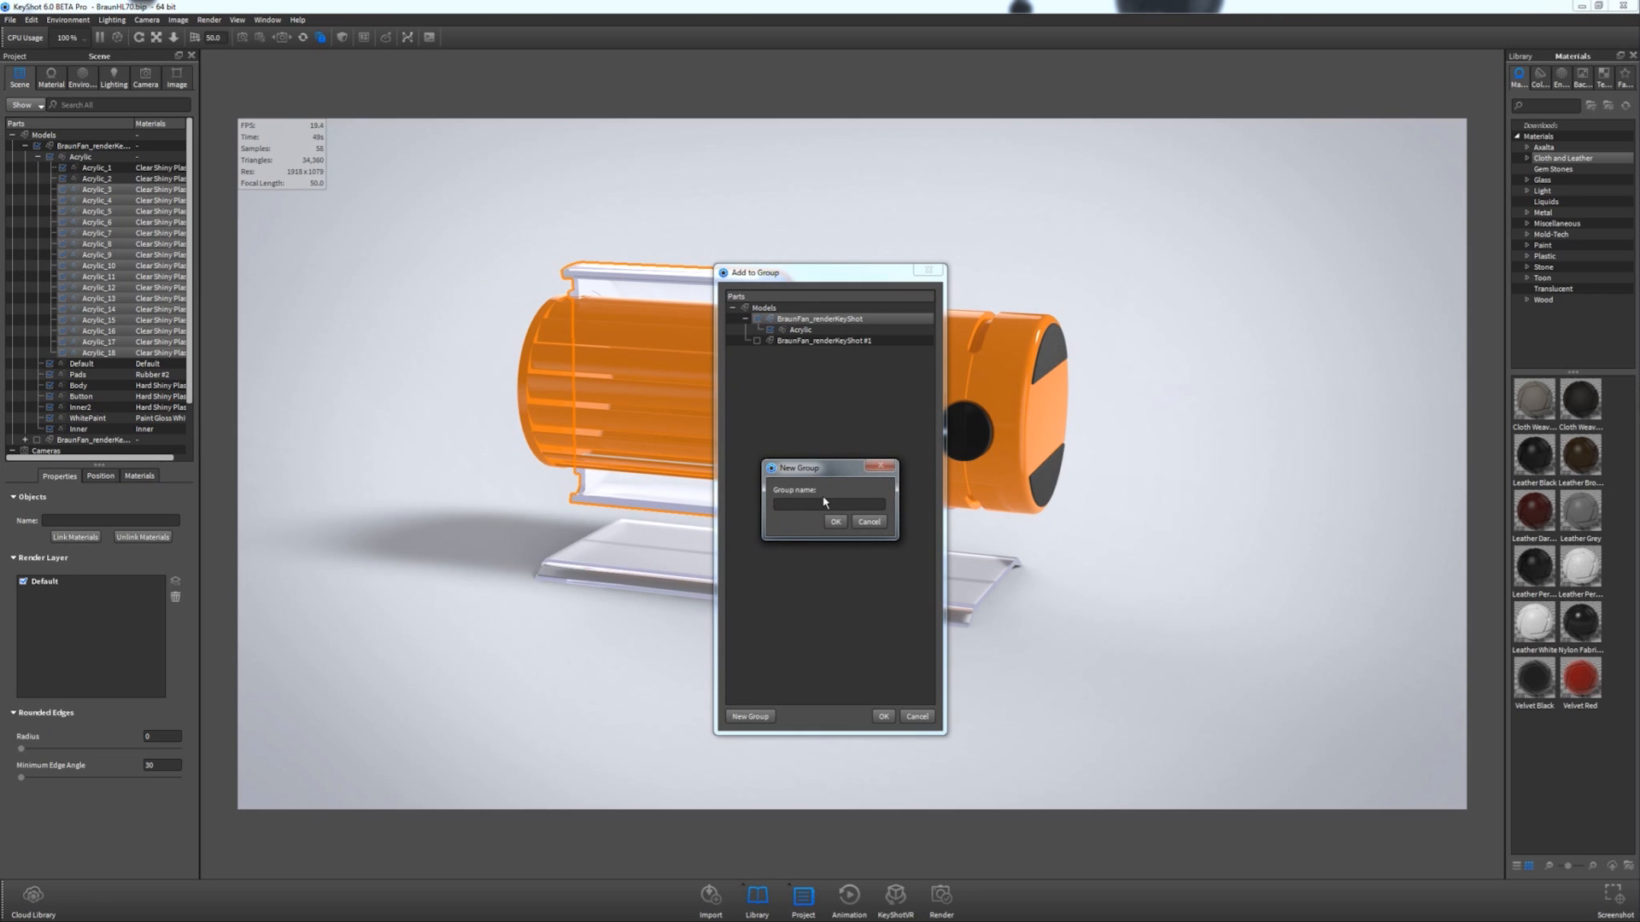
text(FanGu)
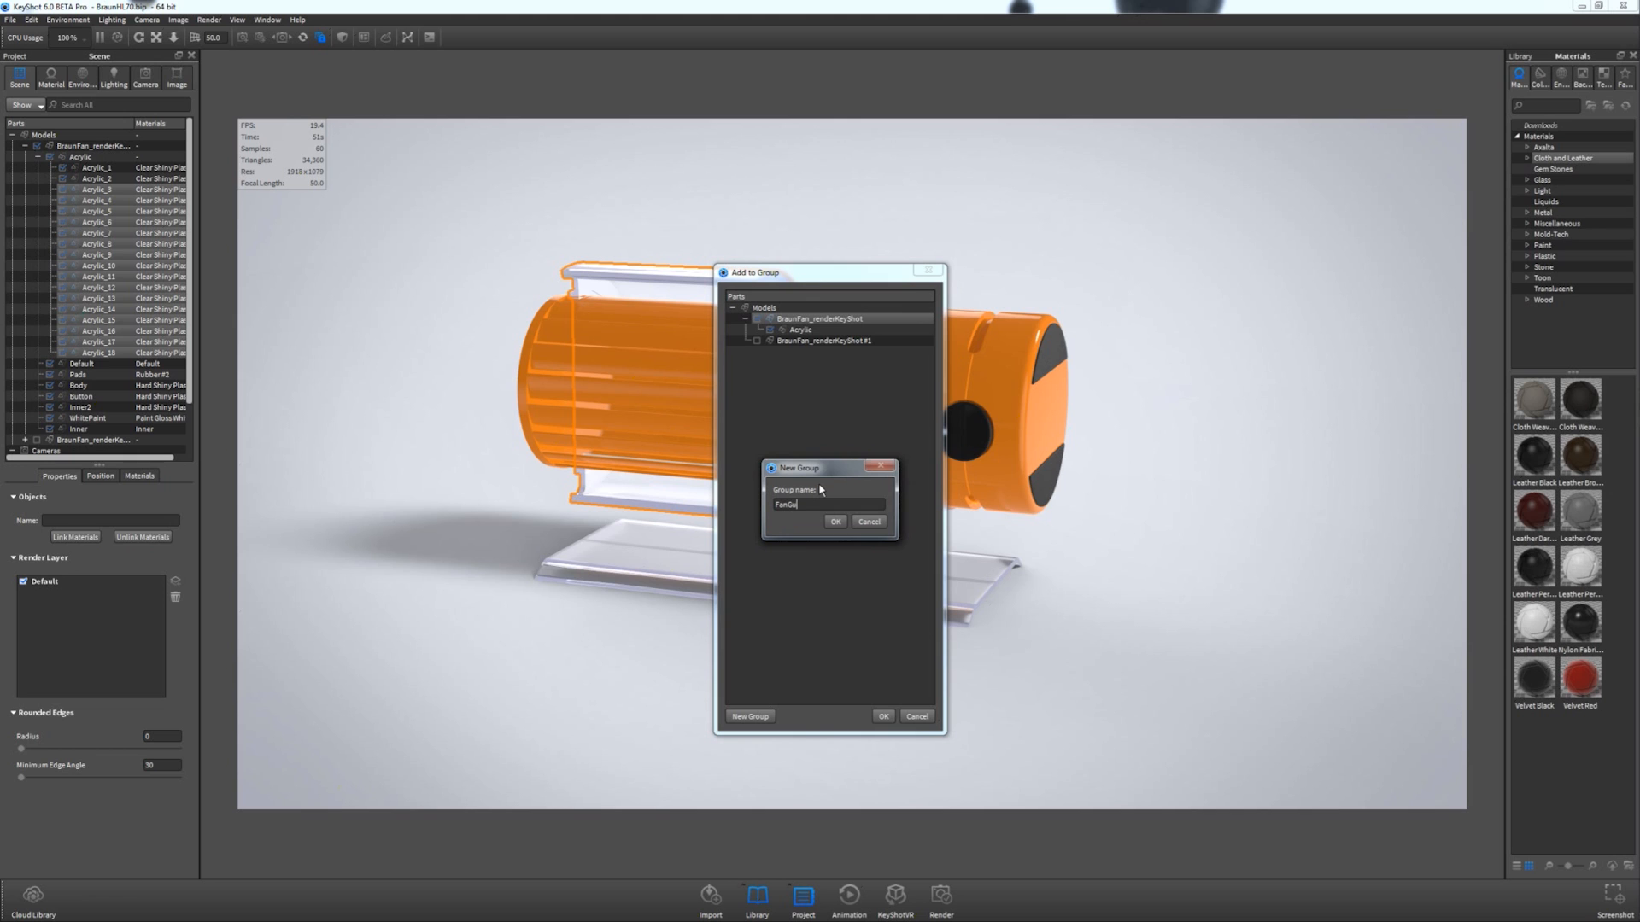
click(835, 521)
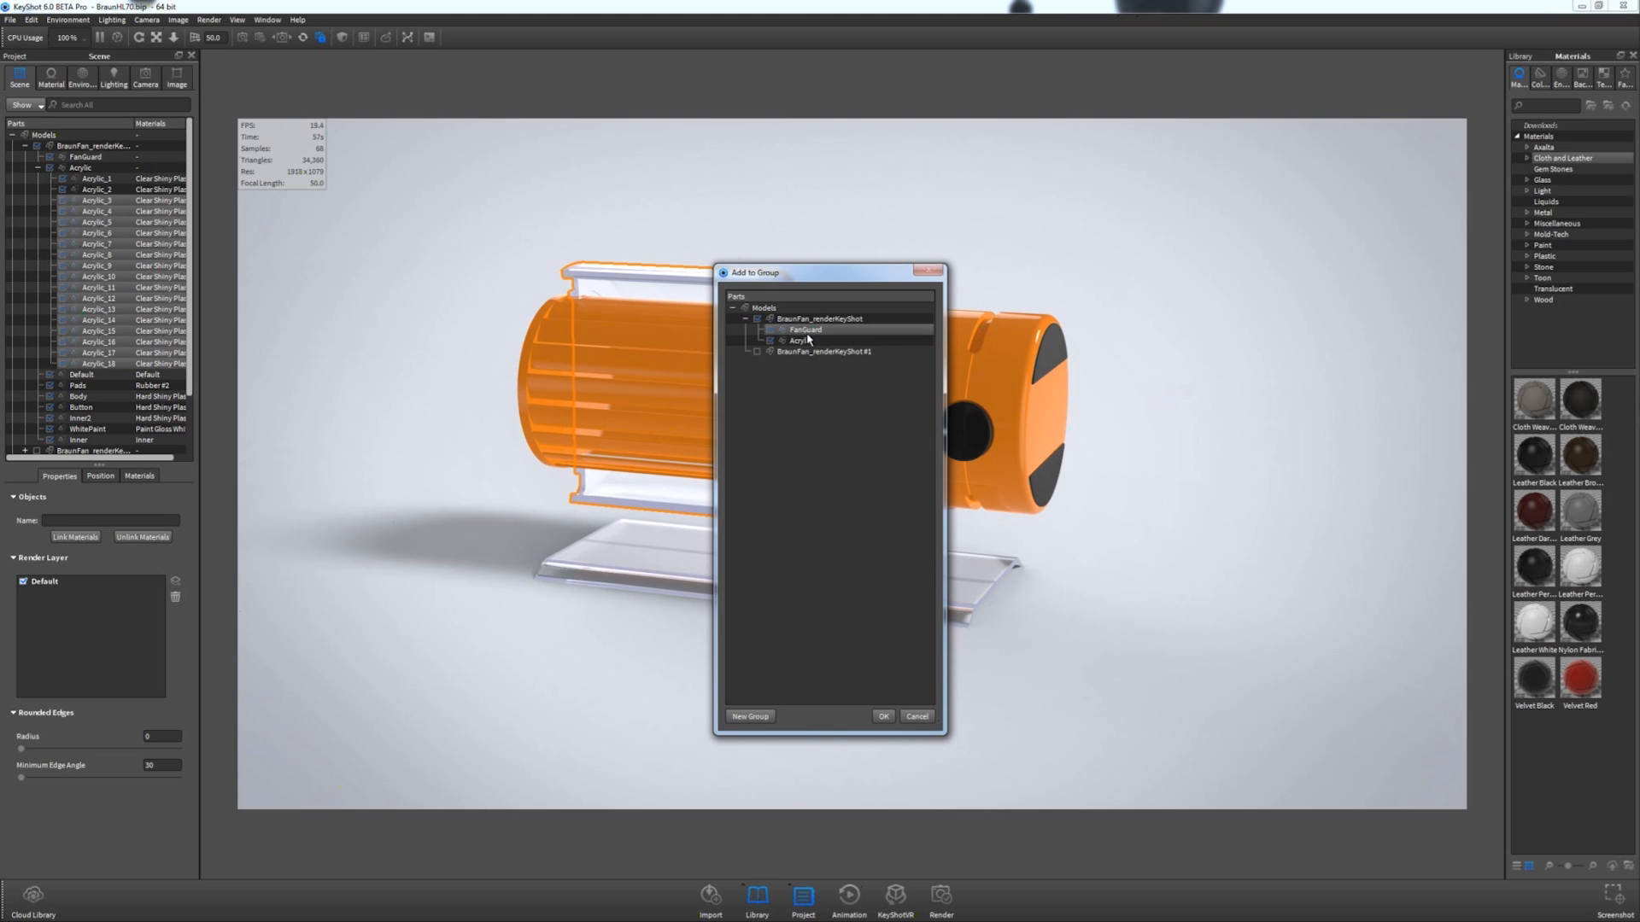
click(799, 340)
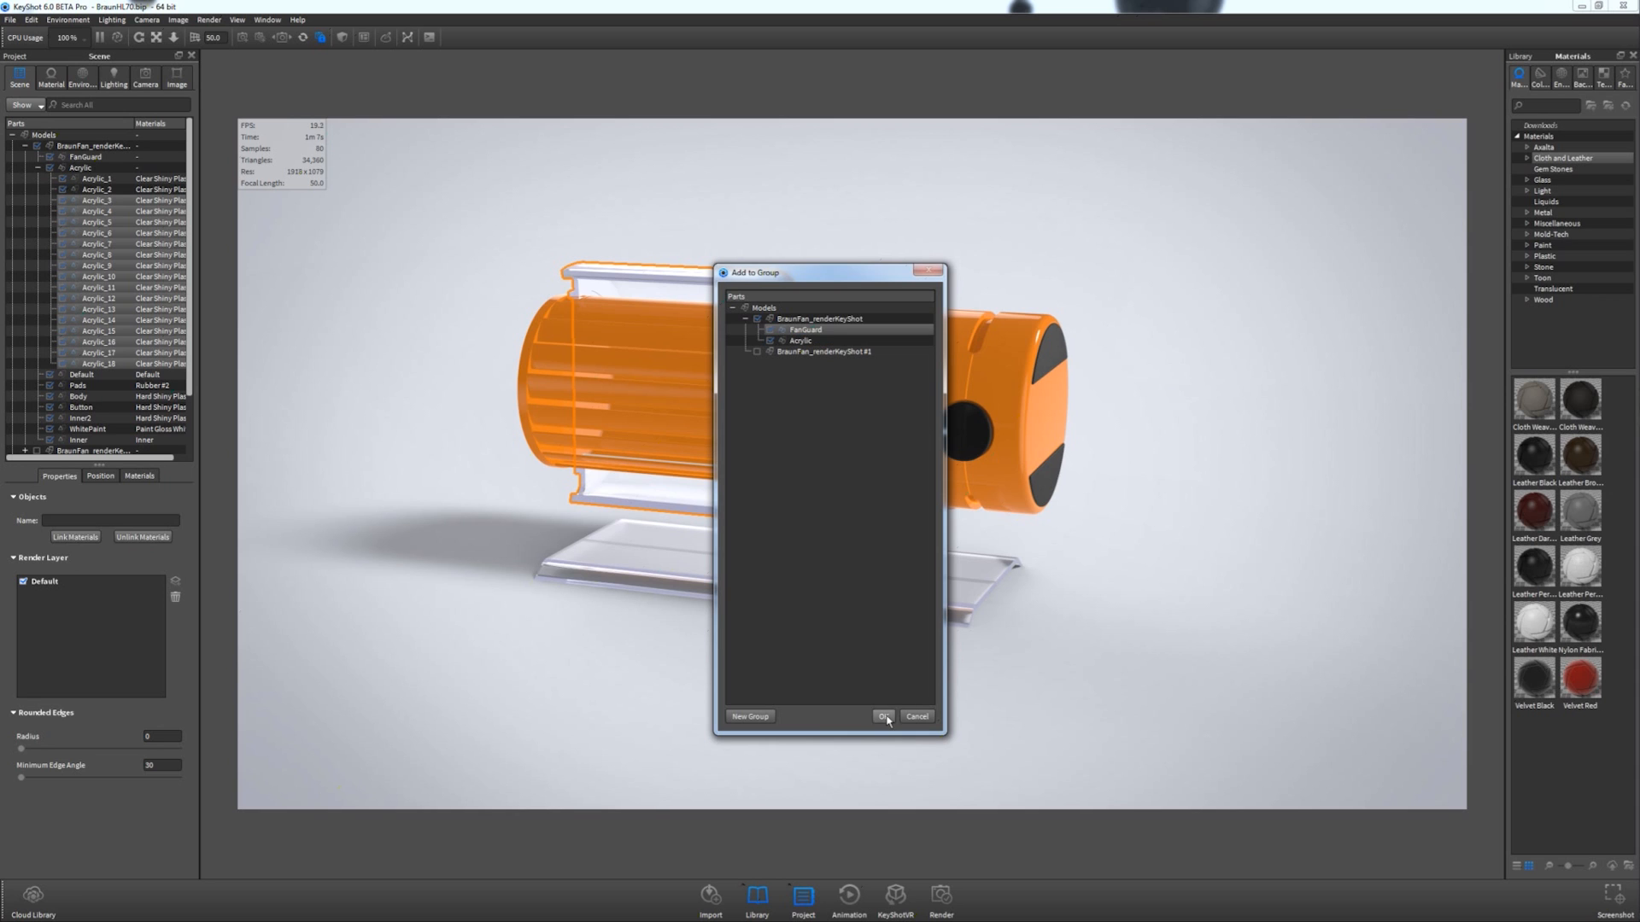
click(883, 716)
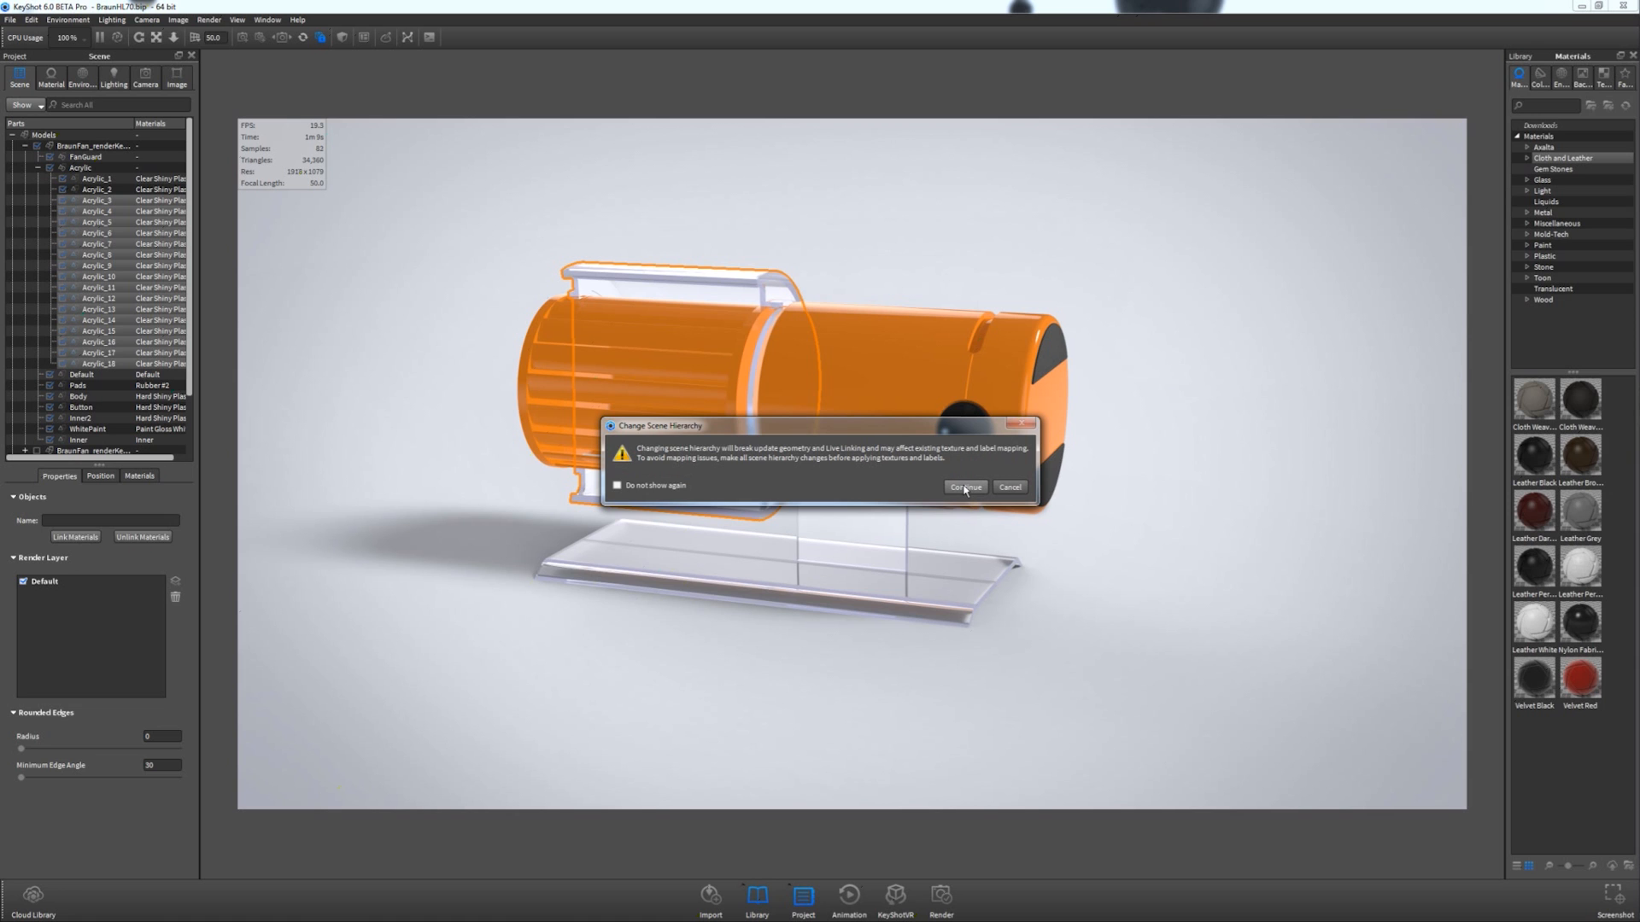
Accept the hierarchy change, collapse FanGuard, and rename the leftover Acrylic group to Base.
click(964, 487)
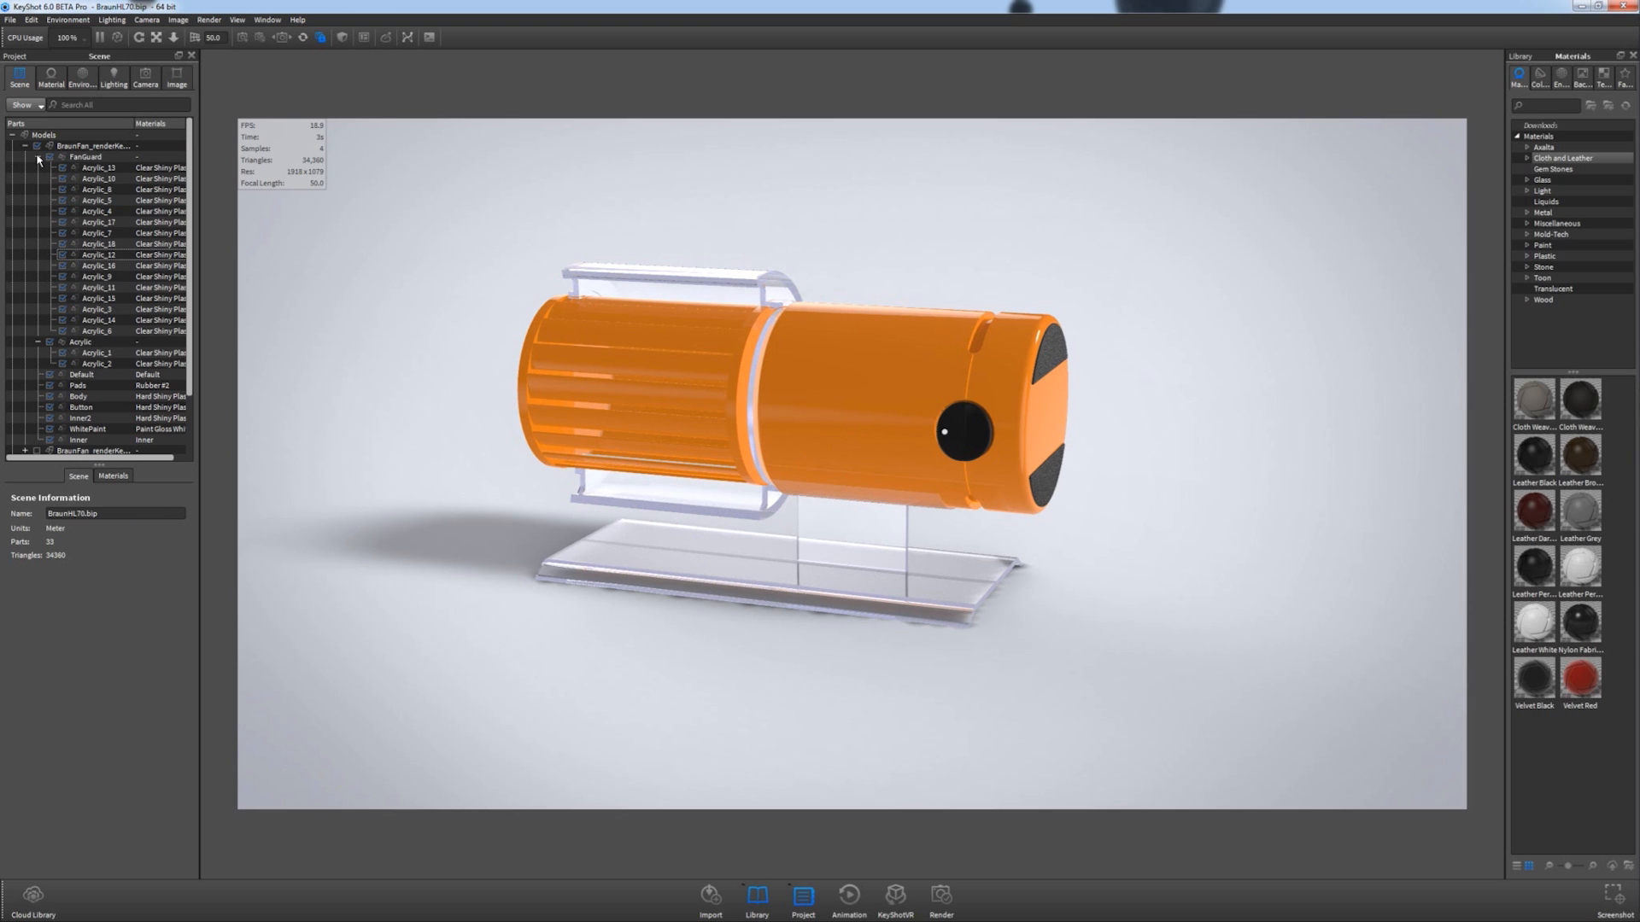
click(50, 159)
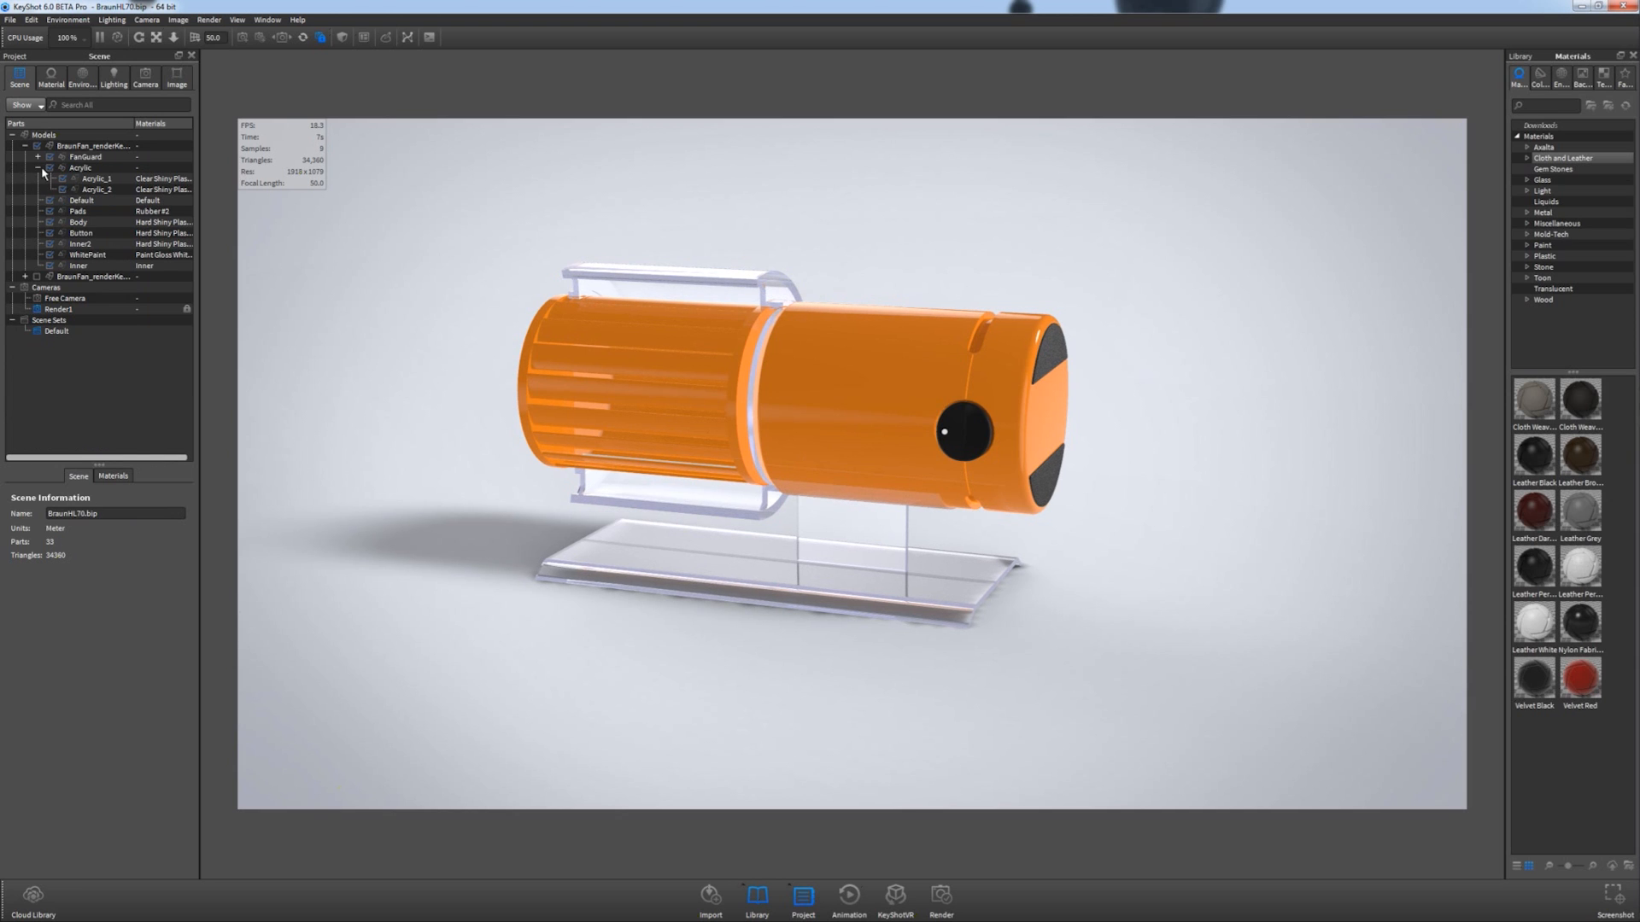
click(49, 175)
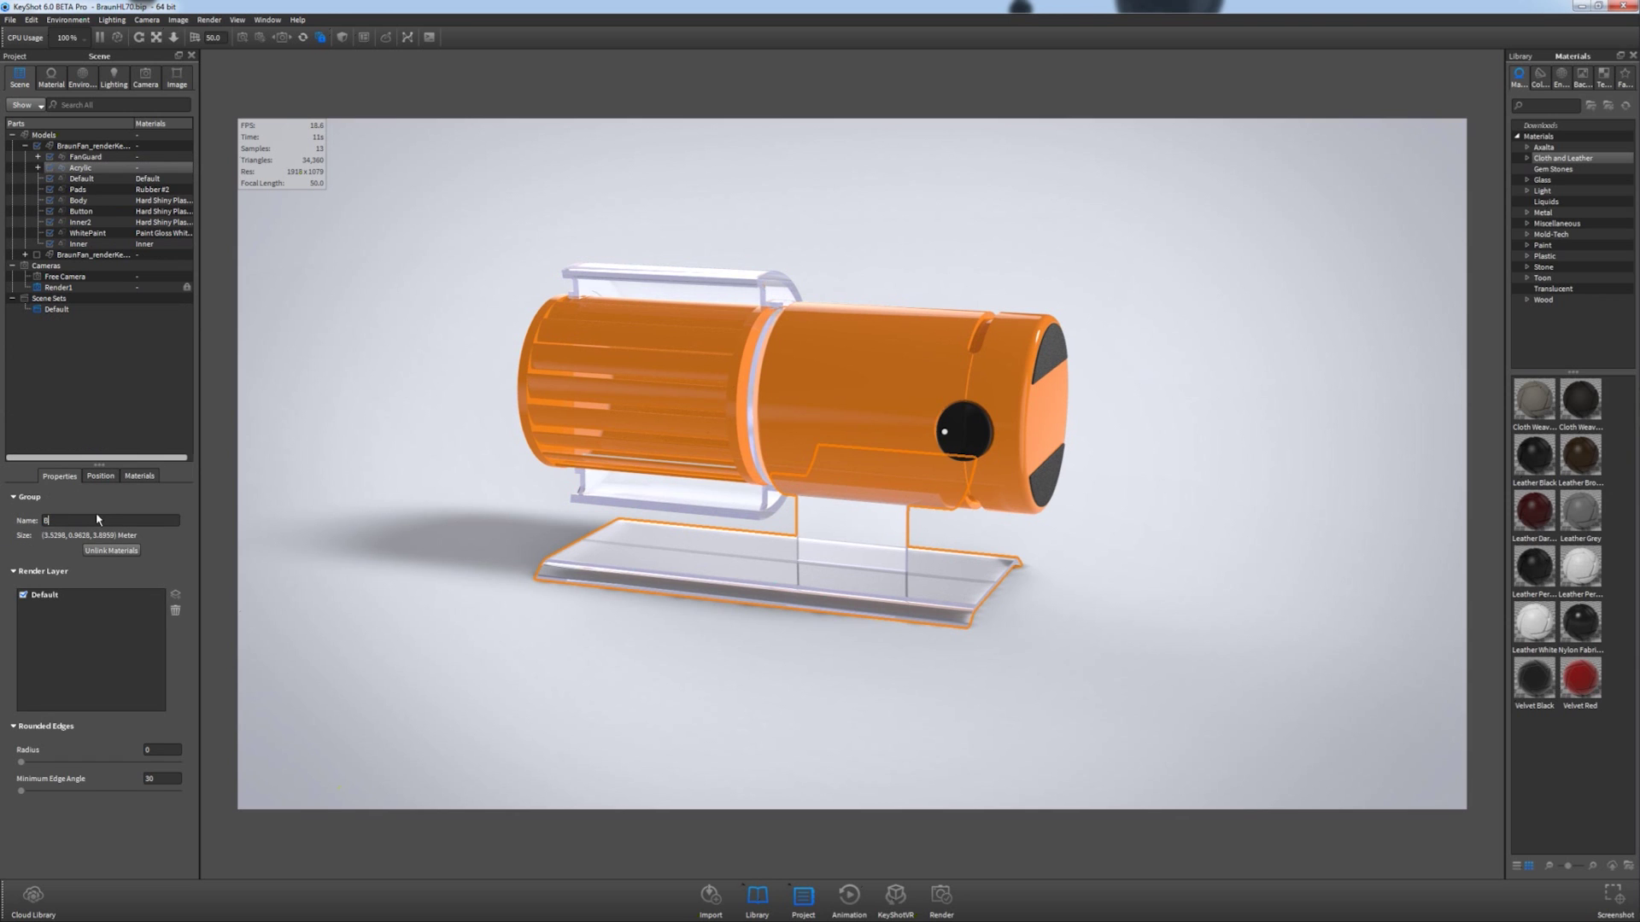
text(Base)
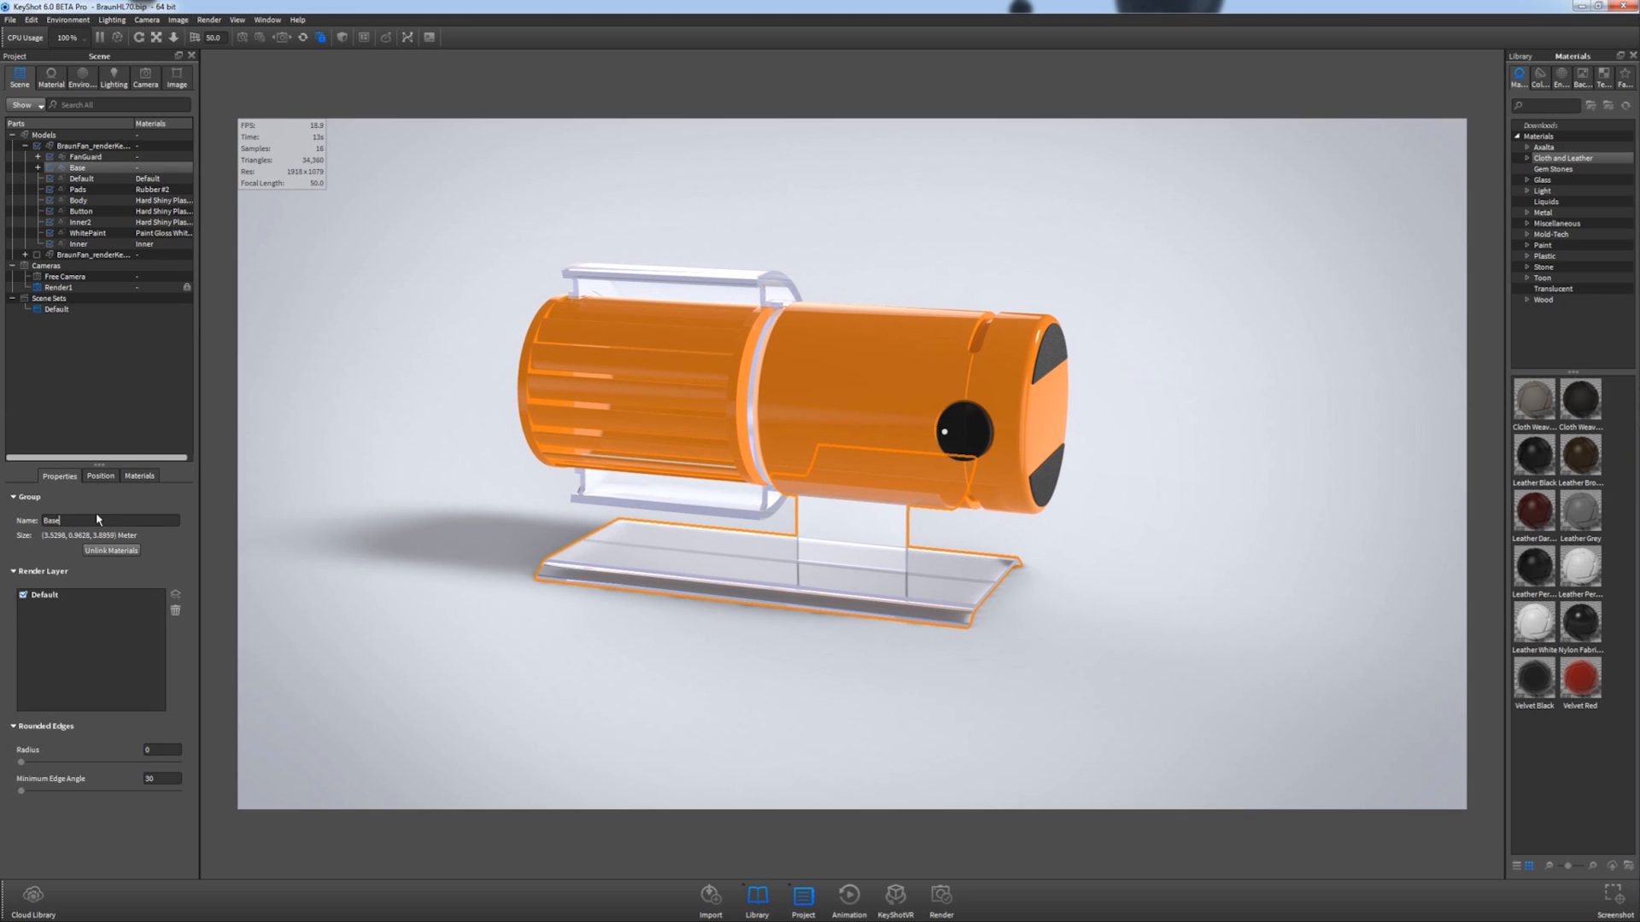
click(83, 158)
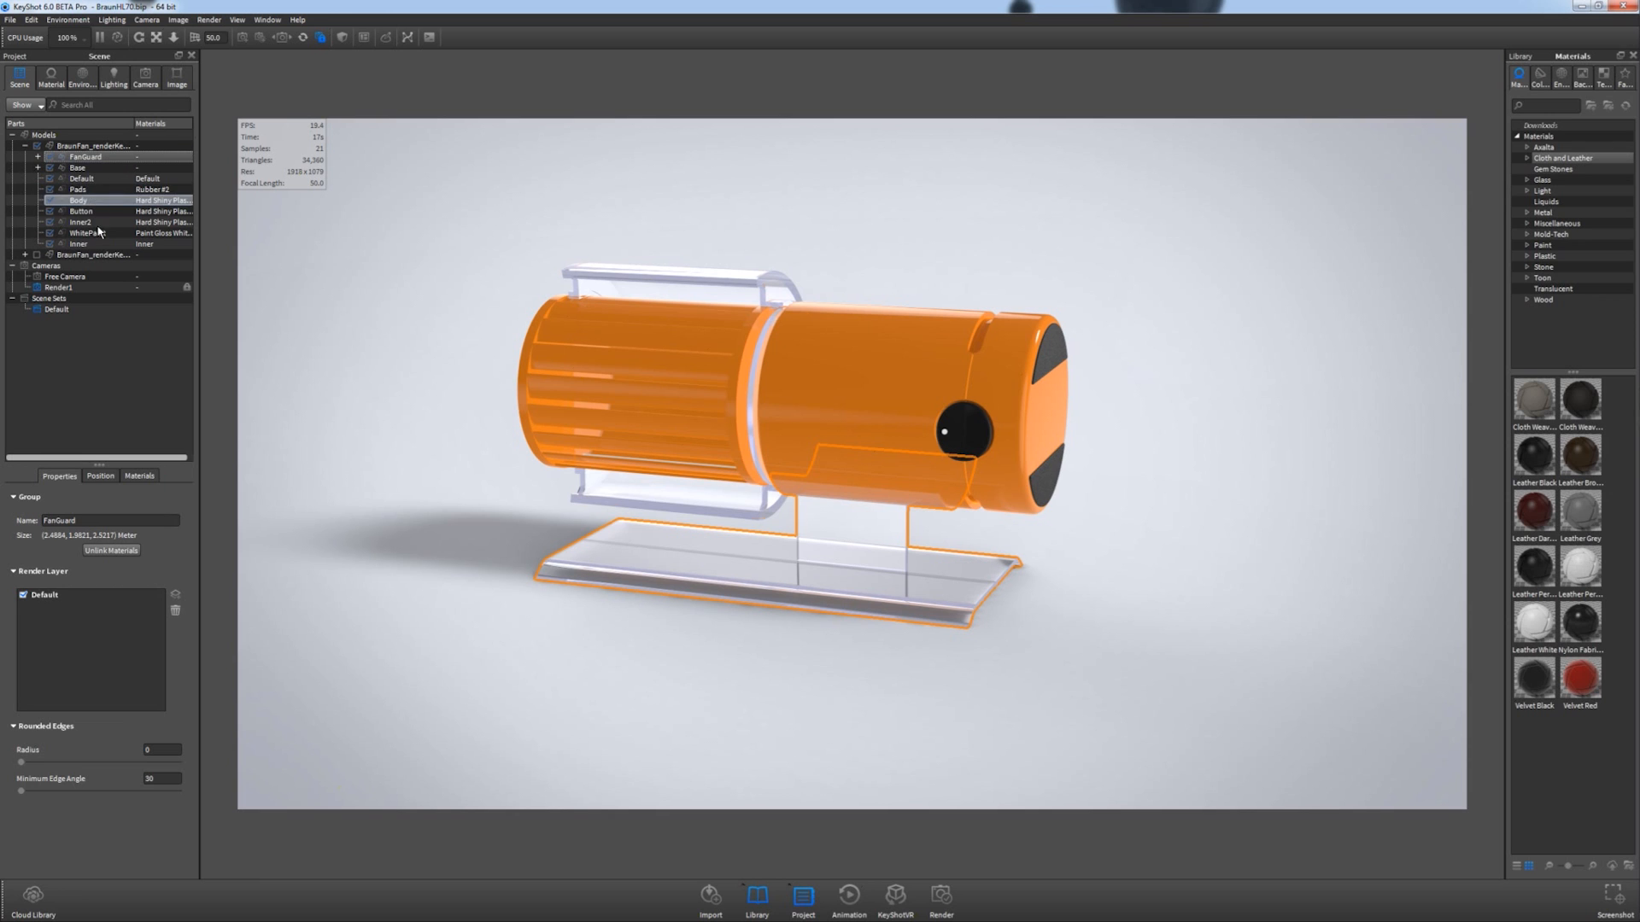
Shift-select from FanGuard through Inner, excluding Base, with a brief look at the Camera tab.
click(98, 178)
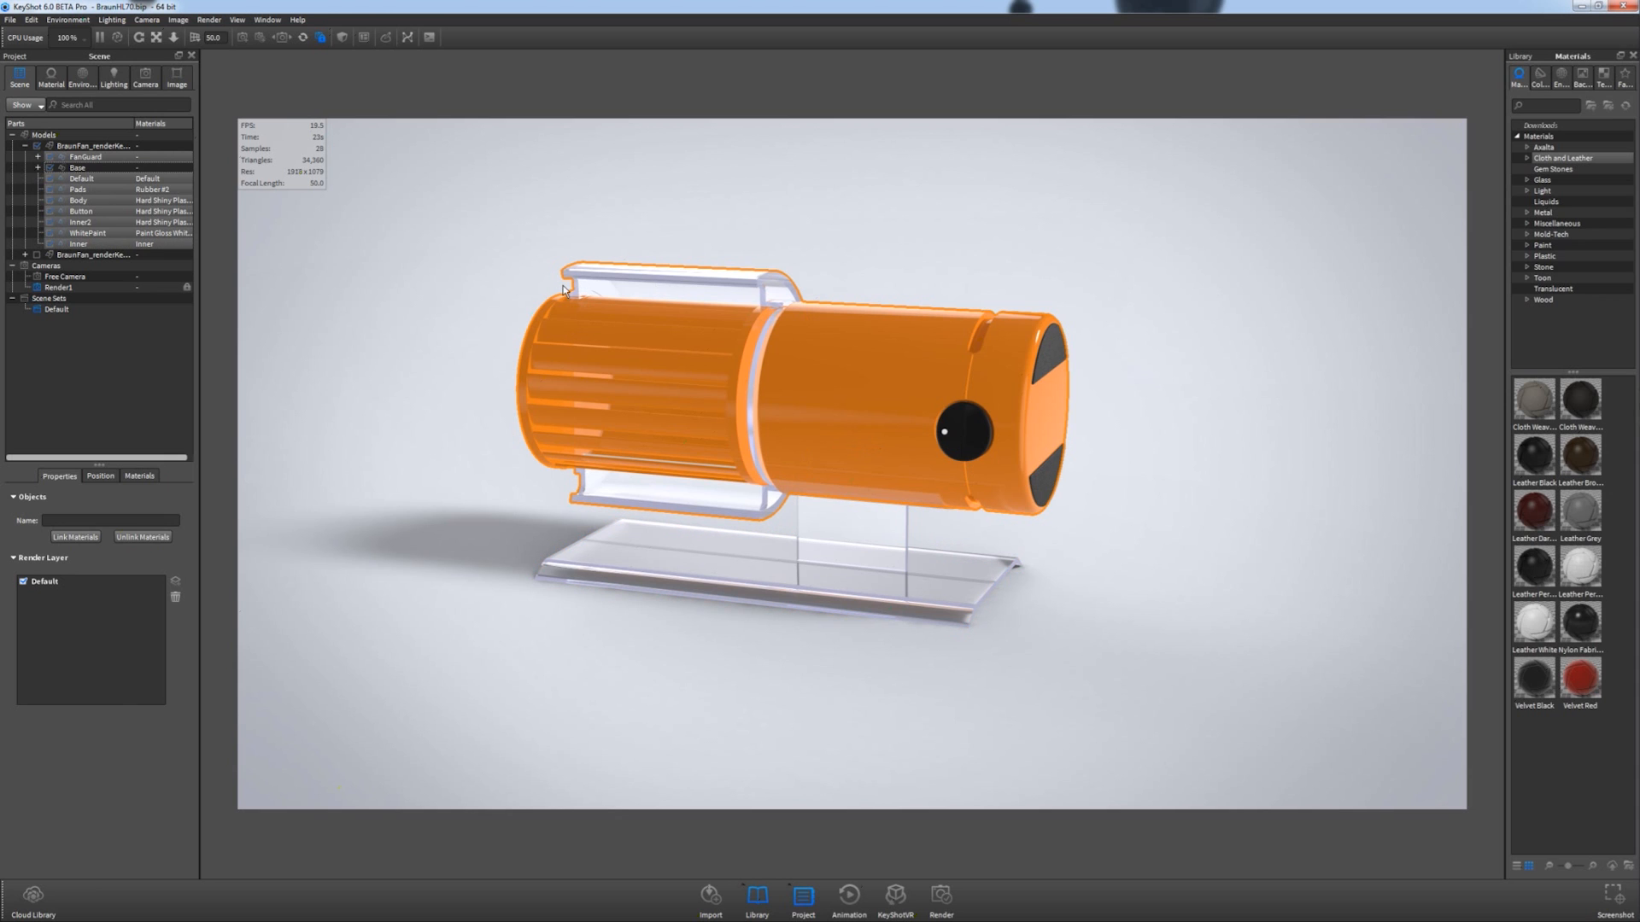
mouse_move(707, 357)
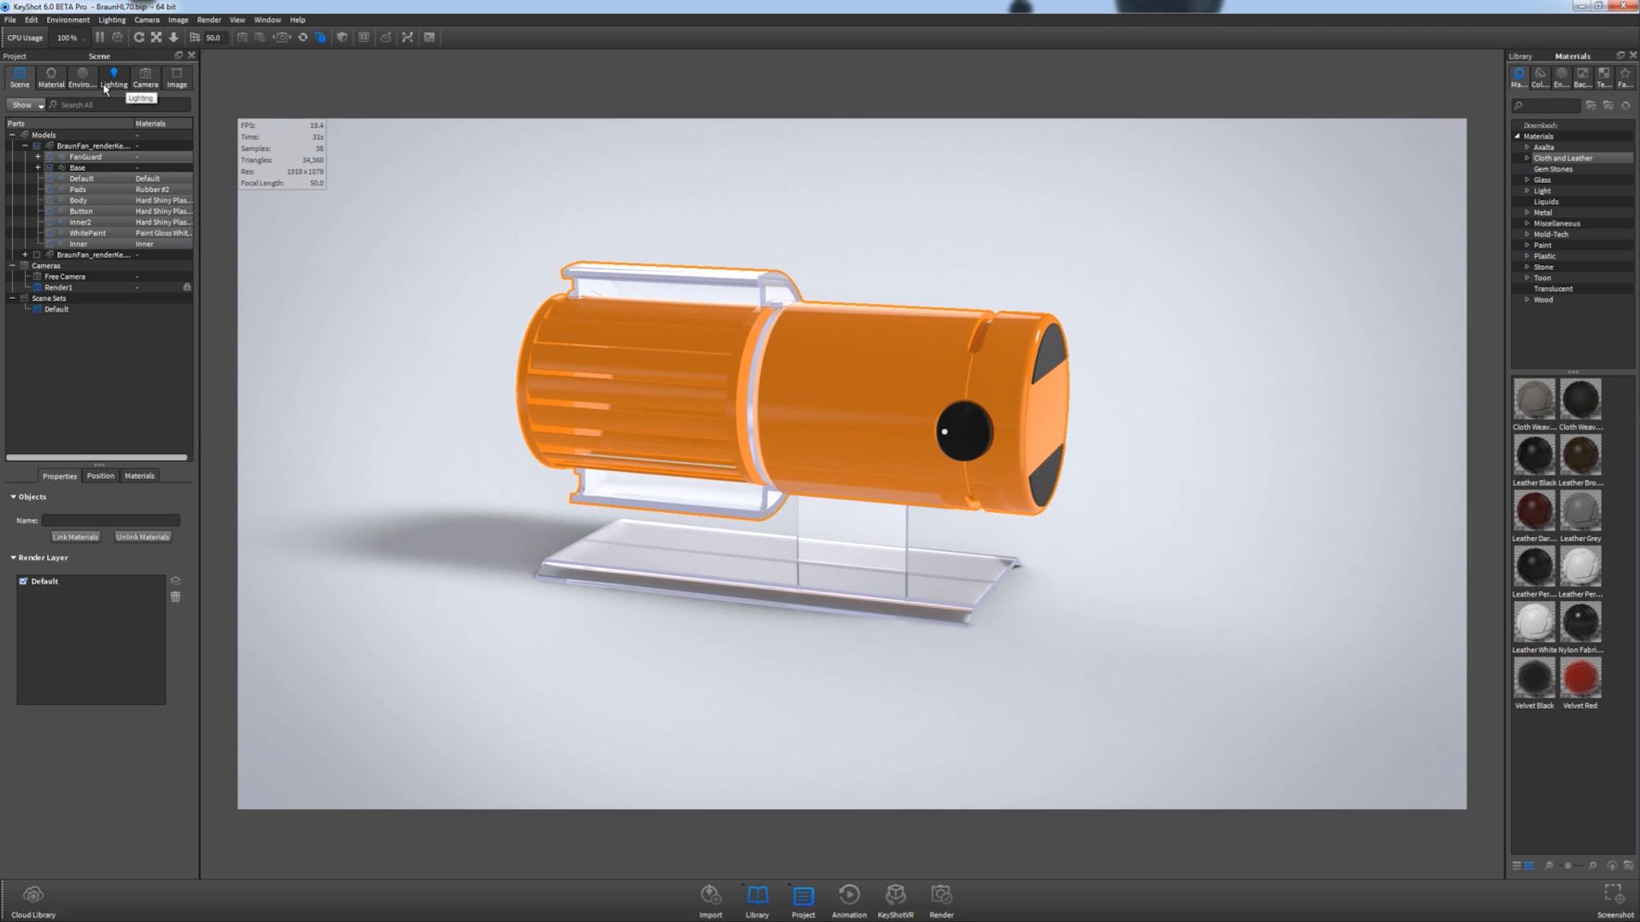
click(147, 79)
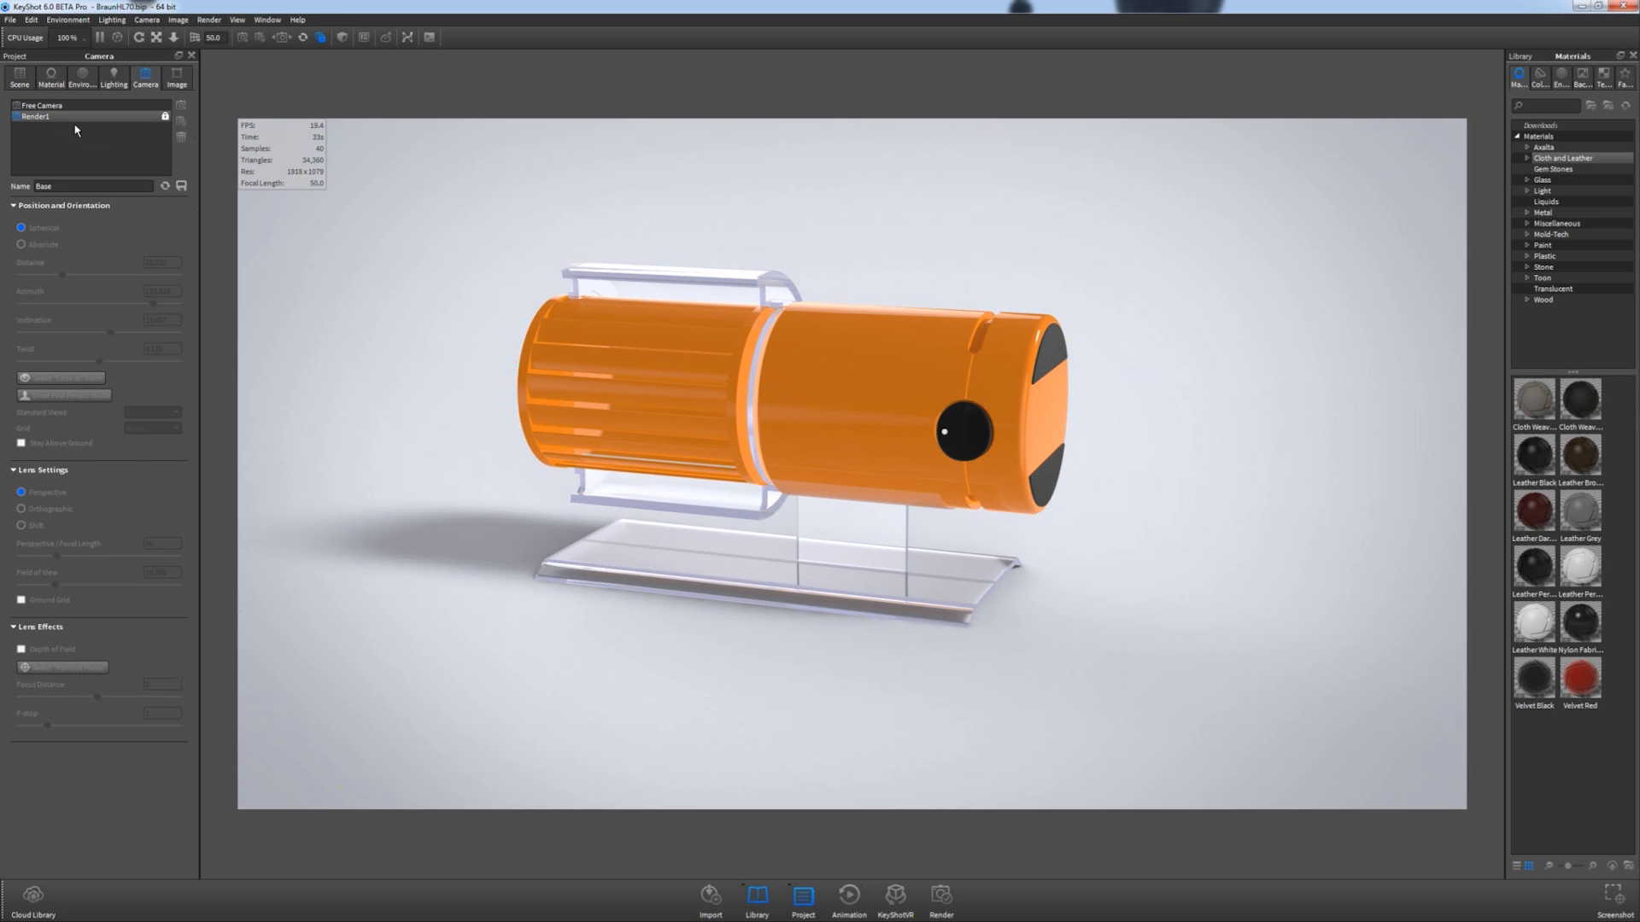
click(24, 79)
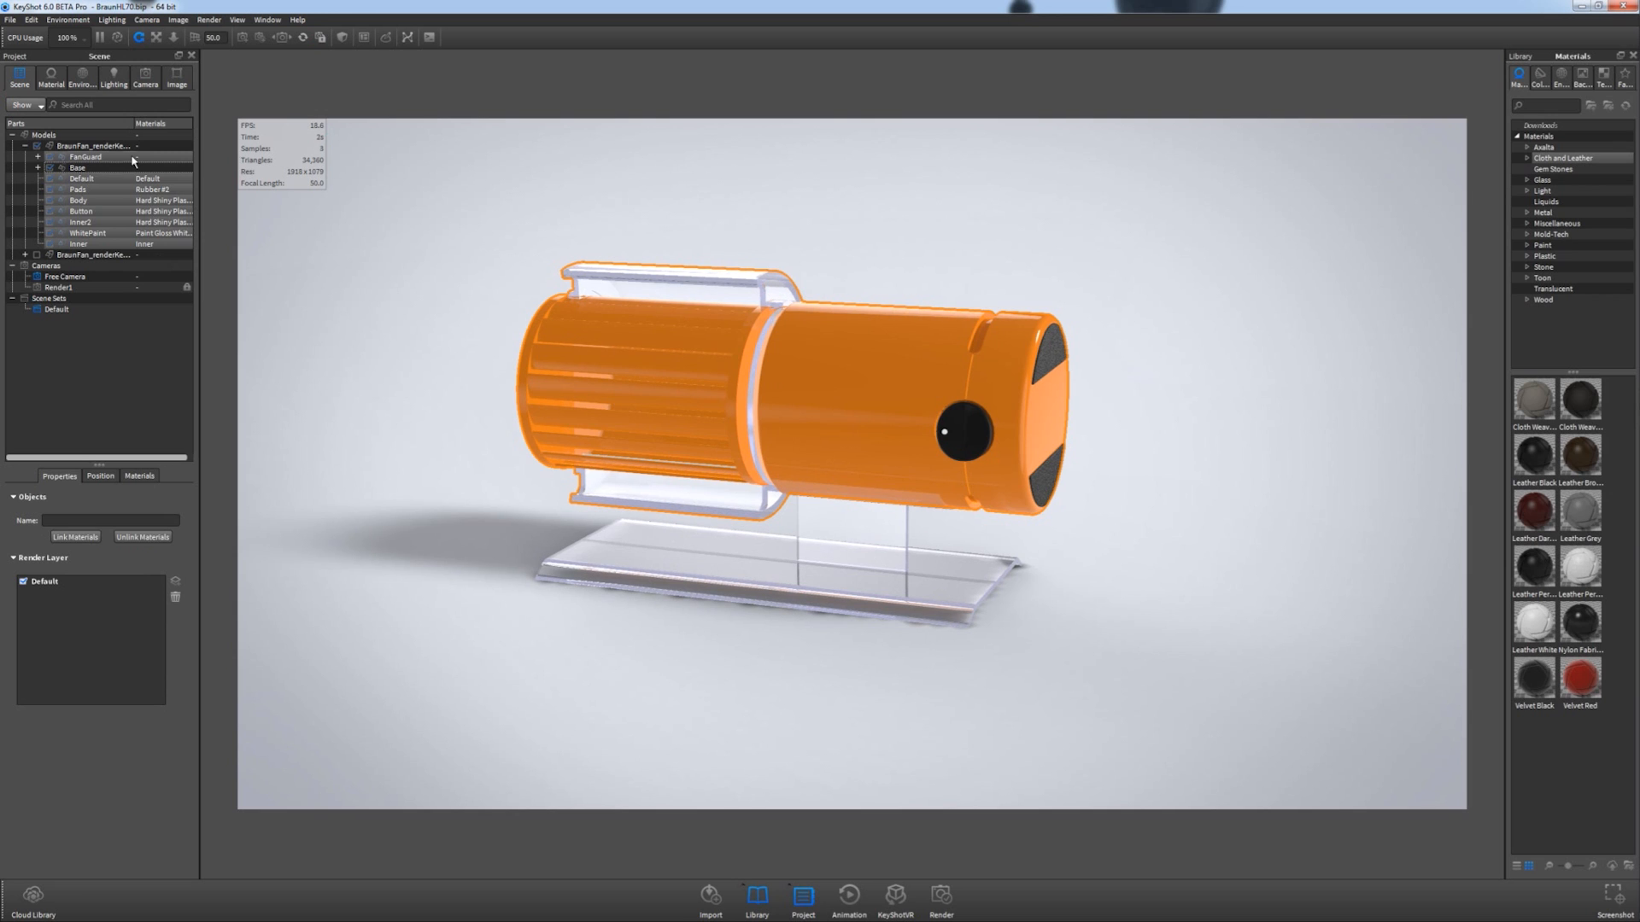
Move the selected fan parts, rotating them 90° upright beside the Base.
right_click(82, 157)
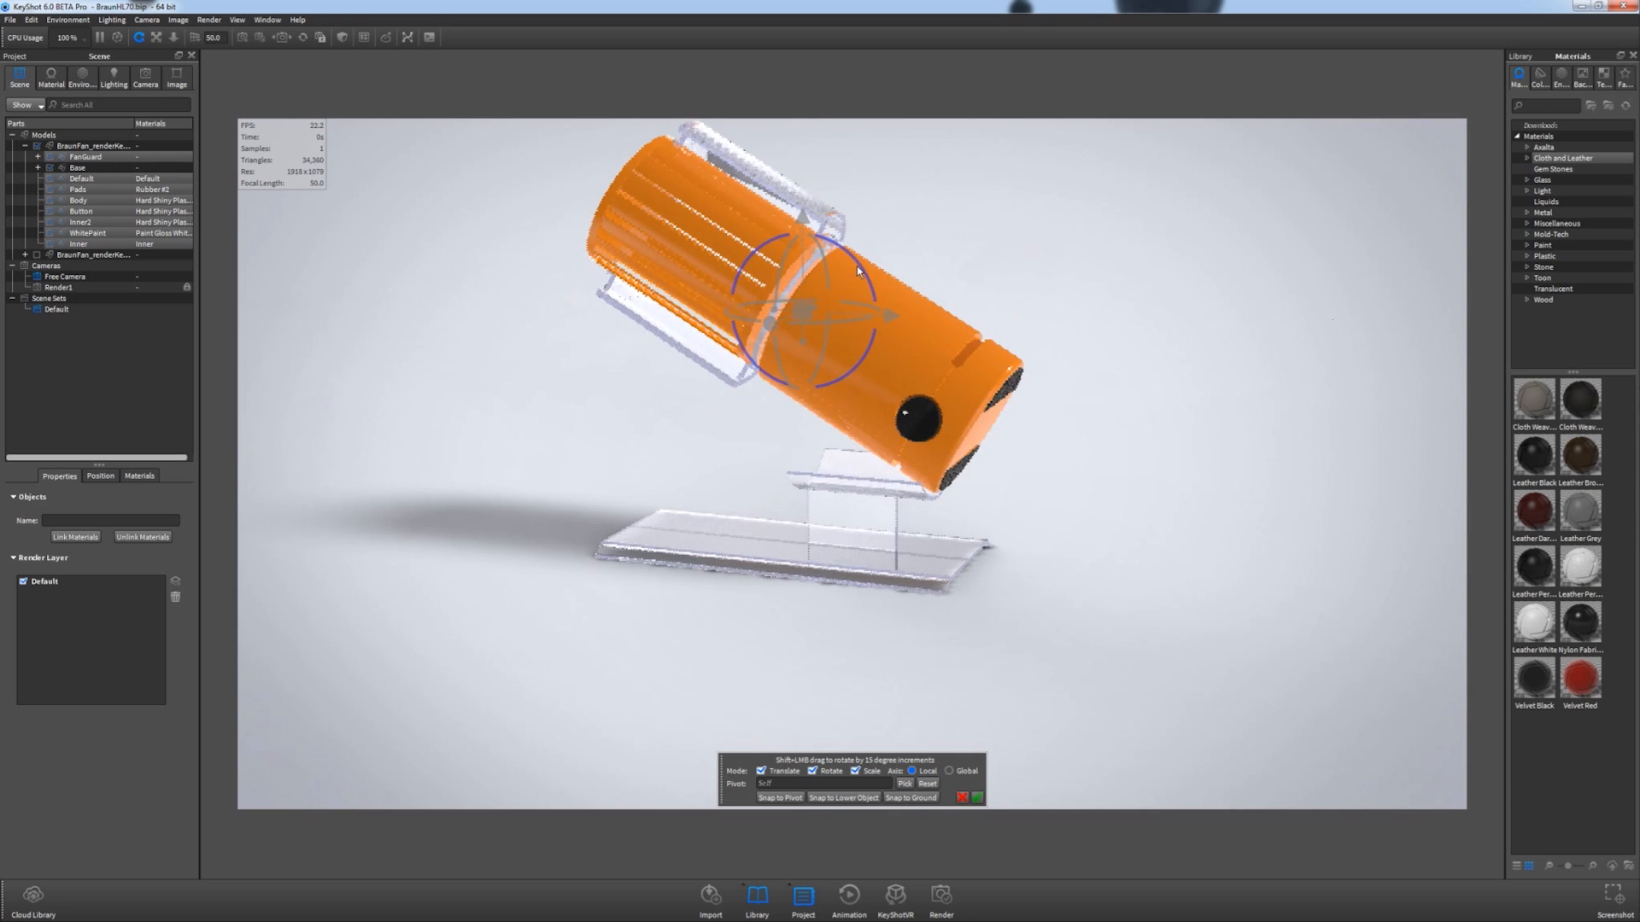
drag(858, 270, 887, 349)
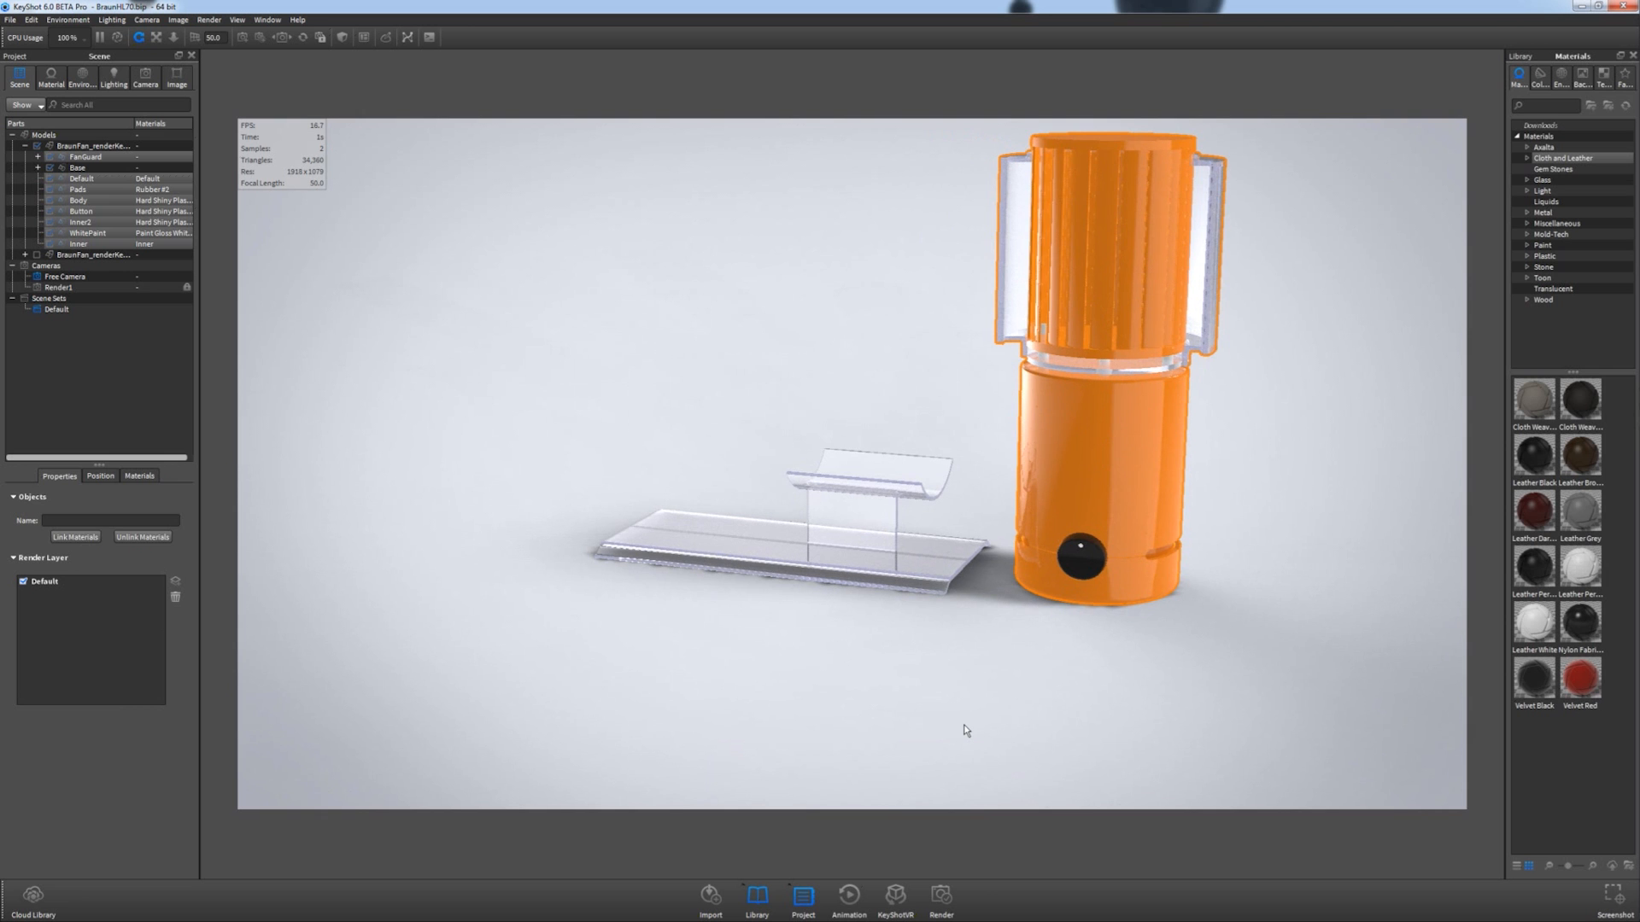
mouse_move(861, 335)
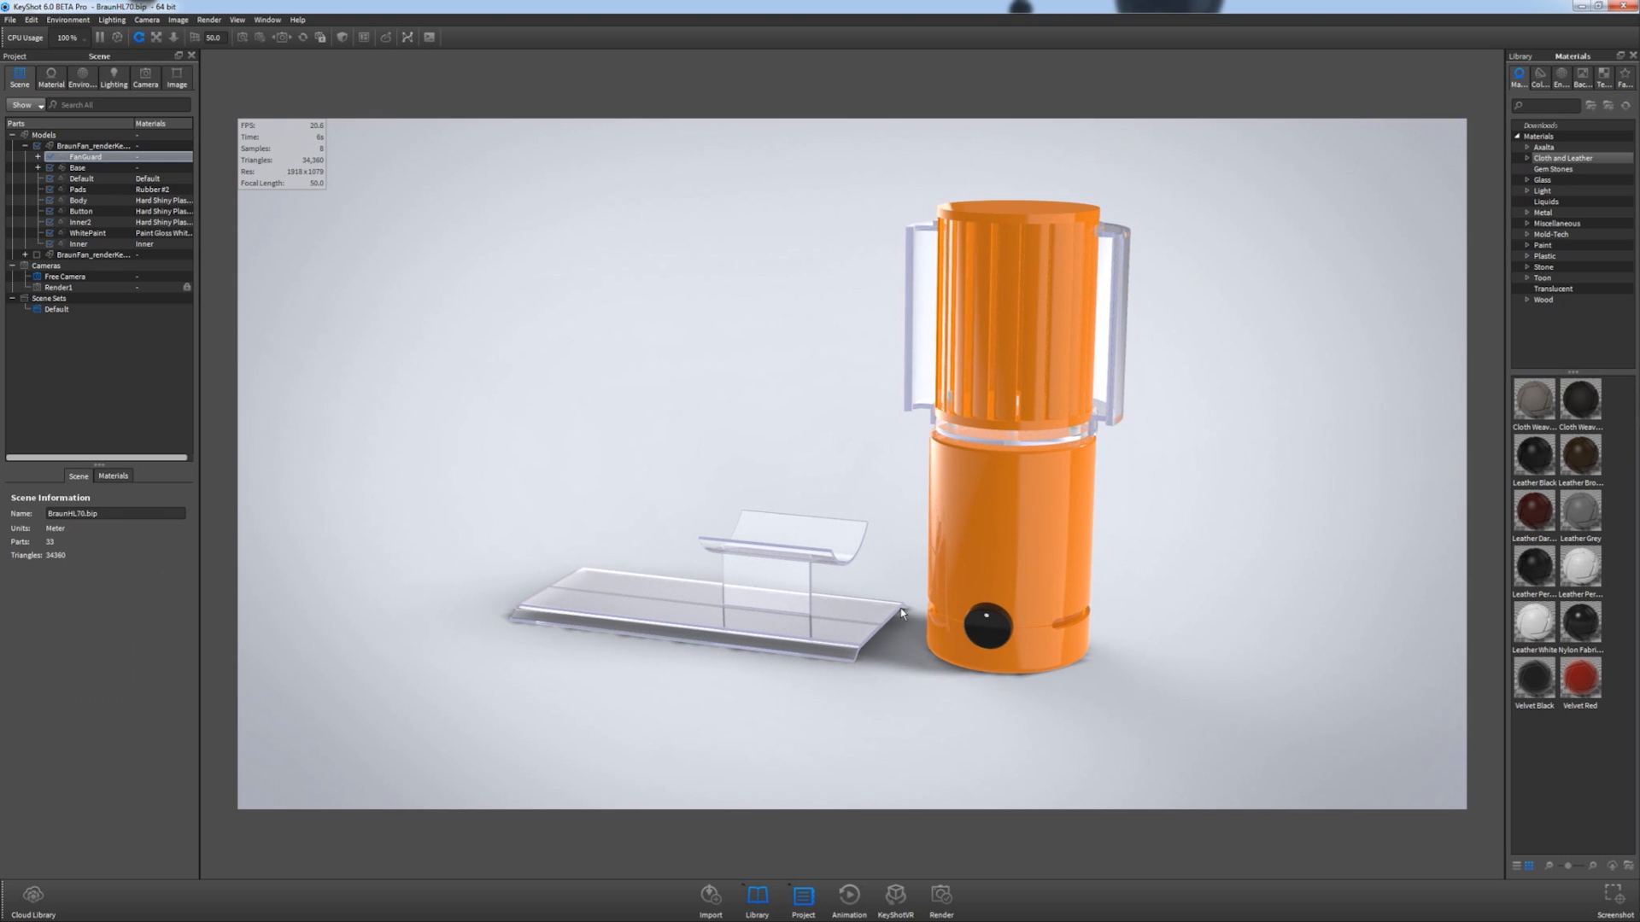
drag(902, 614, 975, 731)
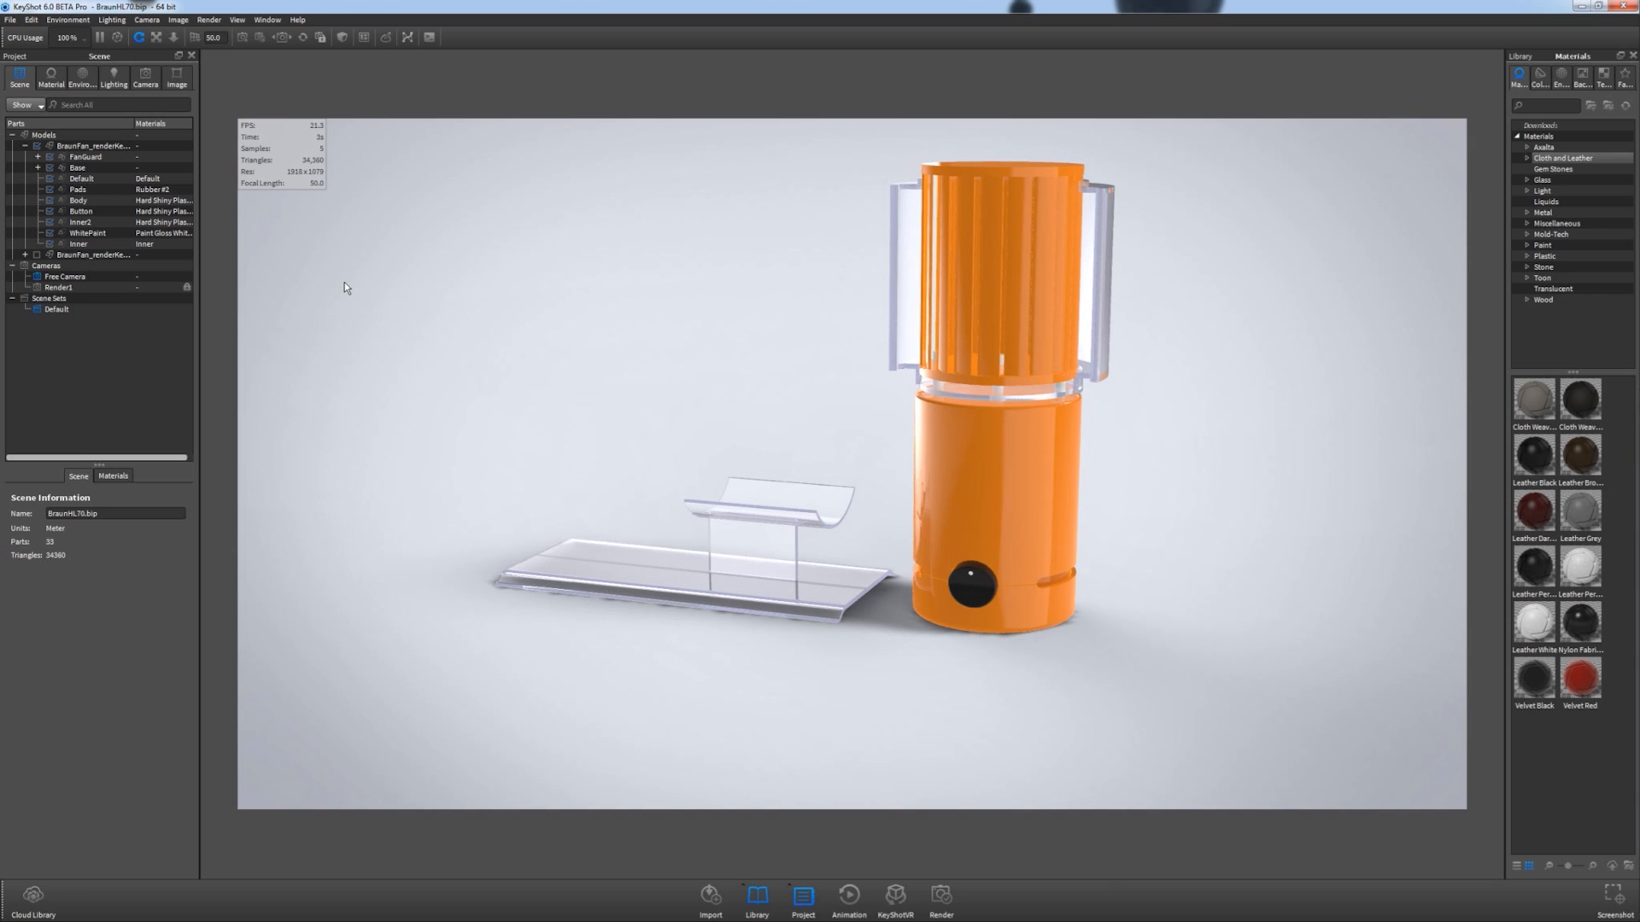
mouse_move(352, 291)
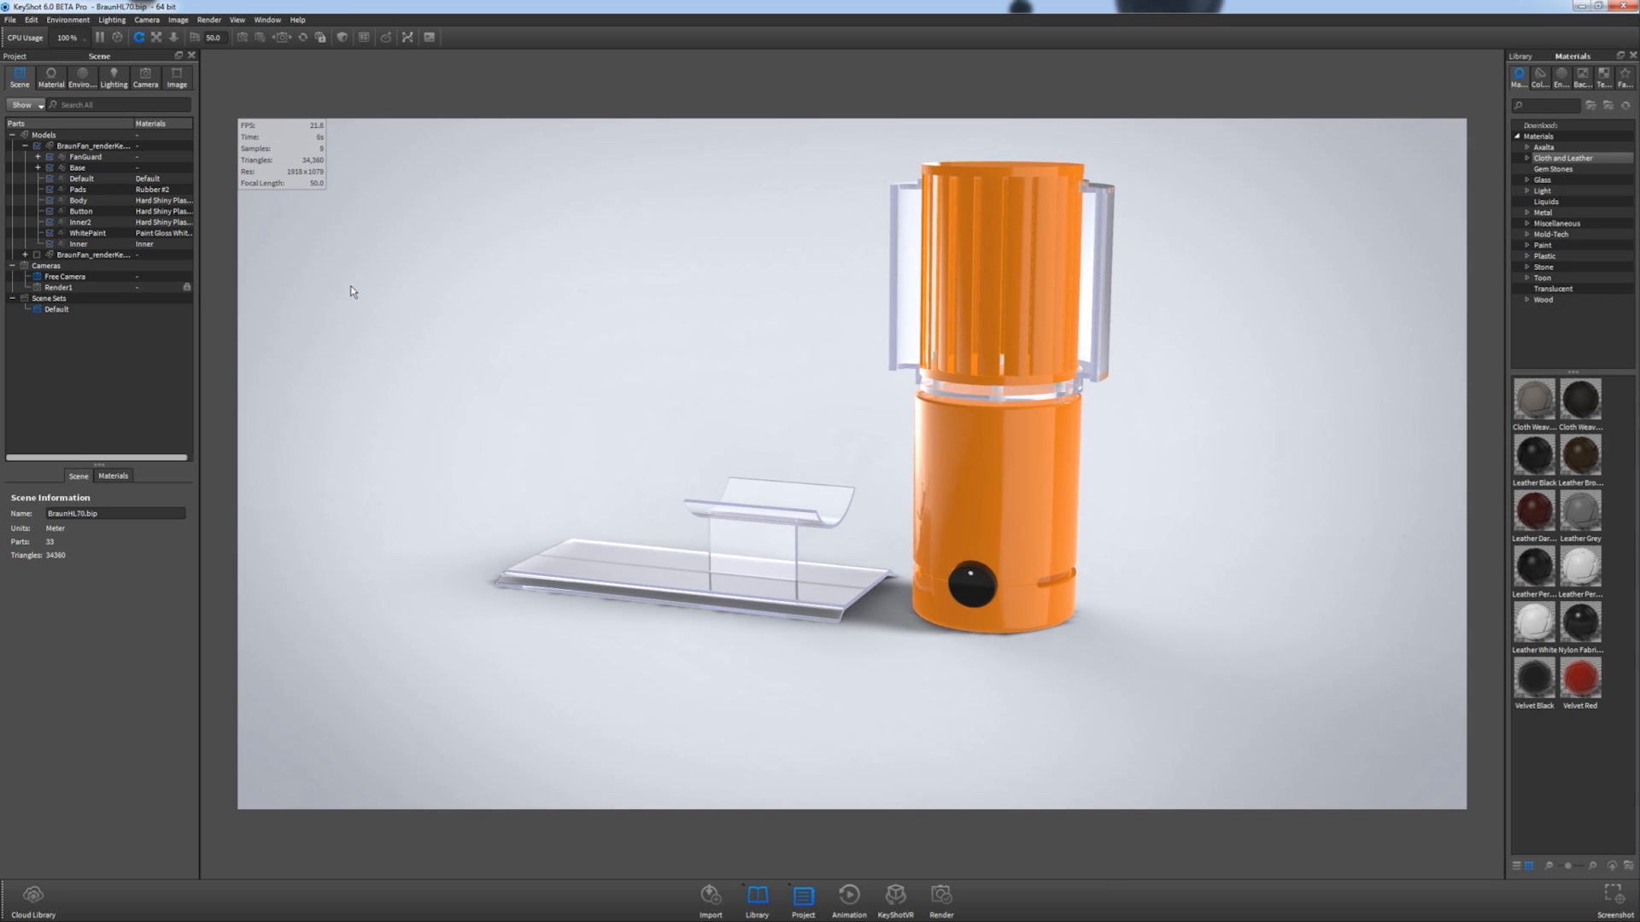